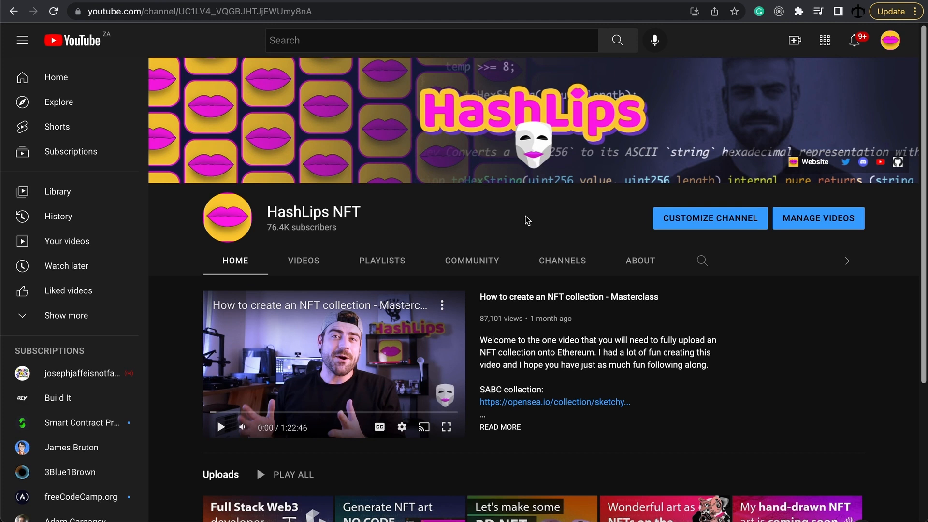
- Create a ticket named 'test' and approve the transaction in MetaMask
scroll("down", 3)
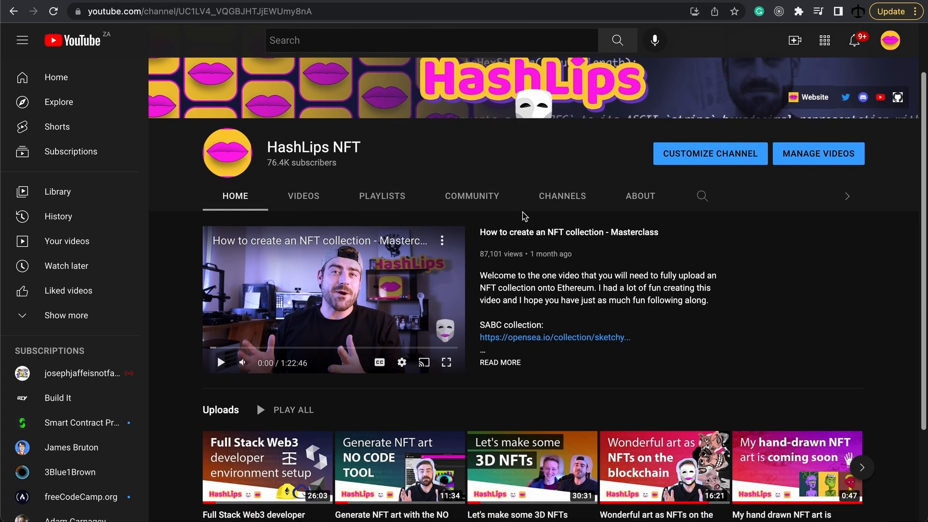
scroll("down", 3)
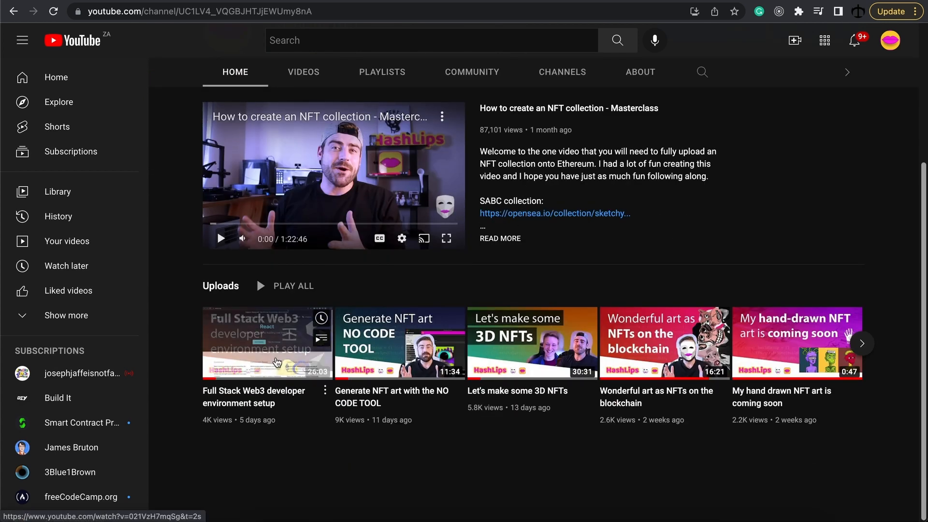
mouse_move(191, 339)
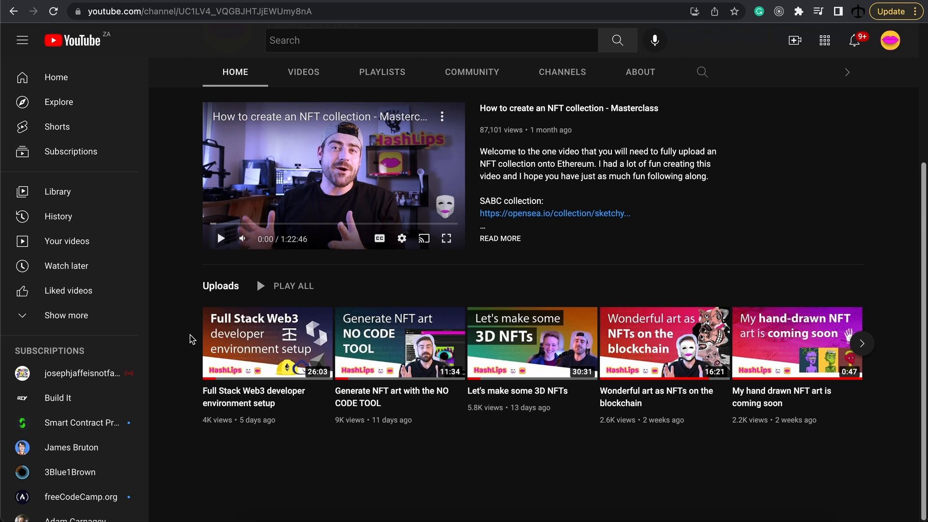
mouse_move(307, 443)
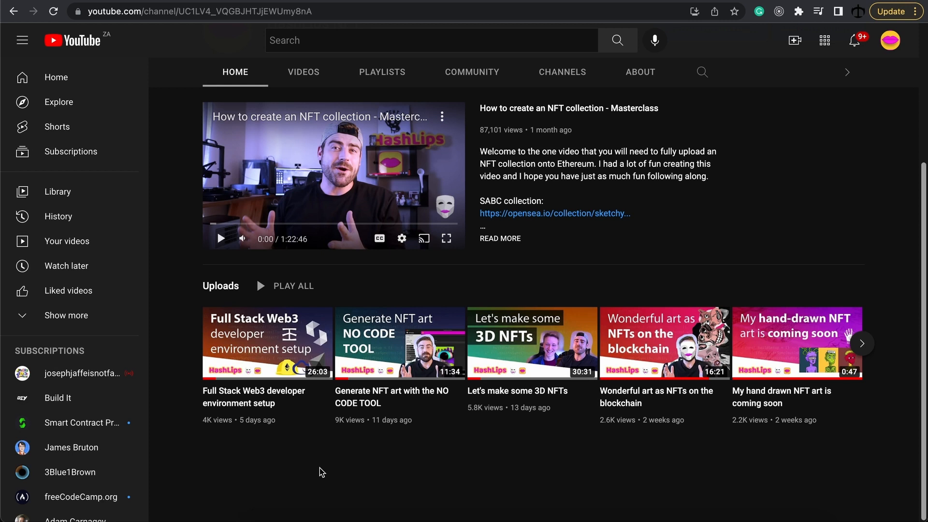
mouse_move(635, 256)
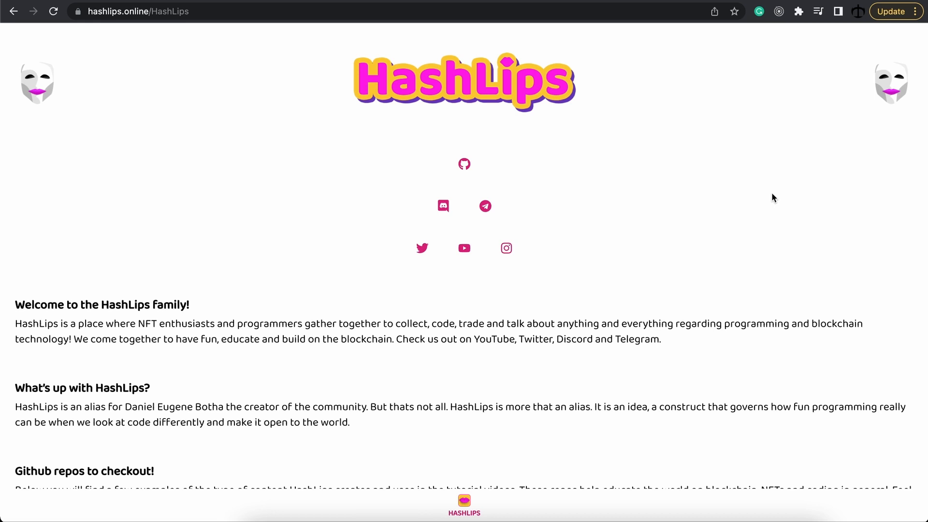
mouse_move(220, 30)
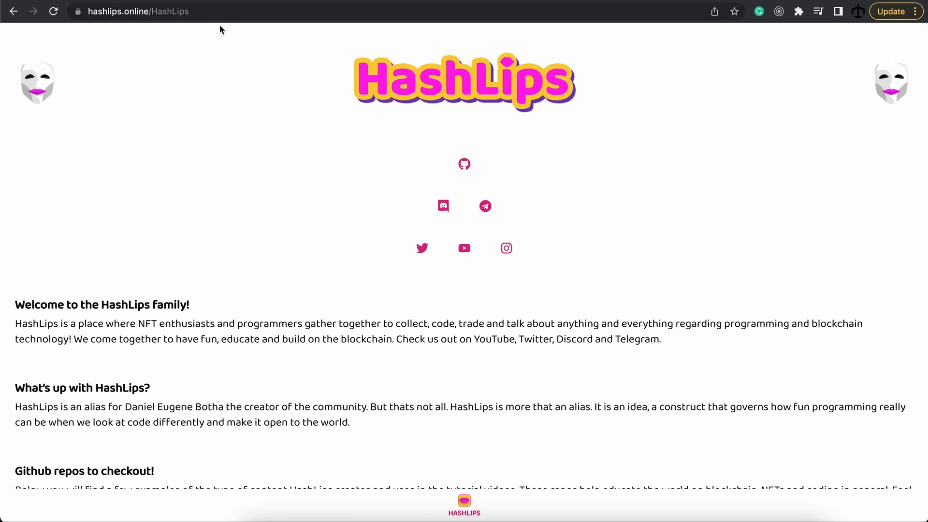
mouse_move(443, 207)
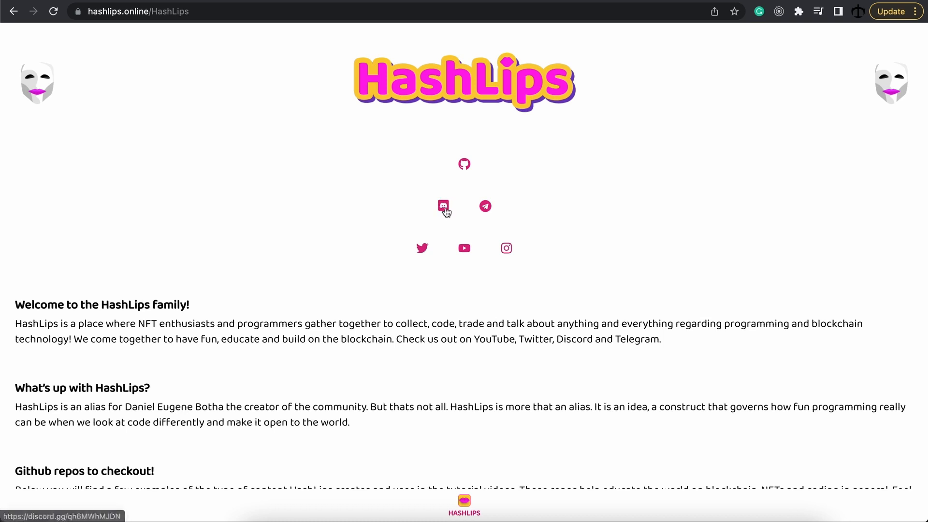
left_click(443, 206)
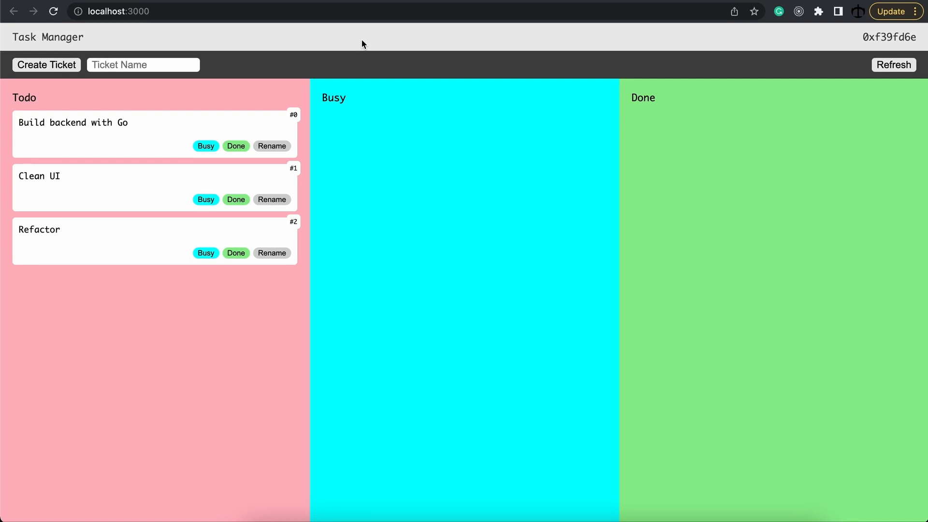
mouse_move(165, 200)
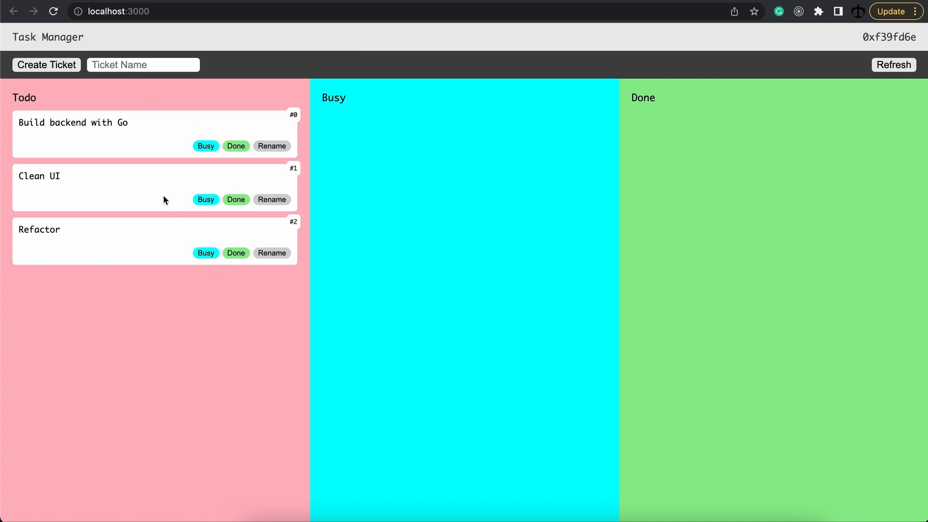
left_click(143, 65)
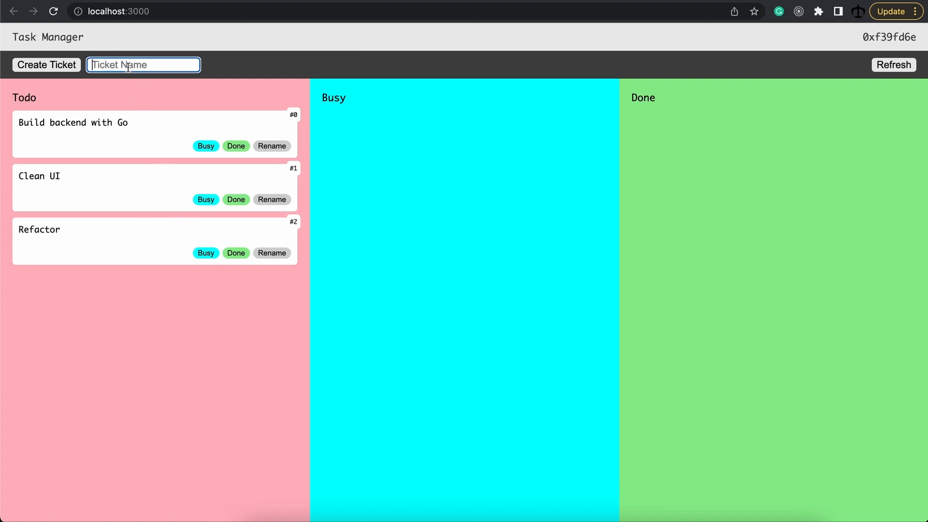
type("test")
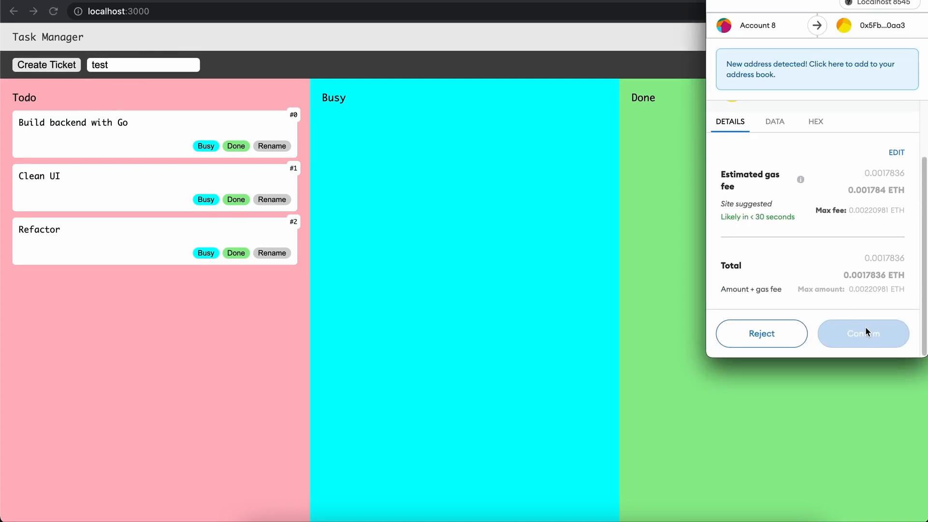
left_click(863, 333)
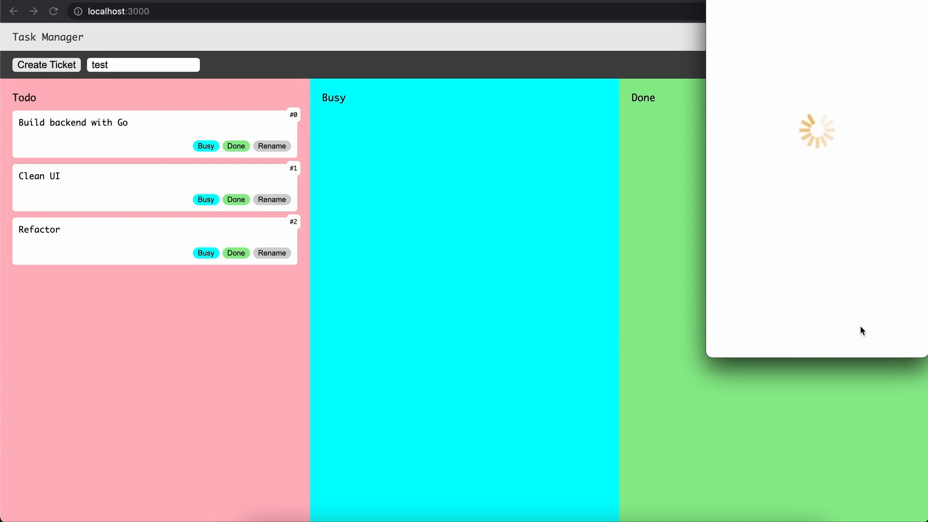
left_click(46, 65)
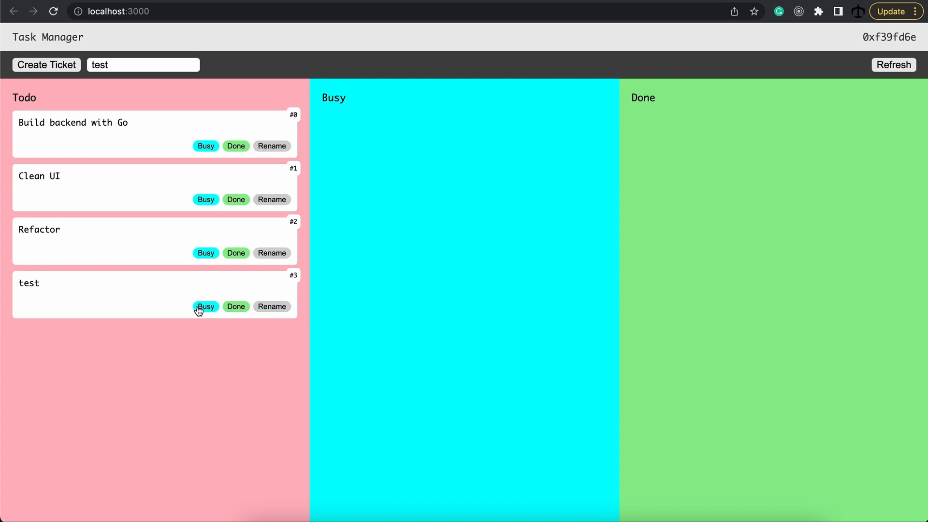
- Move the 'test' ticket into Busy, approve it, then rename ticket #2
left_click(206, 306)
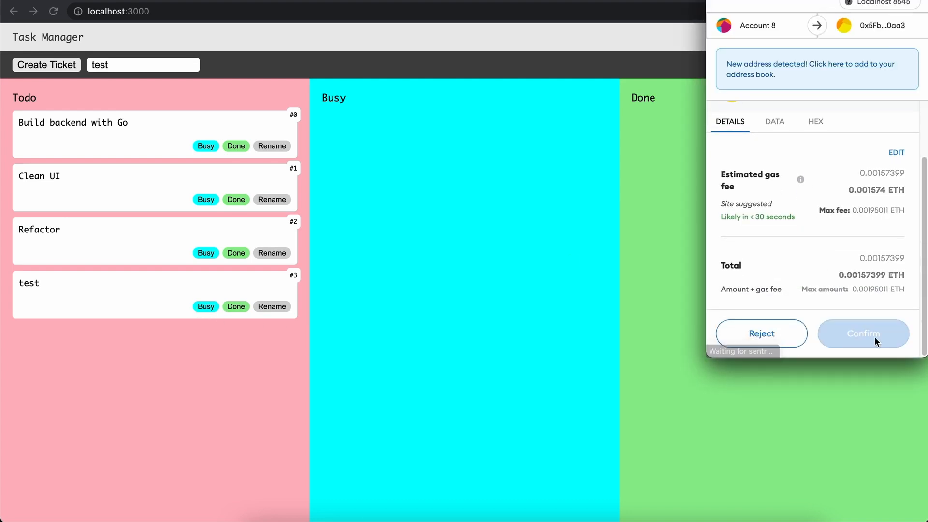
left_click(863, 333)
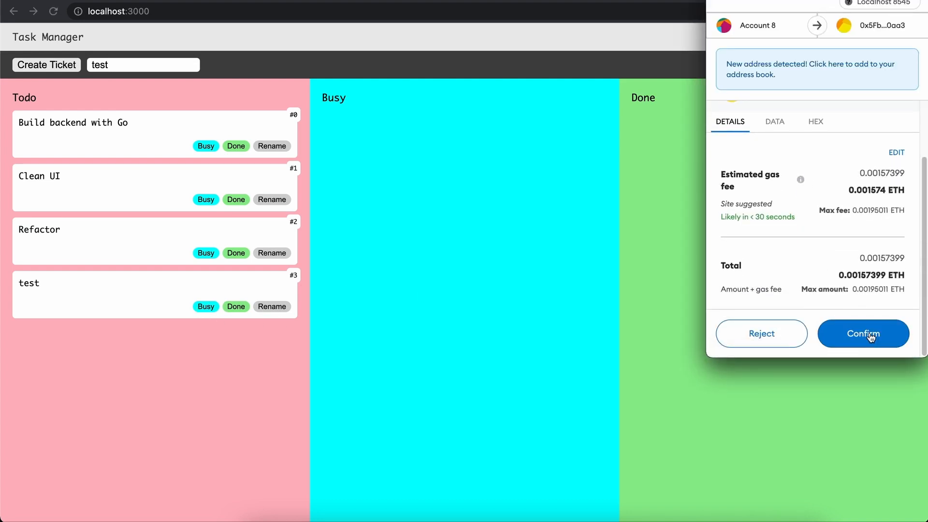
left_click(862, 333)
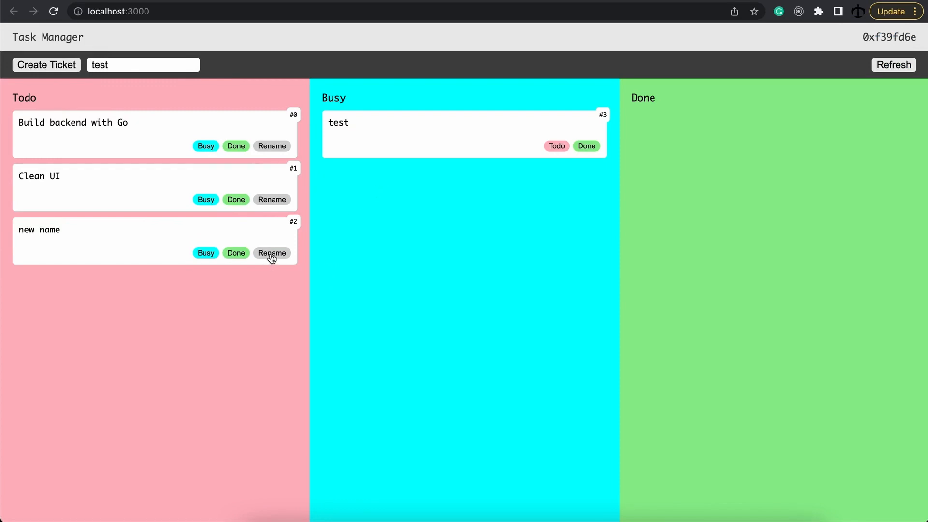
left_click(272, 253)
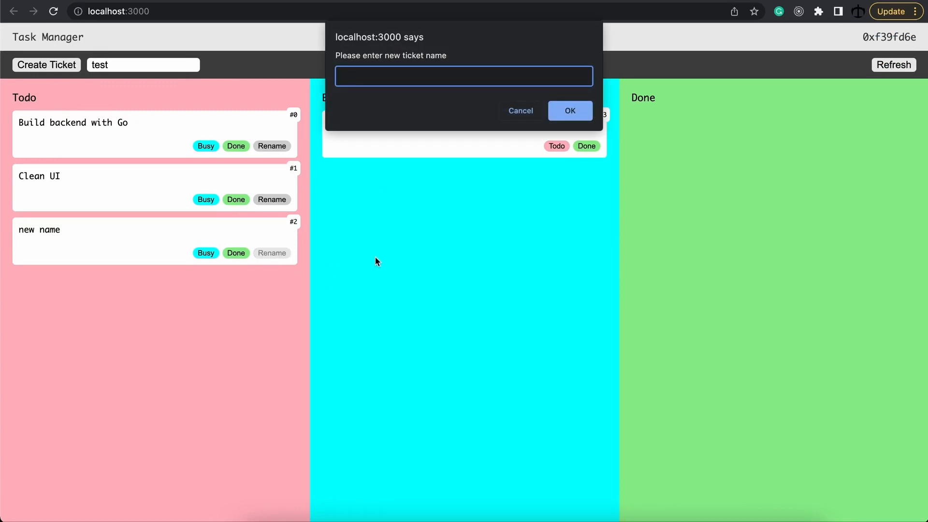
type("test")
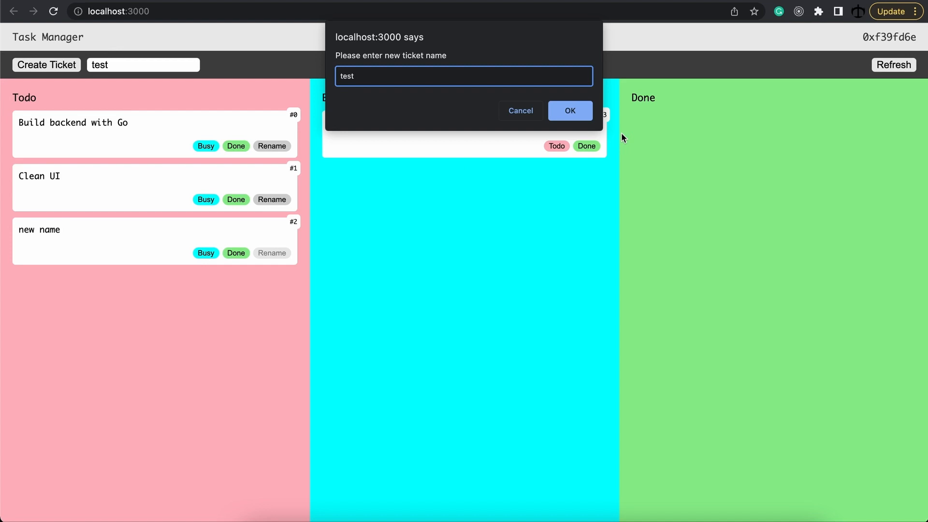
left_click(569, 111)
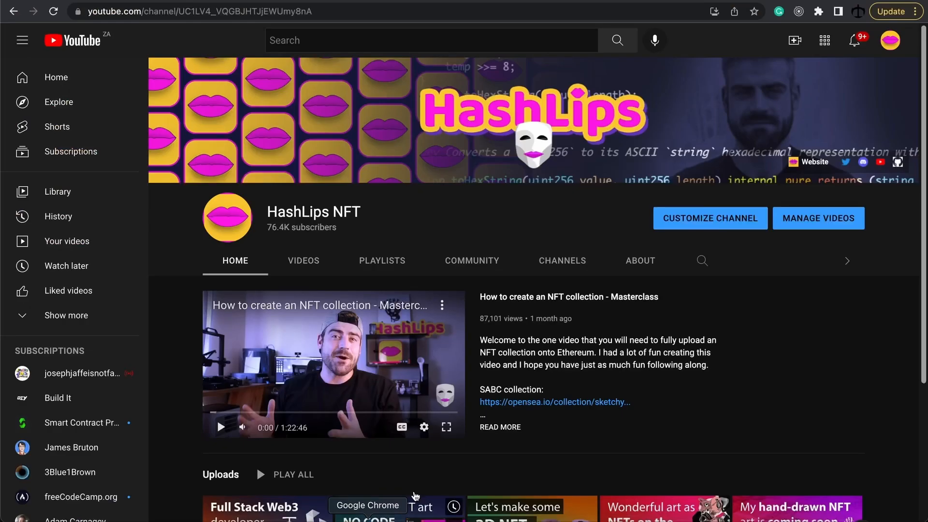
- Show MetaMask's account list and scroll down to the imported Account 8
scroll("down", 3)
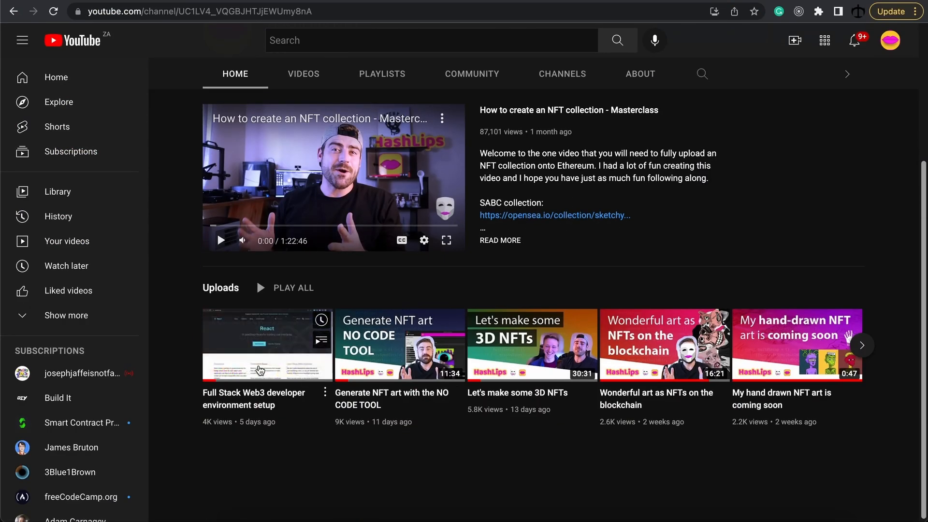
mouse_move(266, 346)
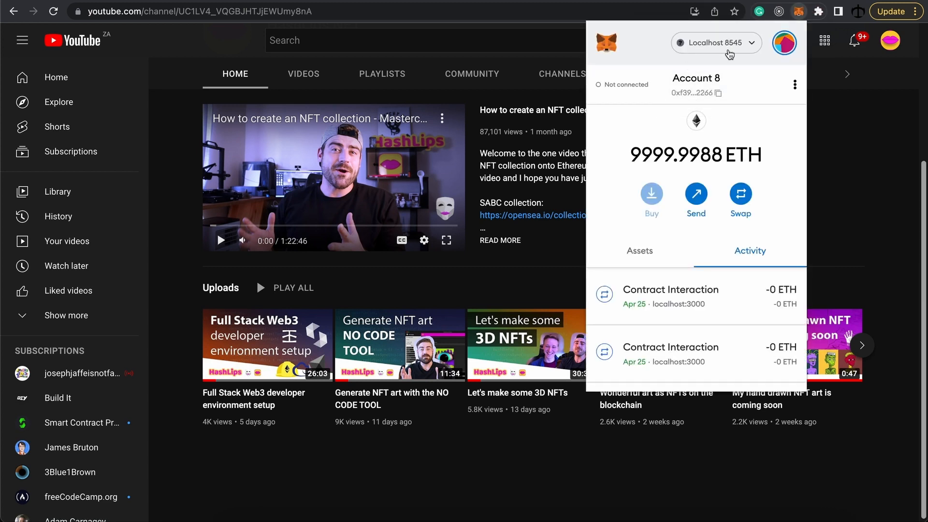
left_click(775, 42)
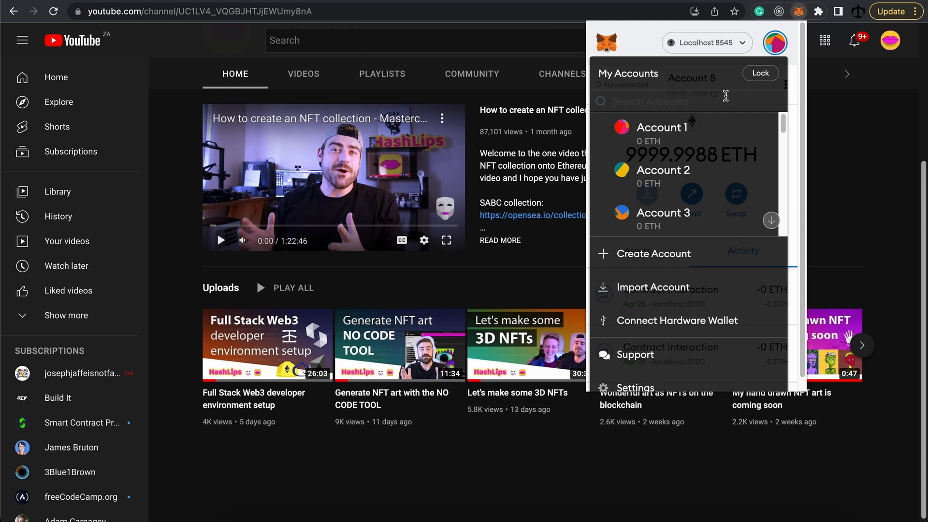
scroll("down", 3)
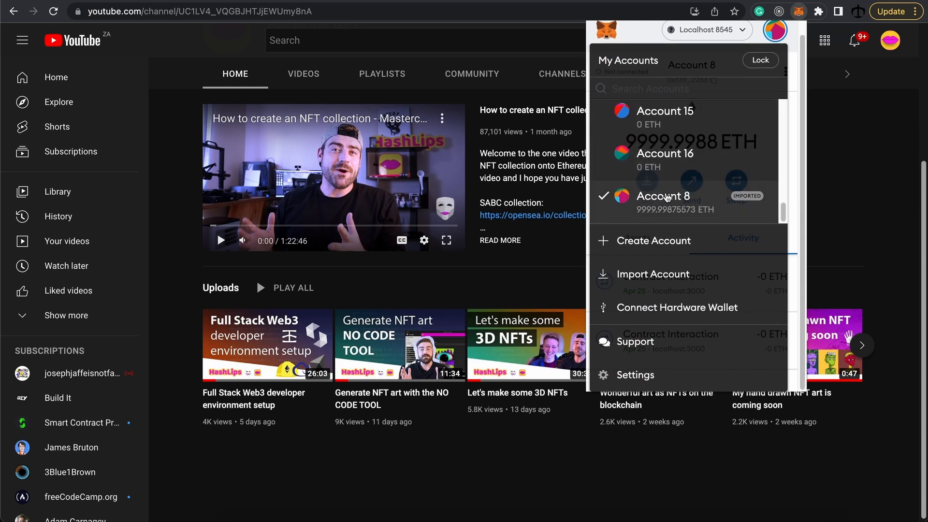
mouse_move(720, 206)
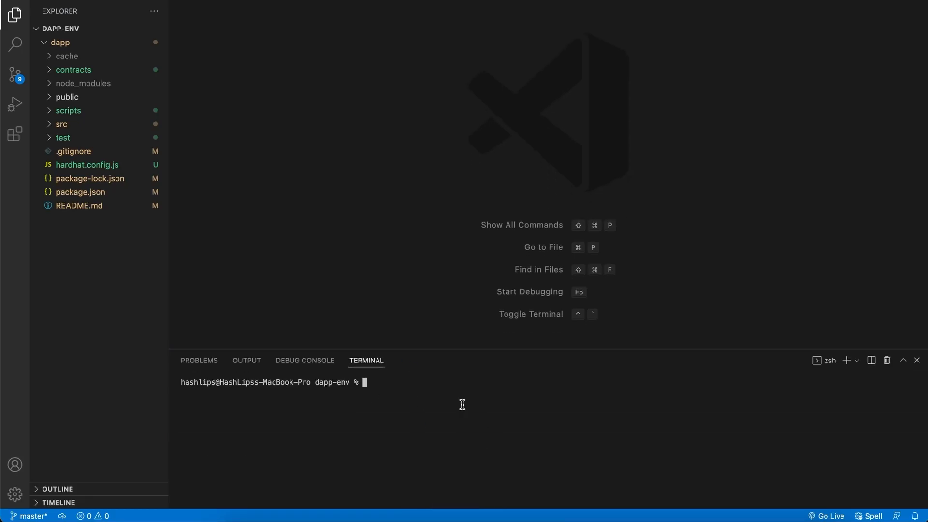
- Change the integrated terminal into the dapp/ folder with cd
type("cd")
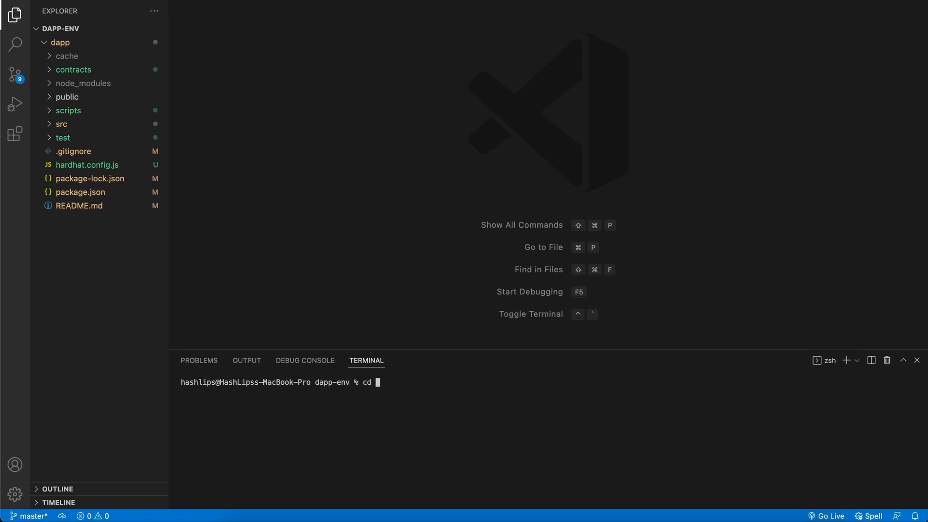
type("dapp/")
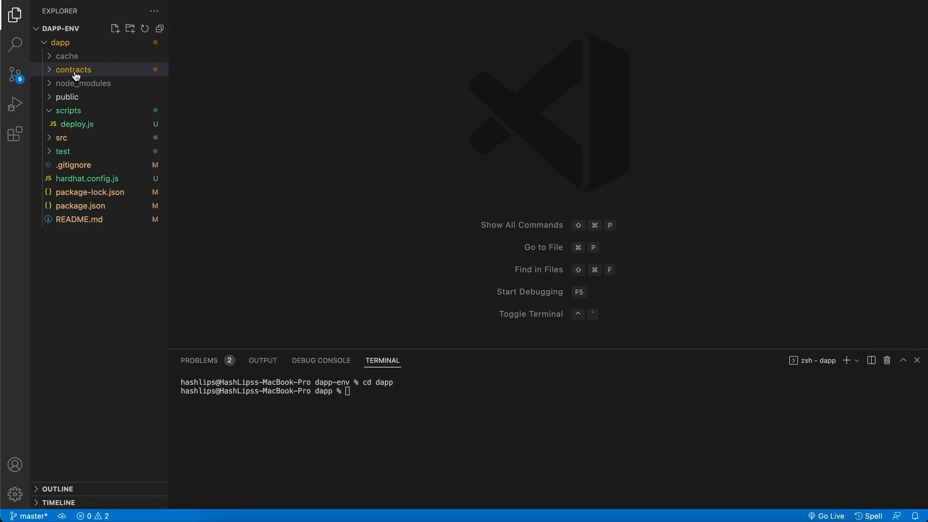
- Create a new Manager.sol file in the contracts folder
right_click(74, 70)
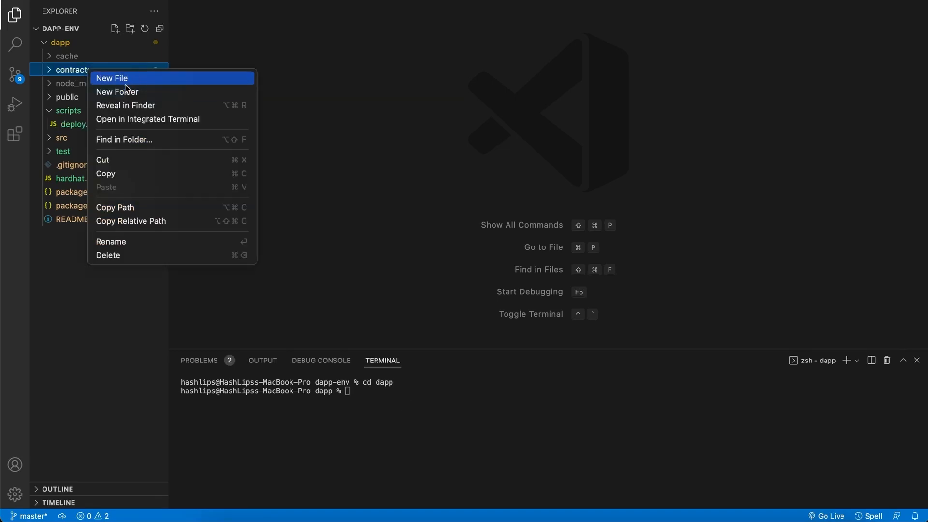
left_click(111, 78)
type("Manager.sol")
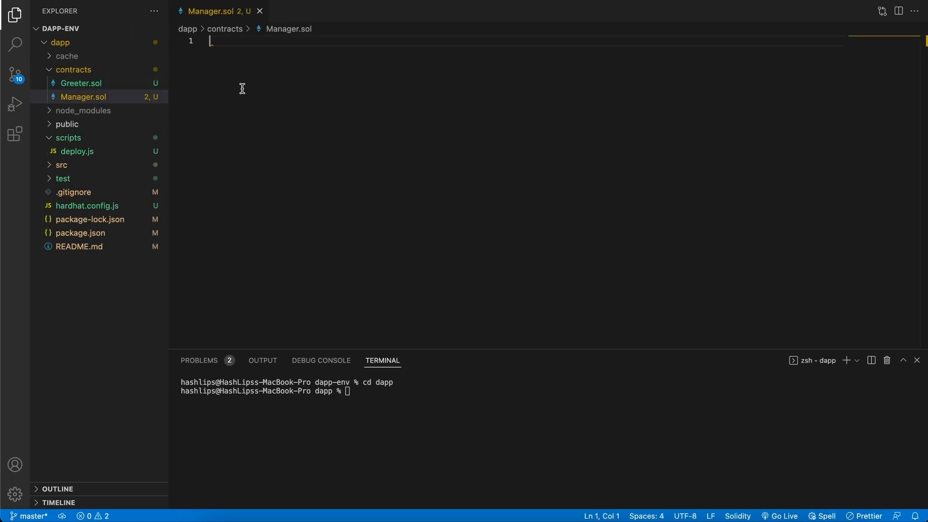
left_click(82, 97)
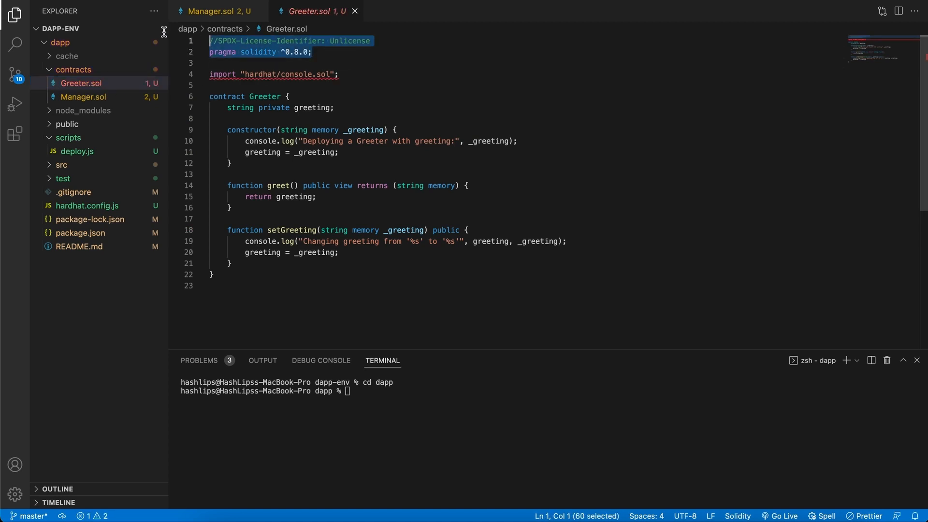
left_click(213, 11)
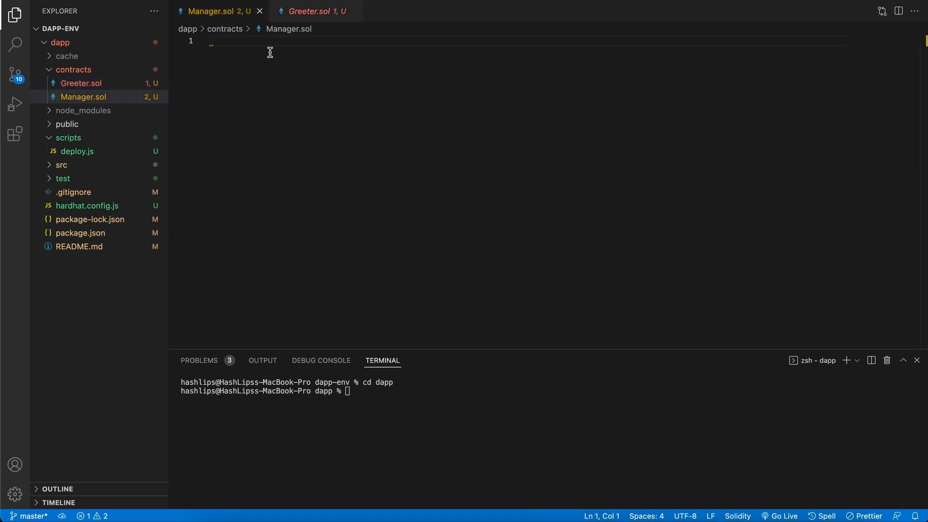
- Add the SPDX license line set to MIT and the Solidity ^0.8.0 pragma
type("//SPDX-License-Identifier: Unlicense")
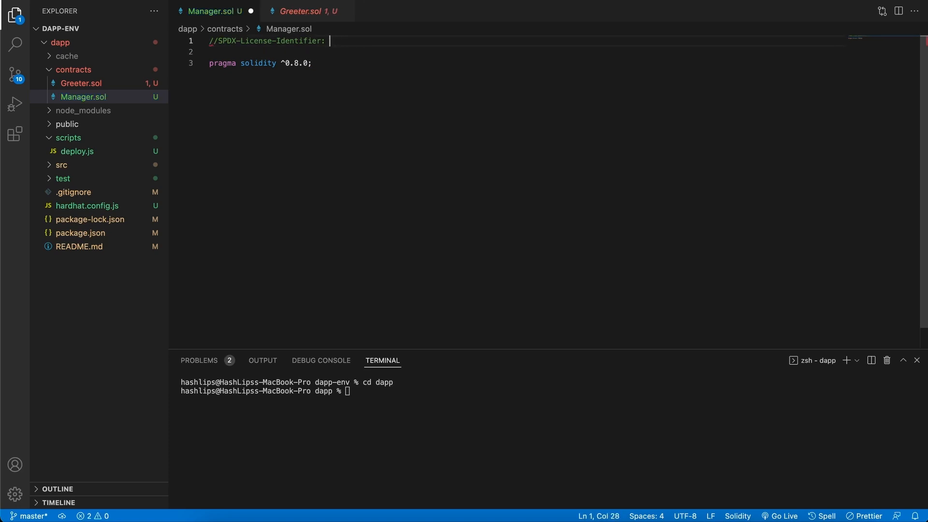
type("MIT")
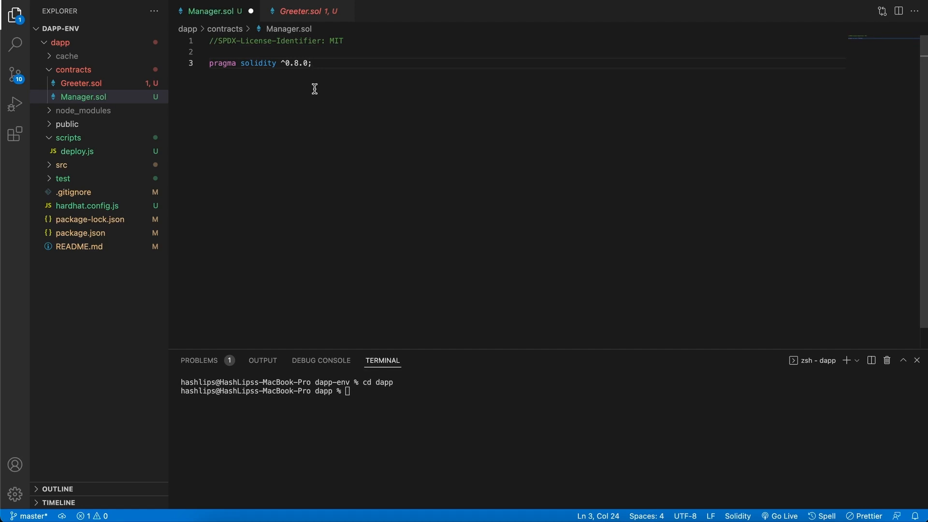
mouse_move(463, 105)
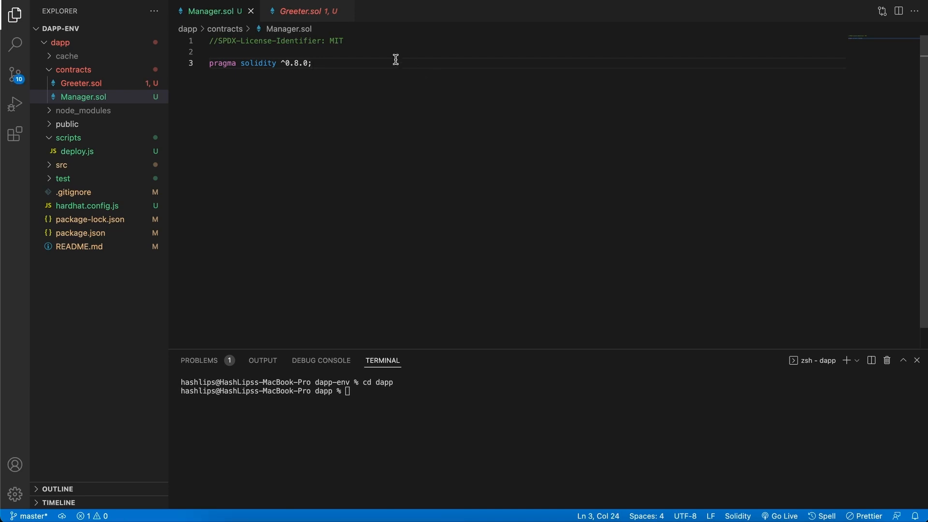
triple_click(275, 41)
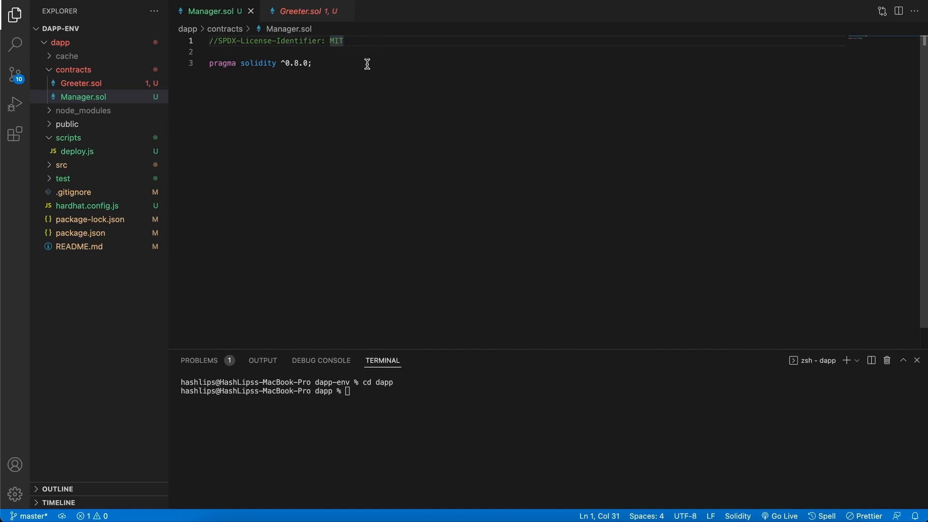
mouse_move(325, 64)
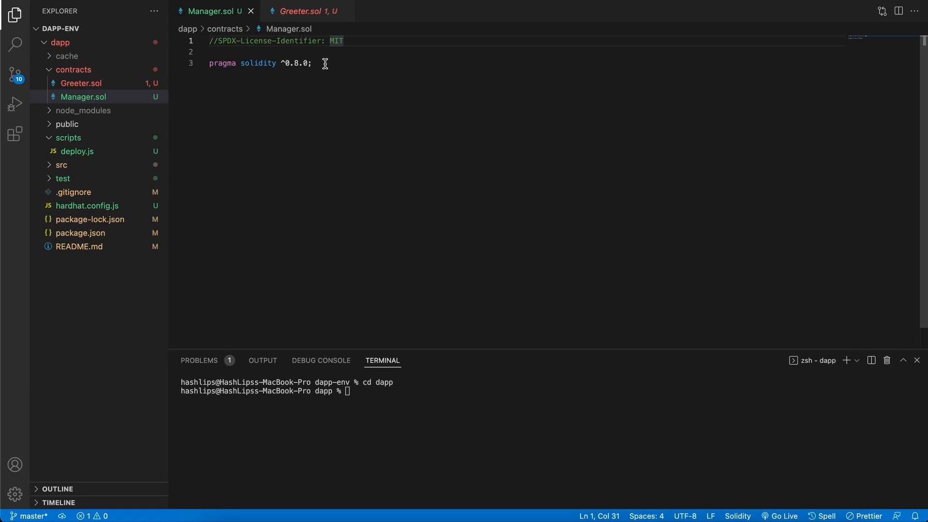
left_click(312, 63)
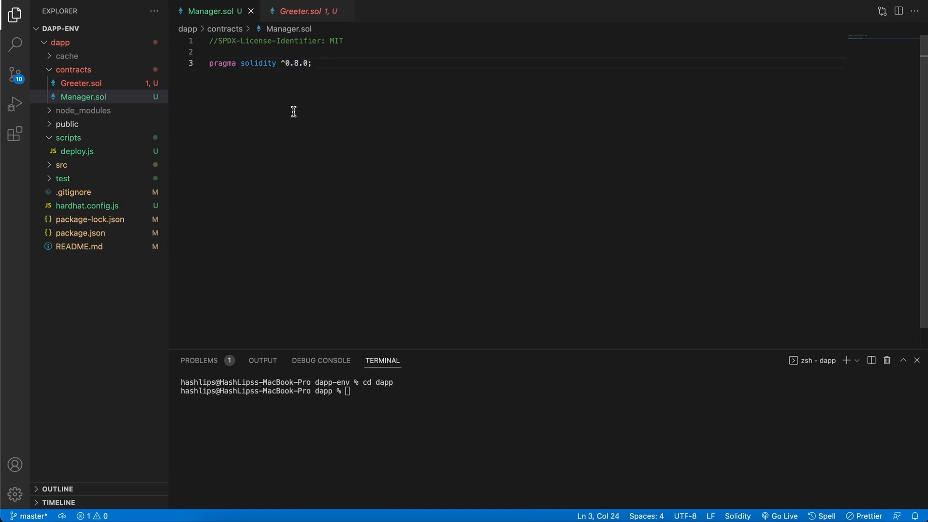
mouse_move(353, 73)
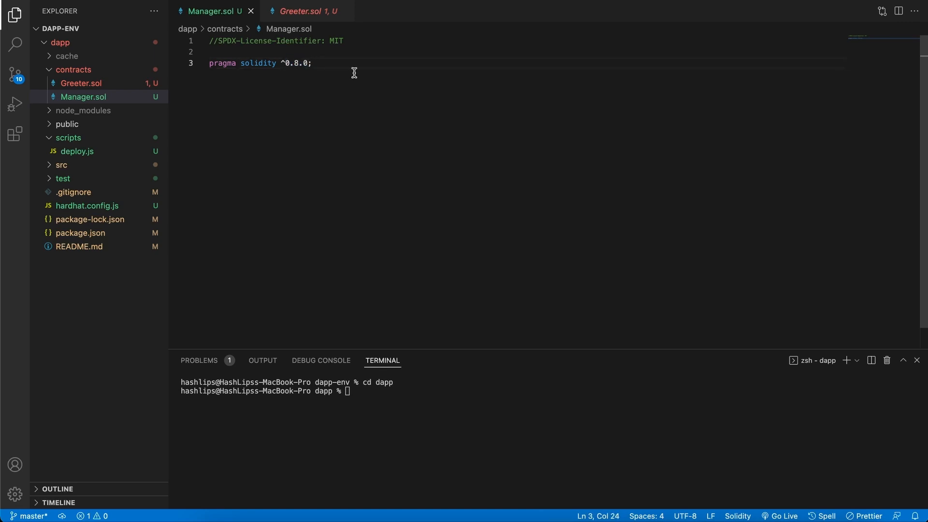
- Move Greeter.sol to the trash and start a 'contract Manager {' block
right_click(81, 82)
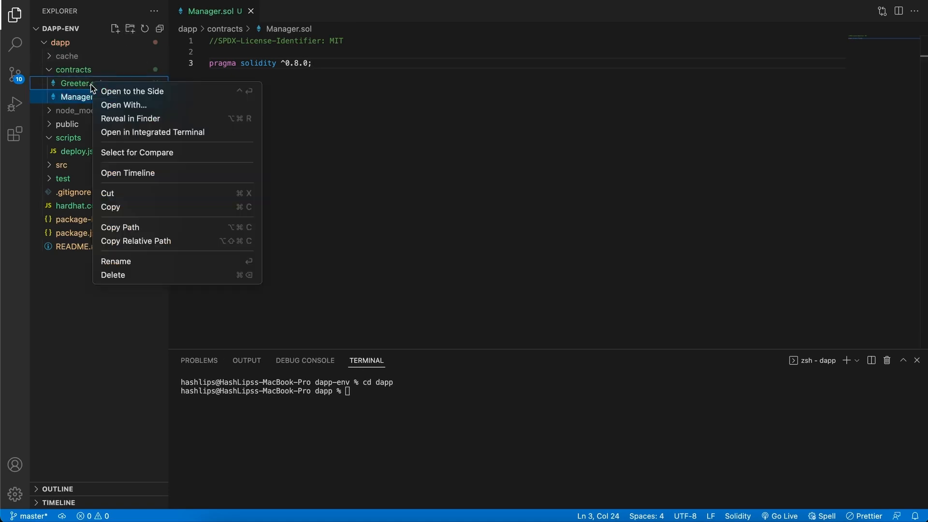
left_click(113, 274)
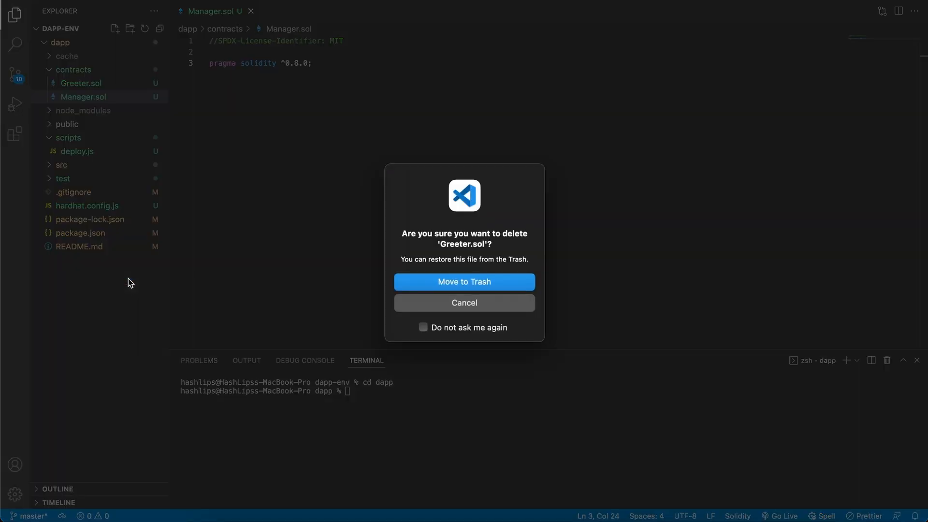
left_click(464, 282)
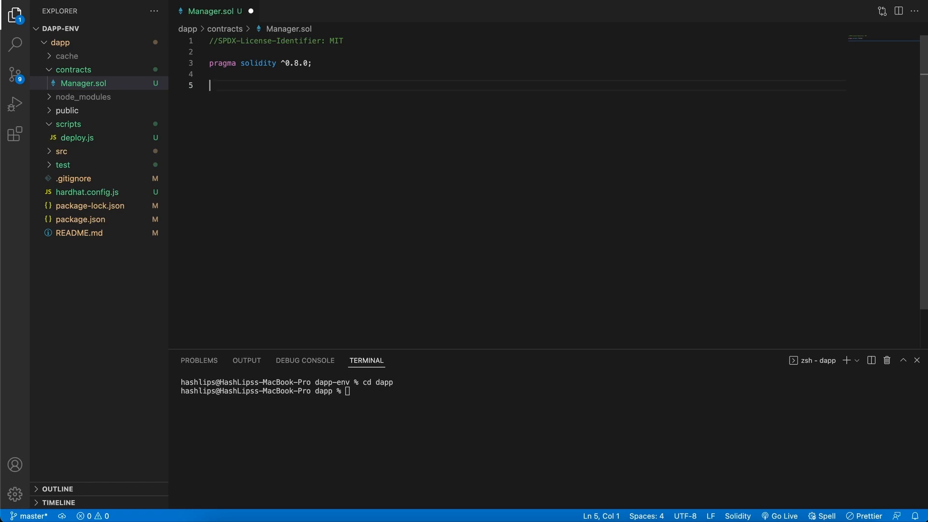
type("contract Manager {")
type("}")
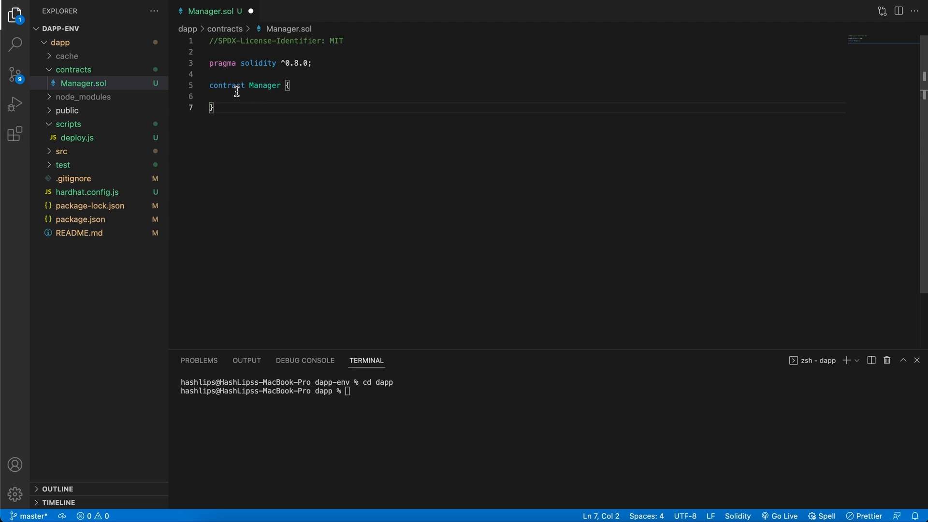
double_click(227, 86)
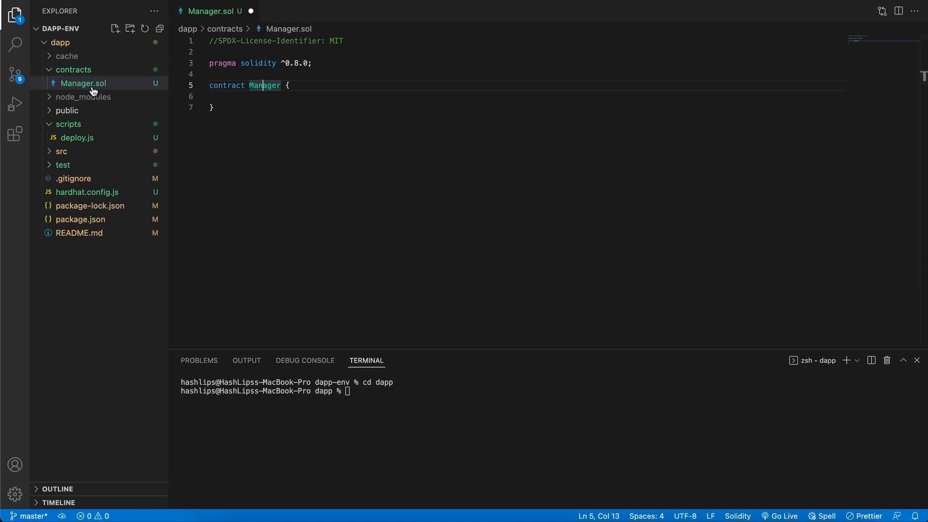
- Add a Ticket struct with 'uint8 status' and 'string name' fields inside Manager
left_click(212, 107)
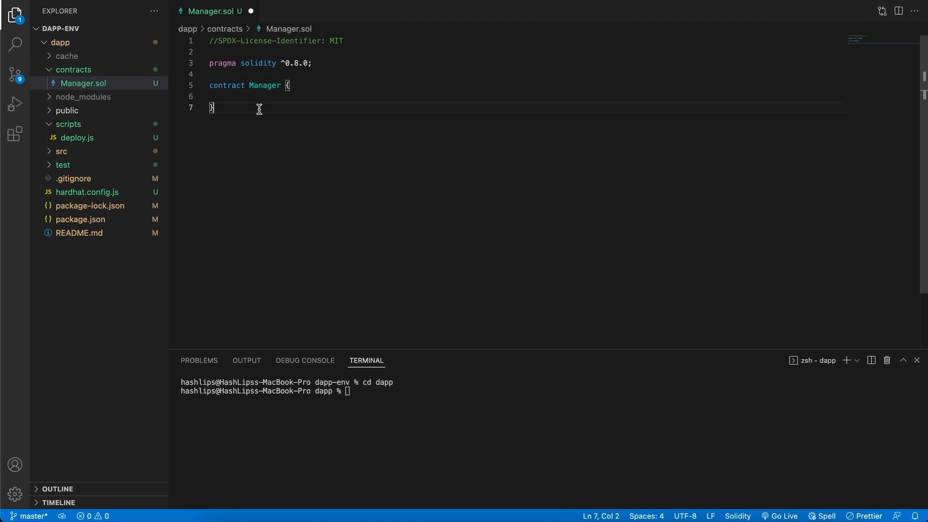
key("Enter")
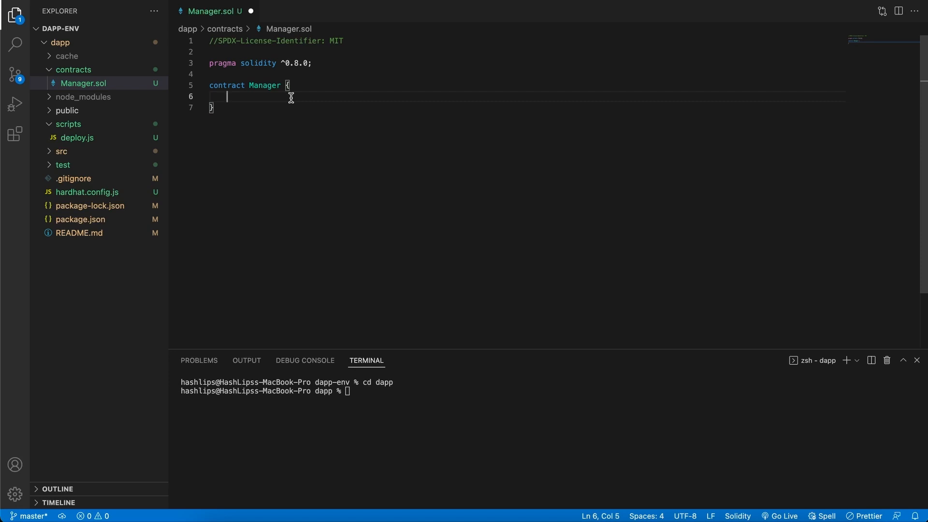
type("stuc")
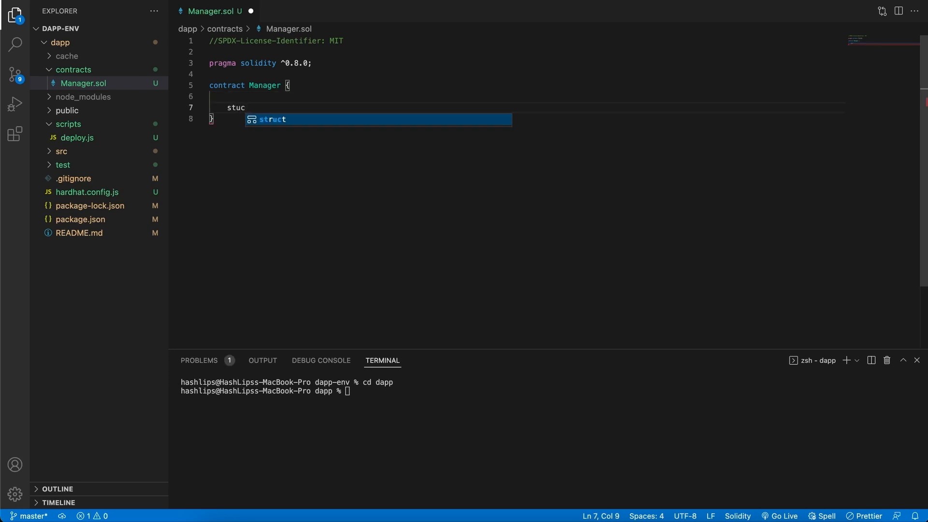
key("Tab")
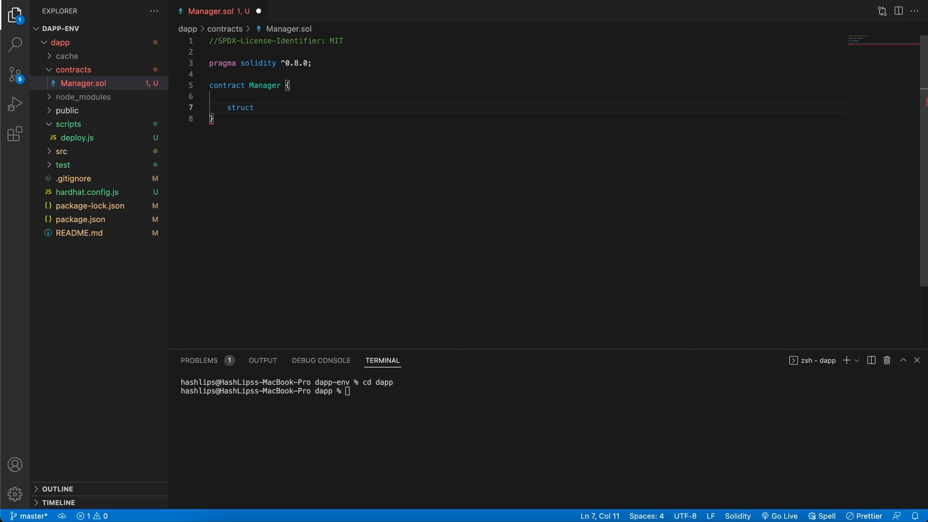
type("Ticket {")
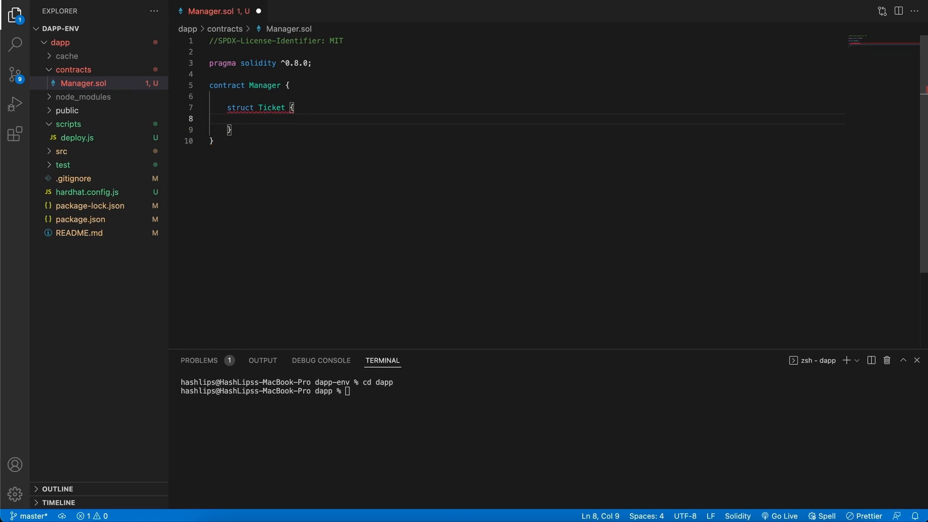
type("uint8")
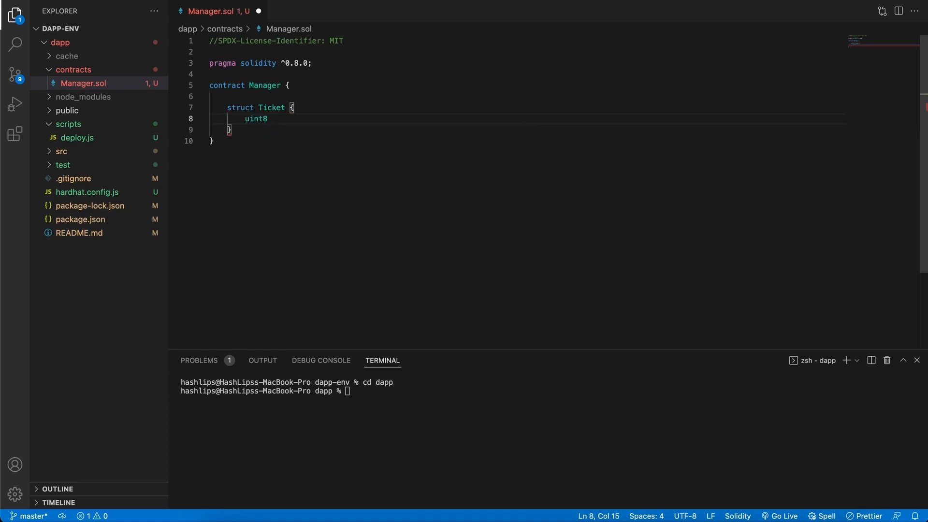
type("status")
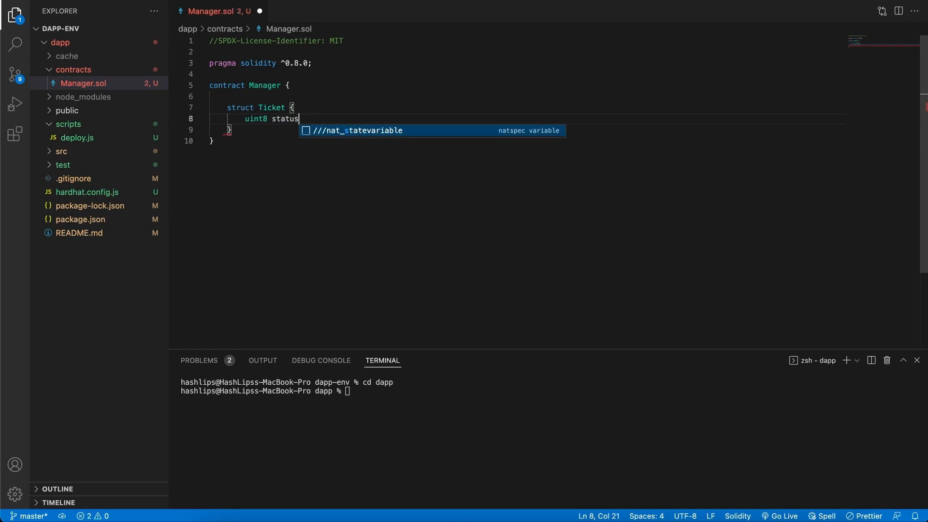
type(";")
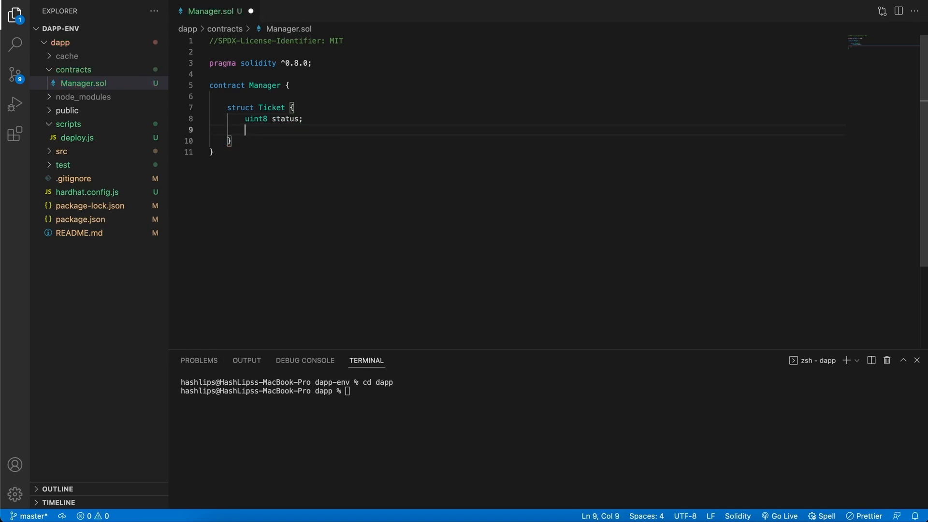
type("string")
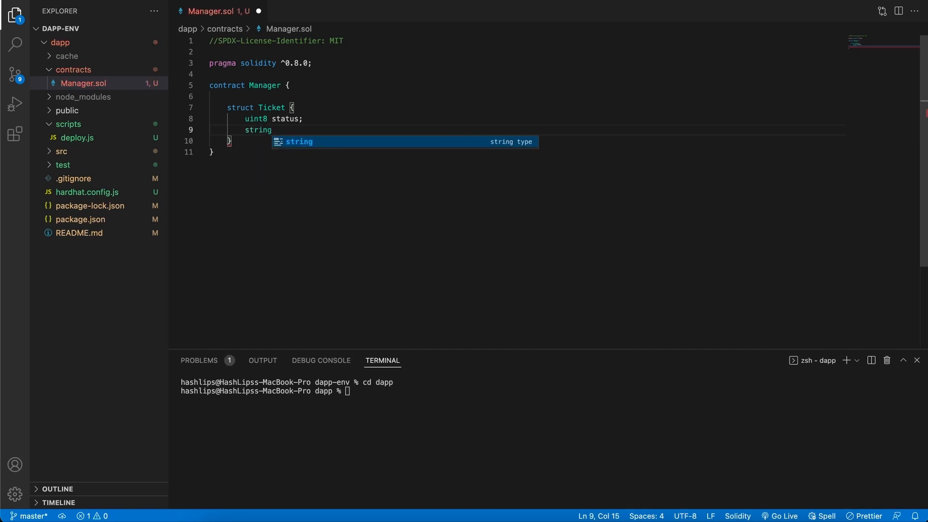
type("name;")
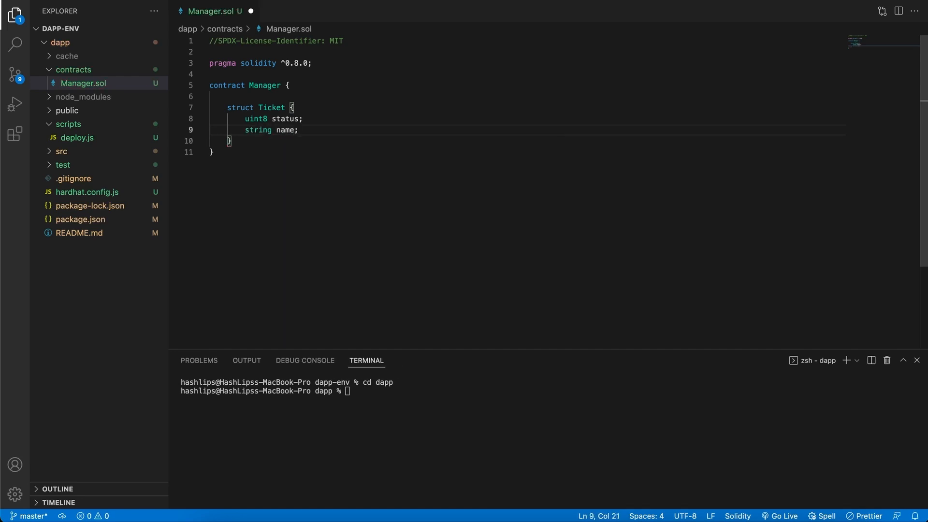
key("enter")
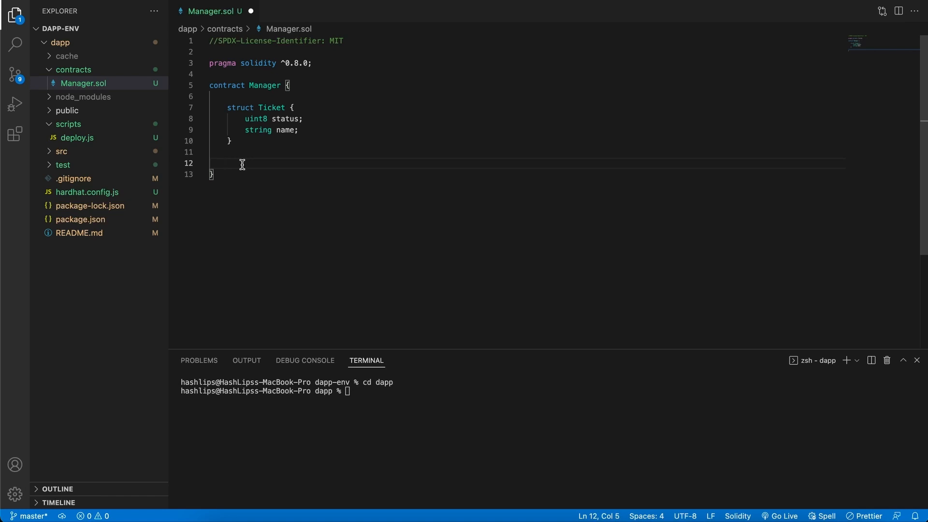
- Declare 'Ticket[] public tickets;' below the struct and add a new line after it
type("Ticket")
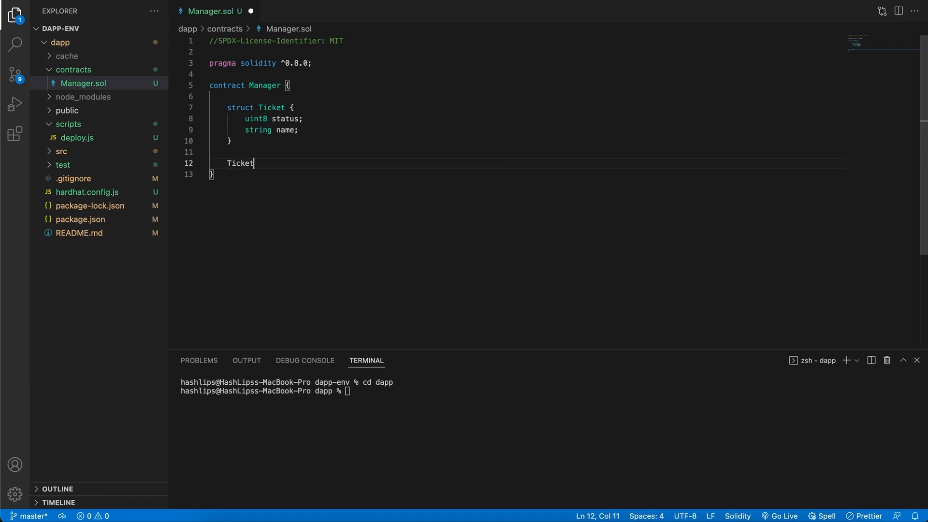
type("[]")
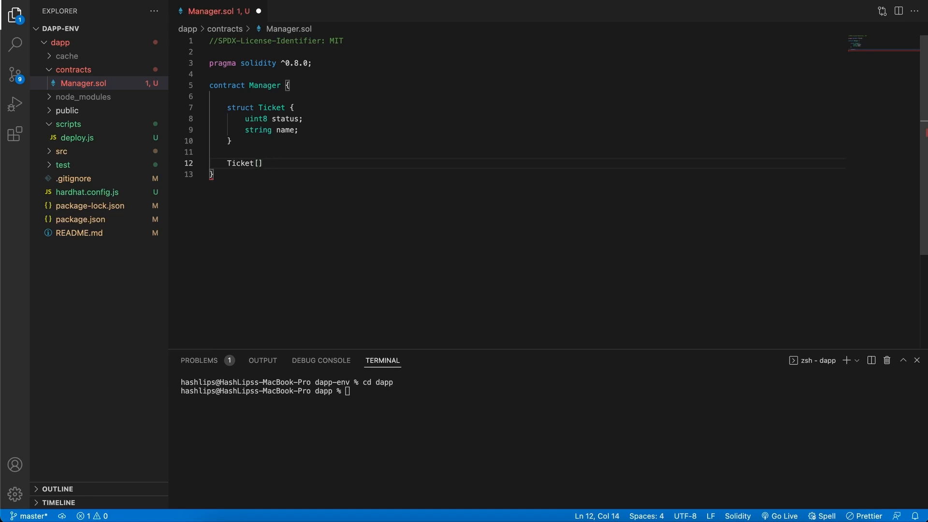
type("public")
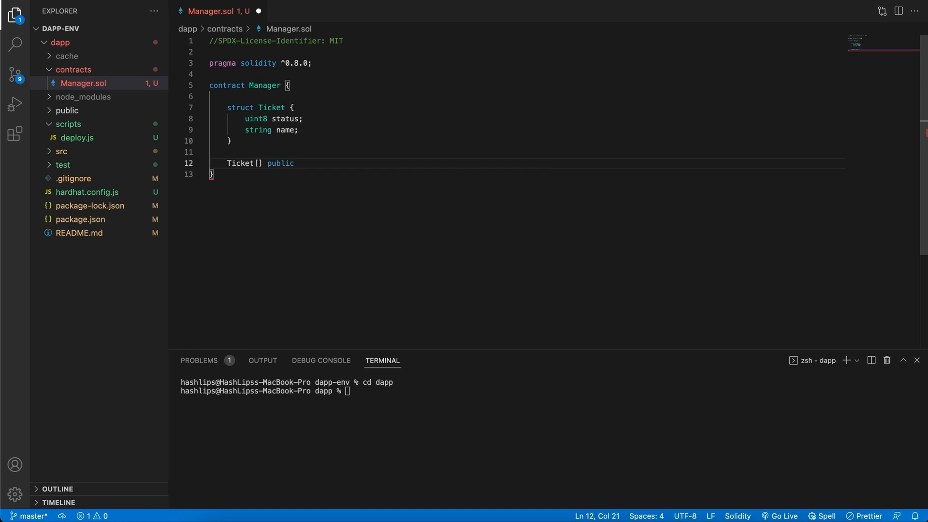
type("tic")
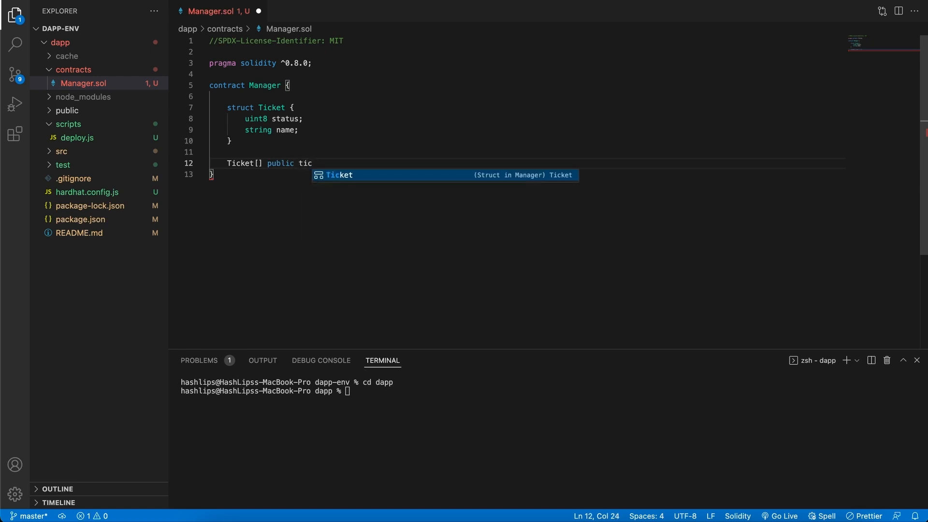
type("kets")
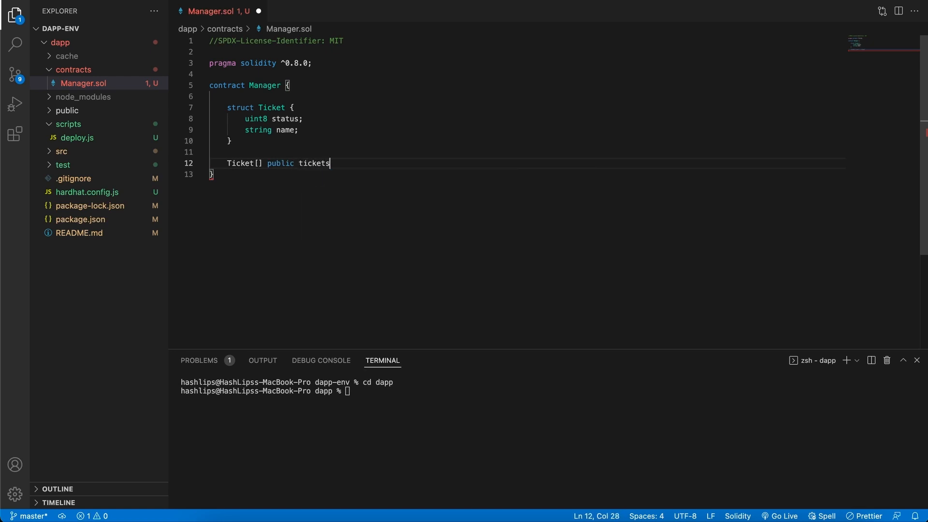
type(";")
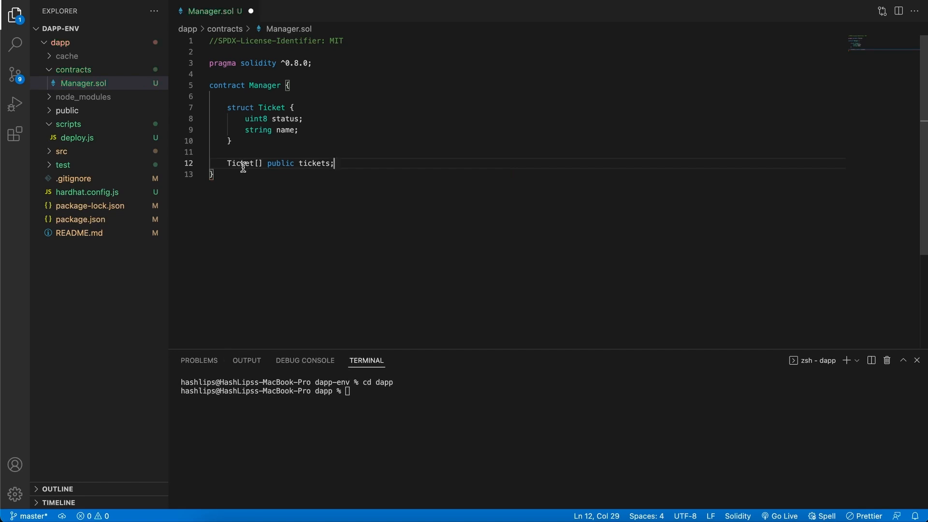
mouse_move(361, 166)
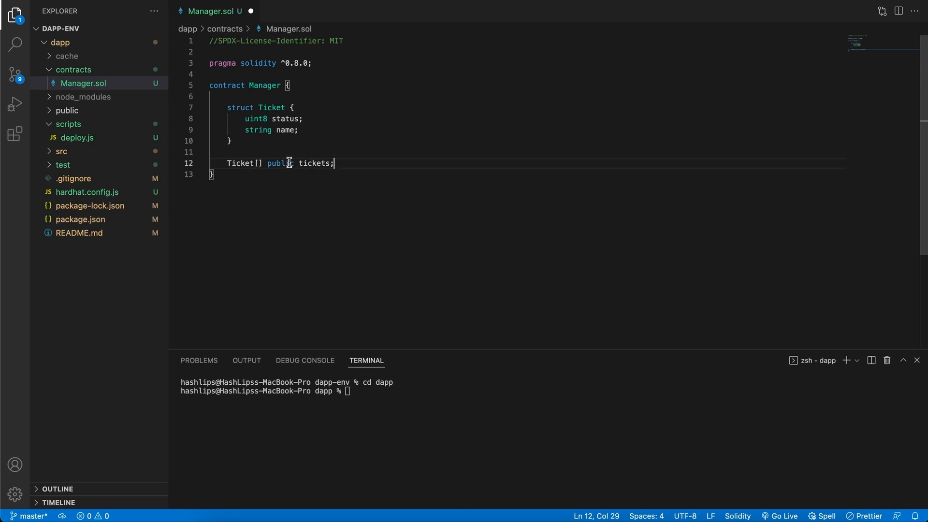
double_click(315, 163)
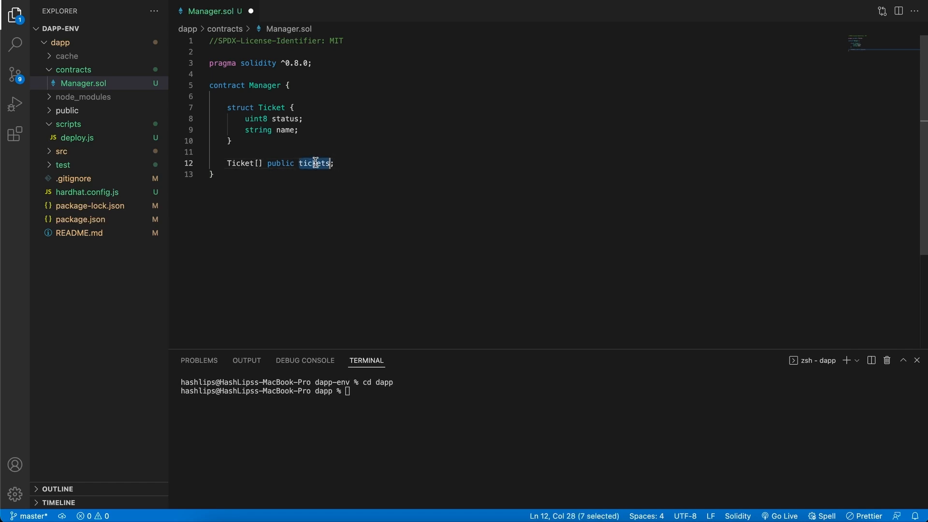
left_click(335, 163)
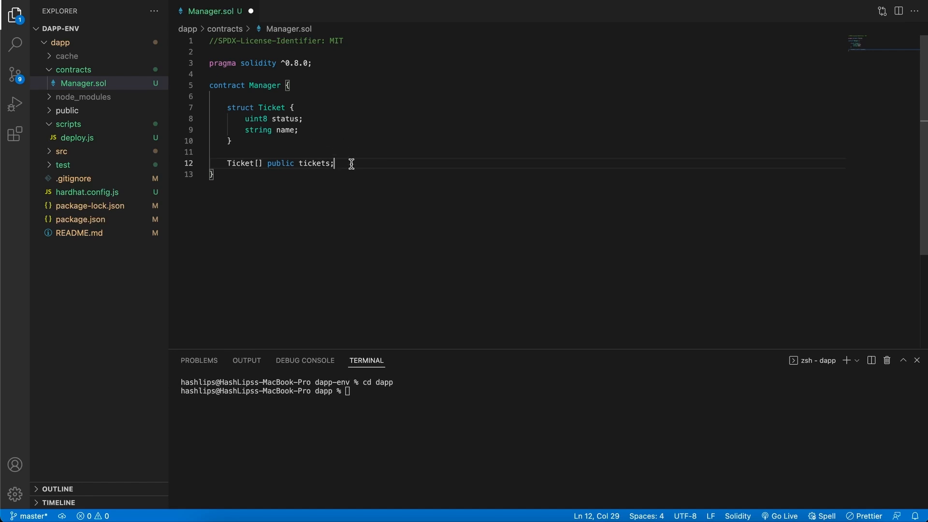
mouse_move(314, 148)
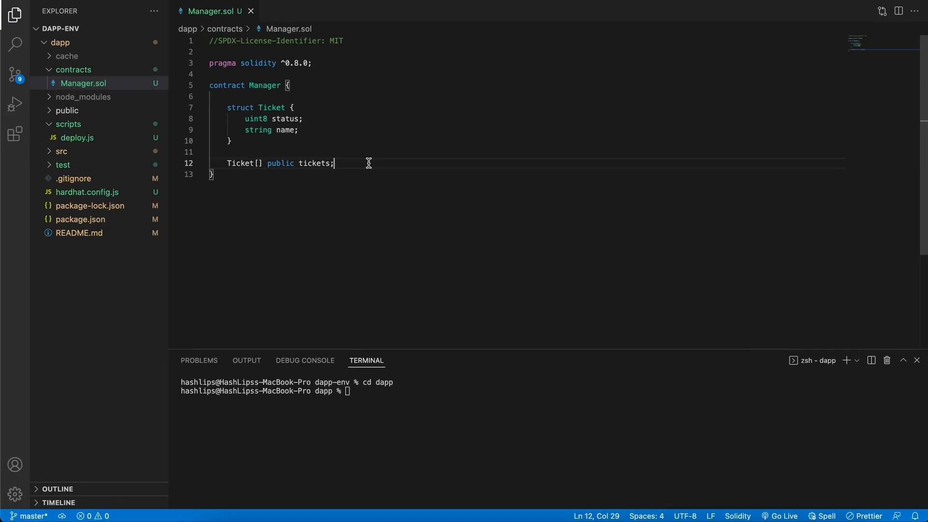
key("enter")
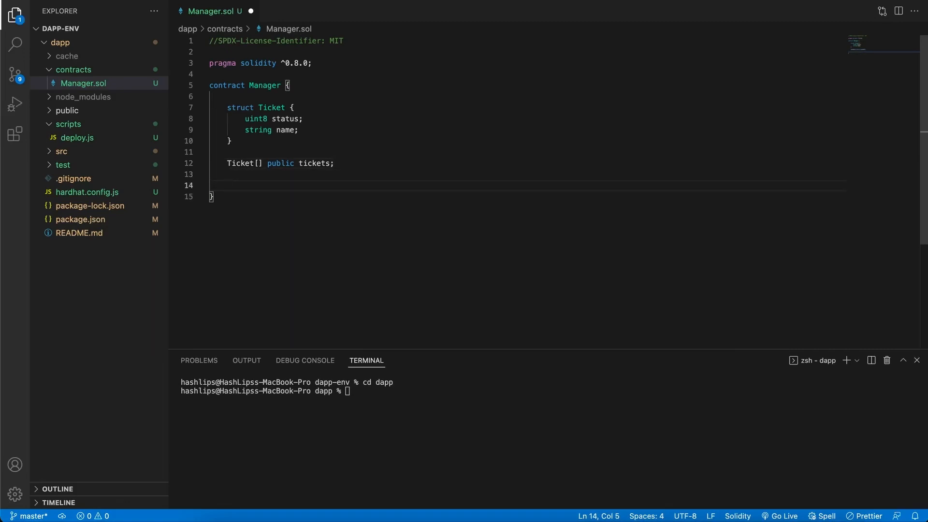
- Write 'function createTicket(string memory _name) external' with an empty body
type("function")
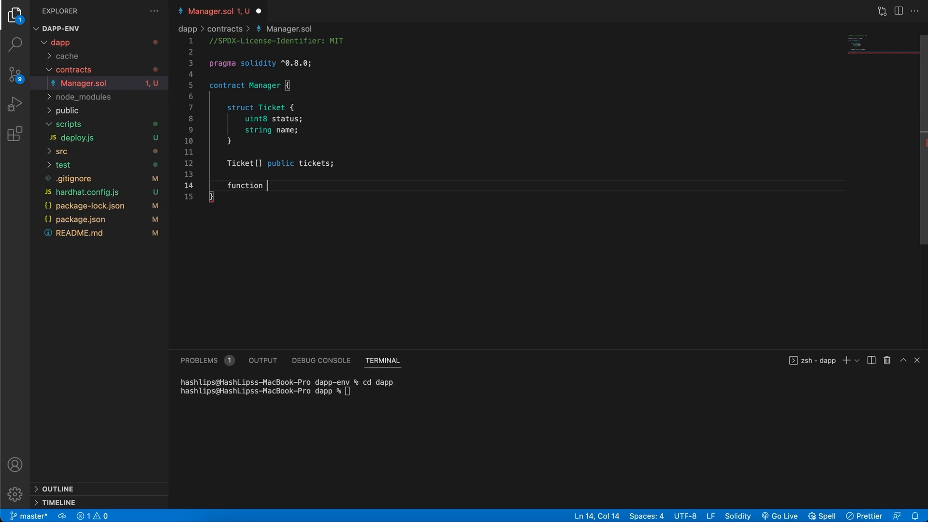
type("create")
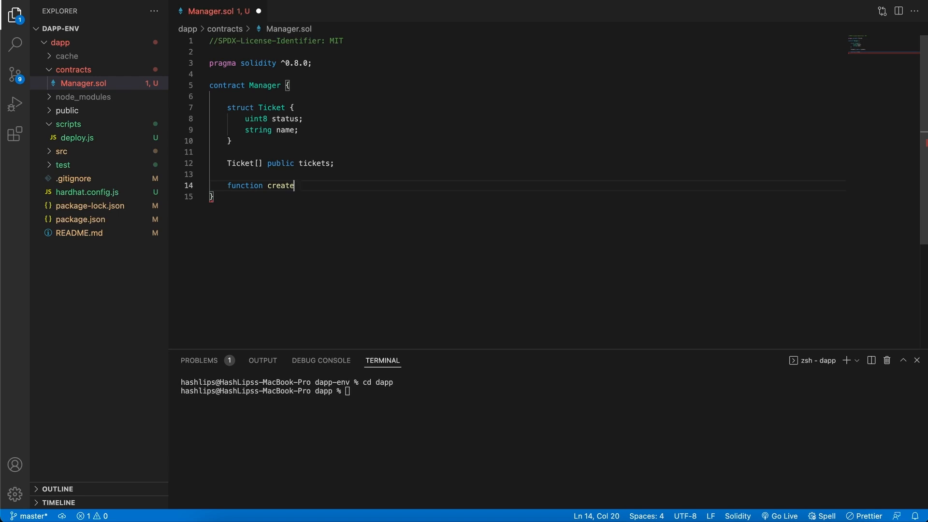
type("Ticket()")
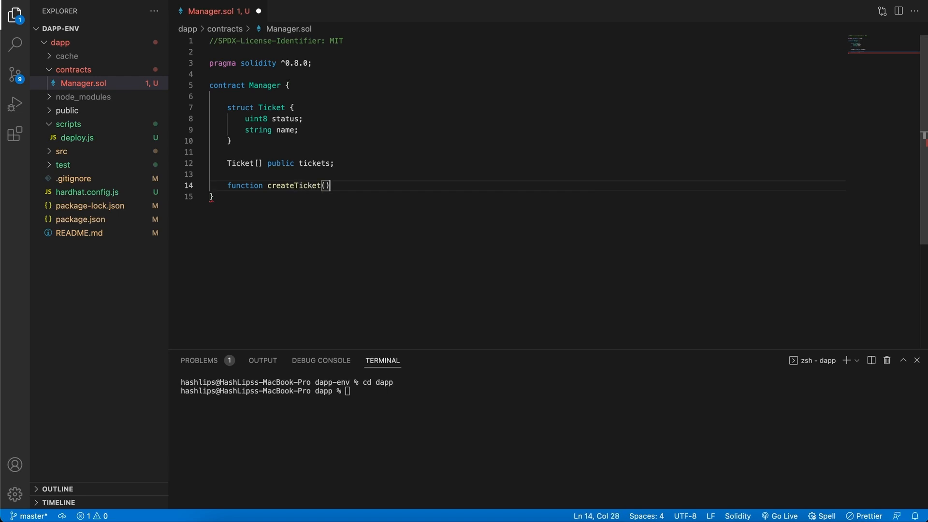
type("public")
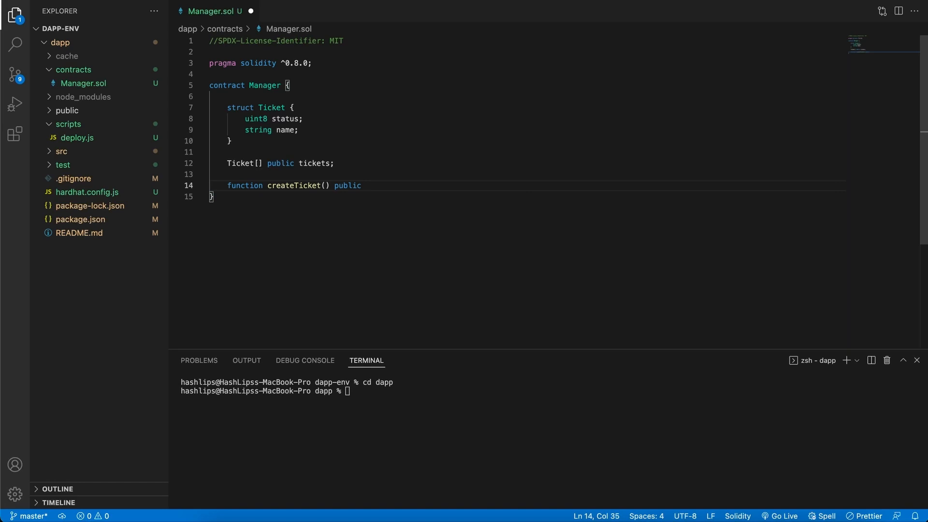
key("BackSpace")
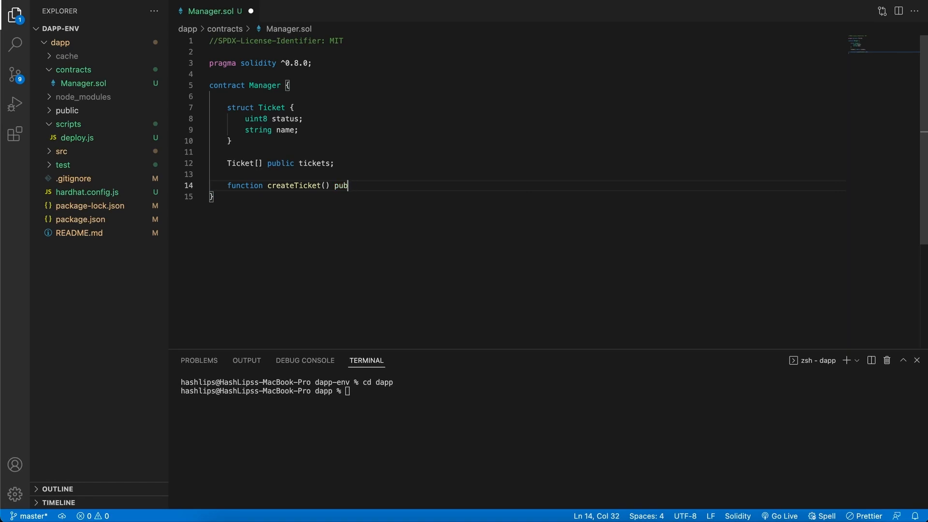
key("Backspace")
type("external {")
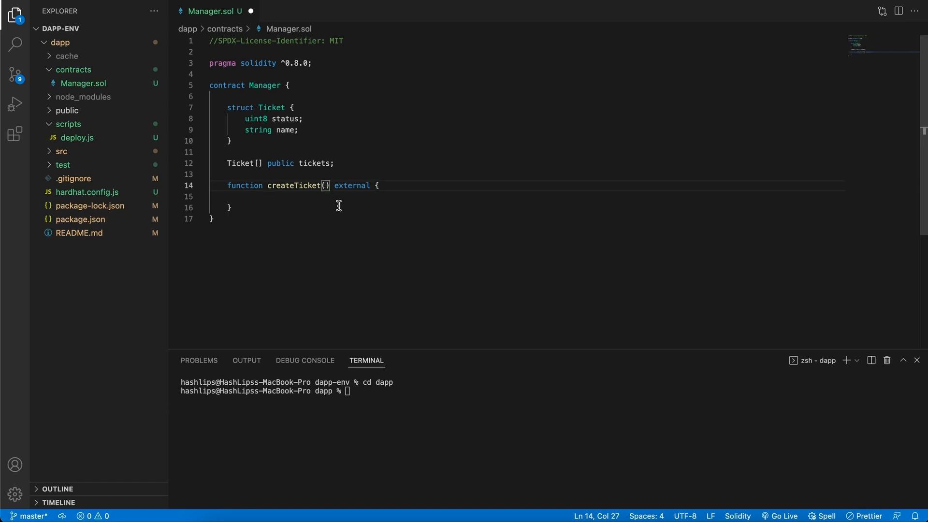
type("string mem")
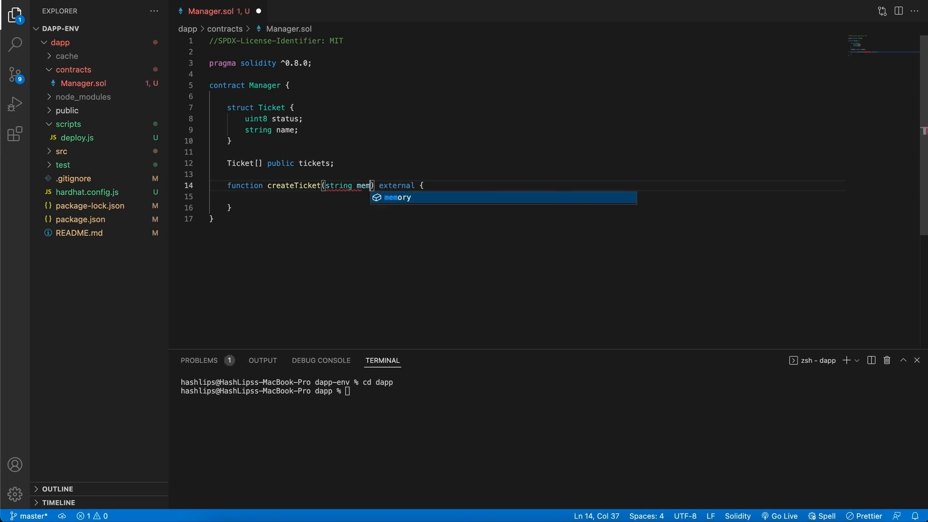
key("Tab")
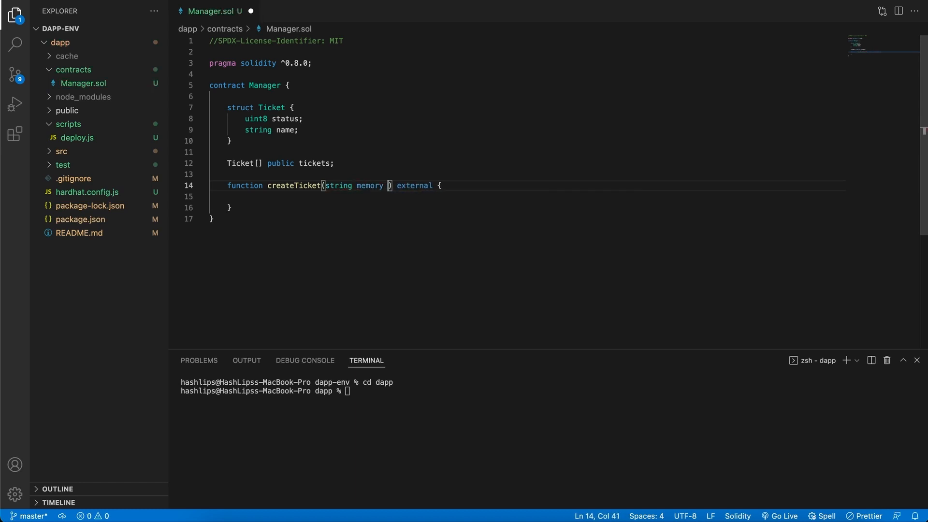
type("_")
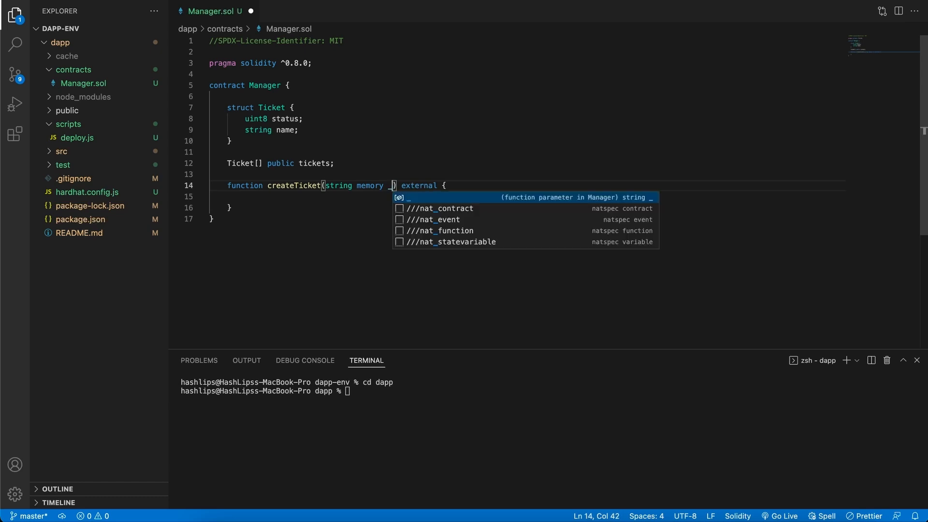
type("name")
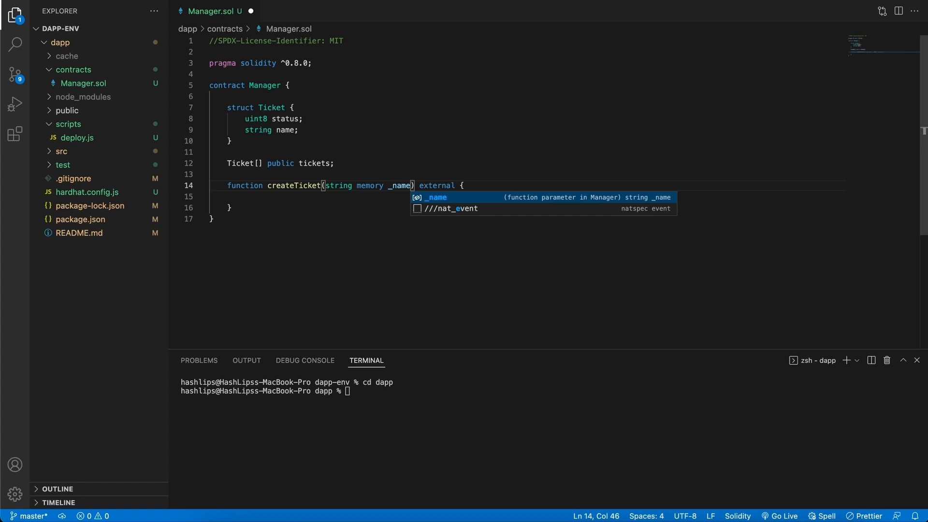
left_click(290, 196)
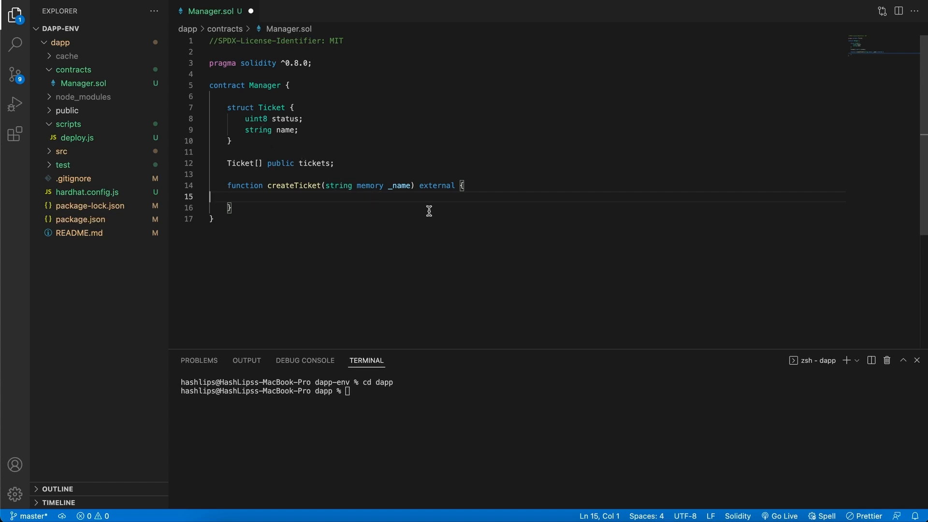
- Add a 'tickets.push();' call inside createTicket
type("tickets")
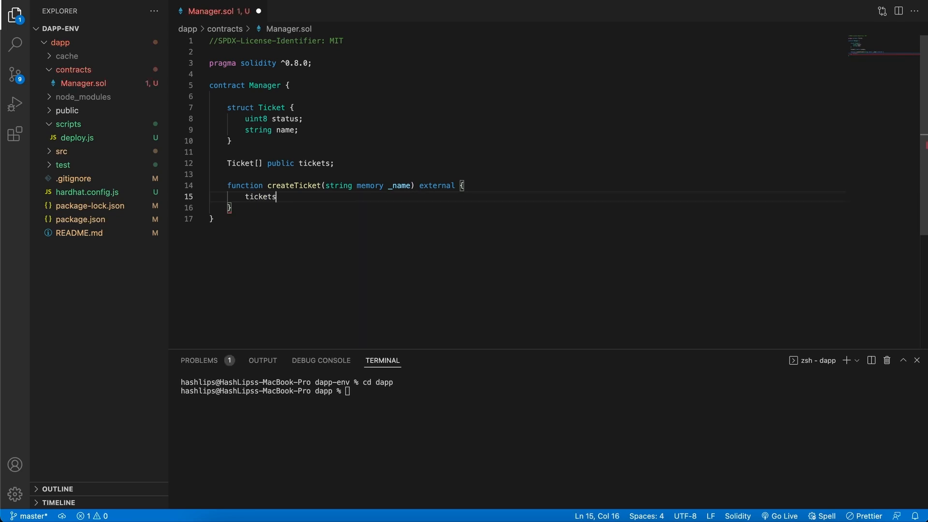
type(".")
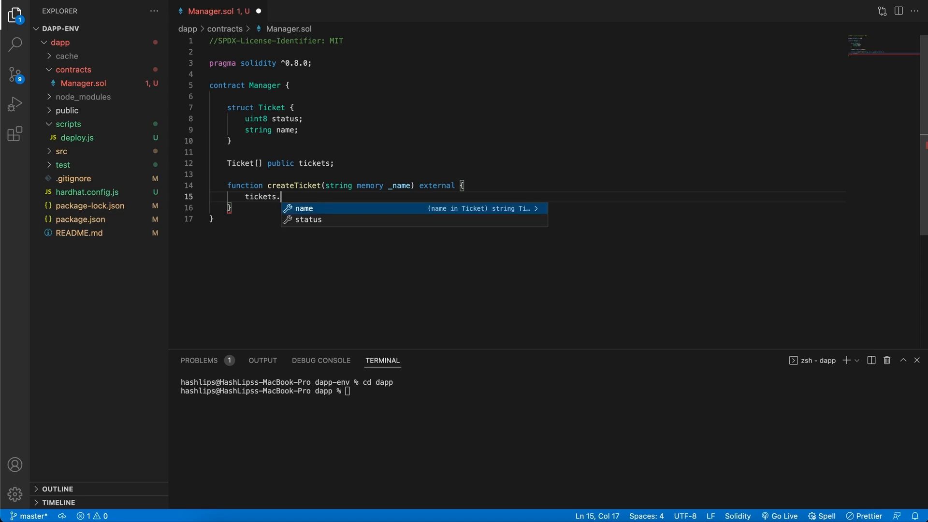
type("push()")
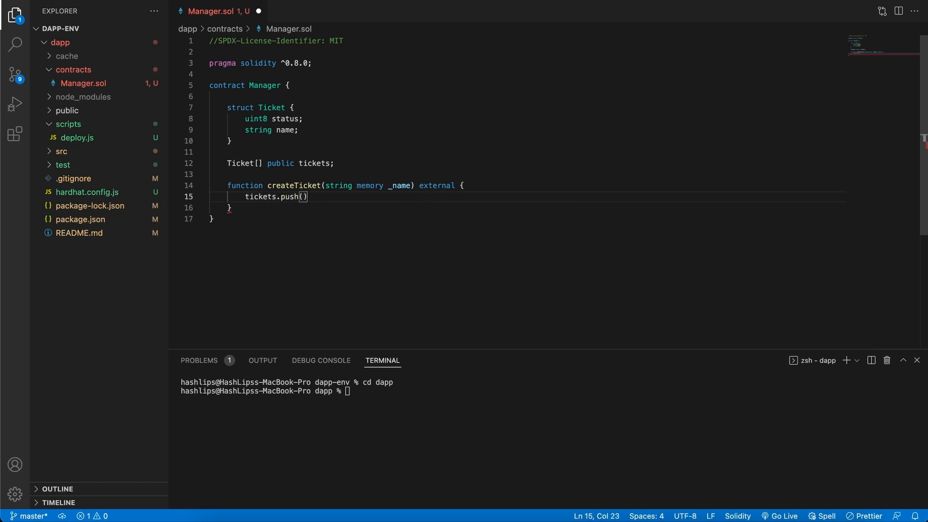
type(";")
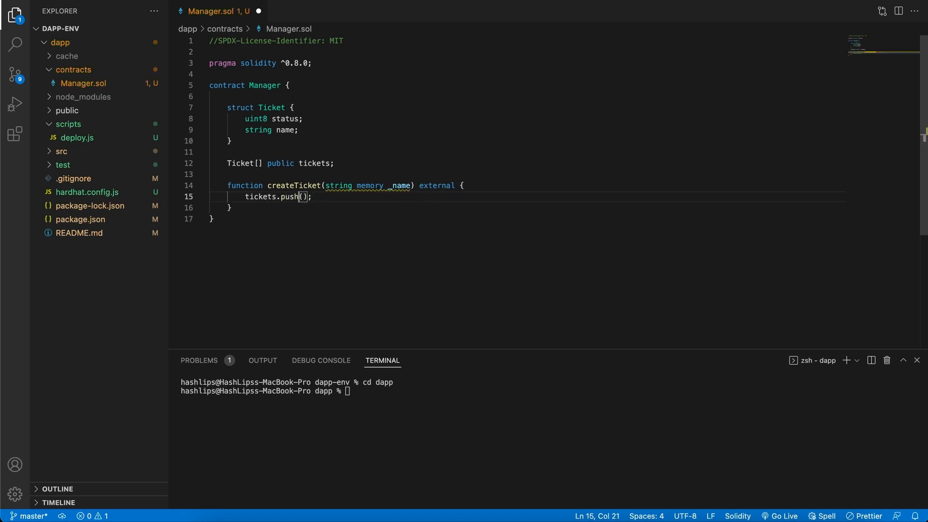
key("Right")
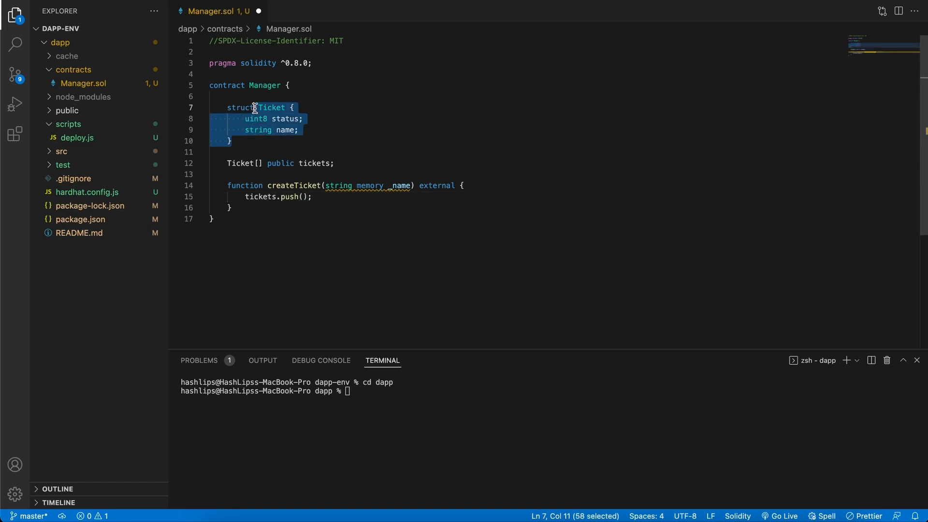
left_click(303, 197)
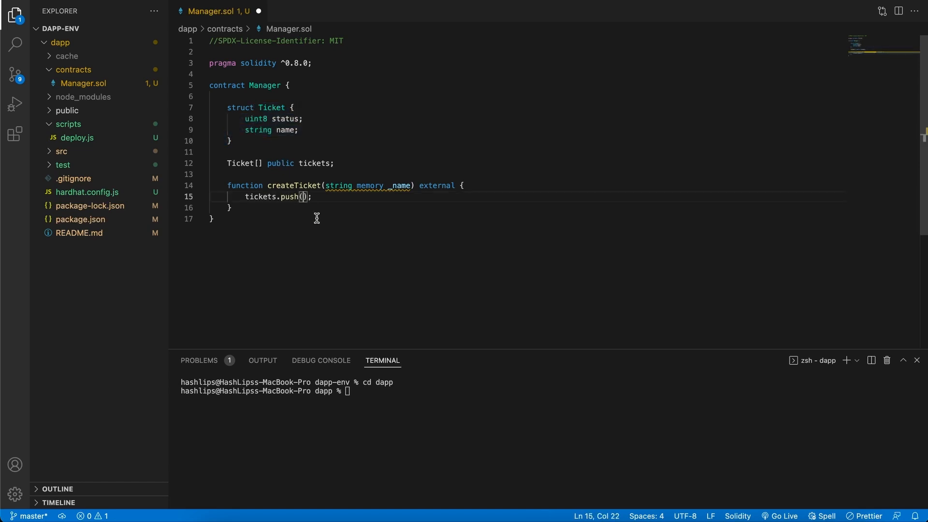
mouse_move(325, 222)
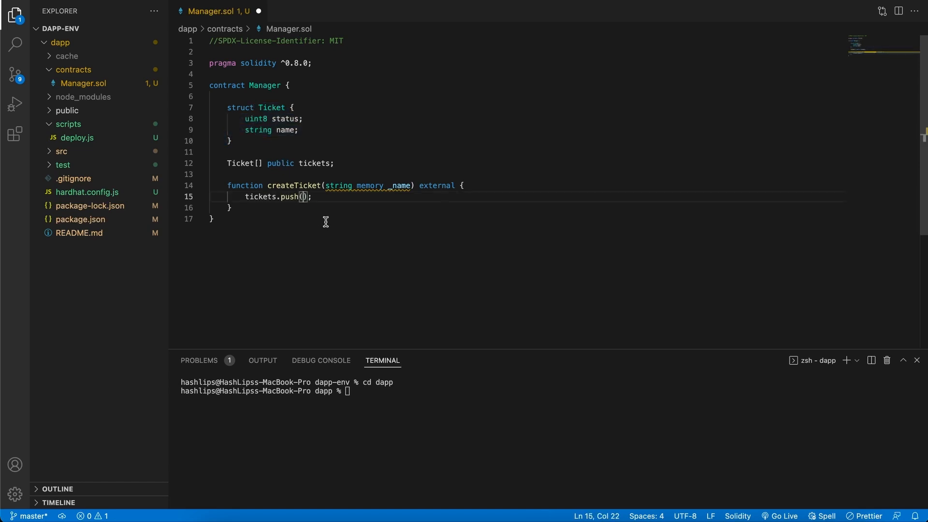
- Fill the push call with Ticket(0, _name) and start a line below the function
type("Tid")
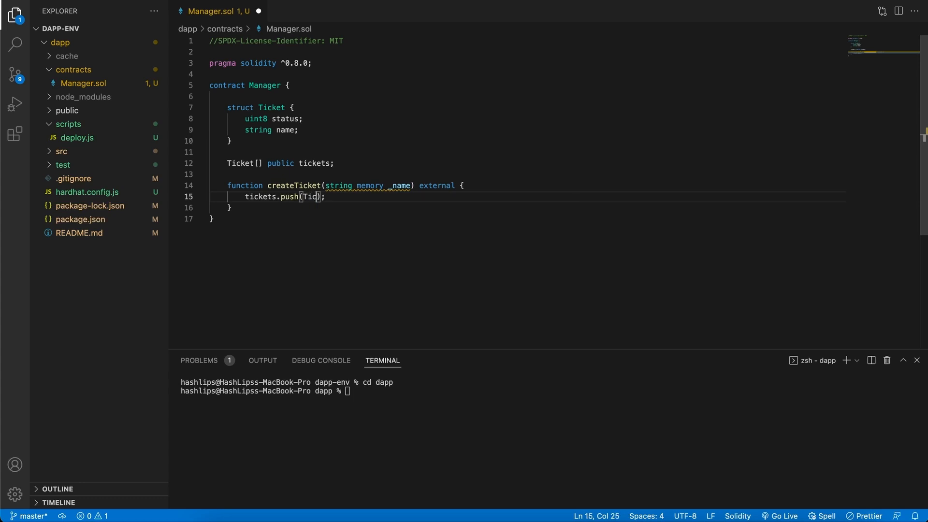
type("cket")
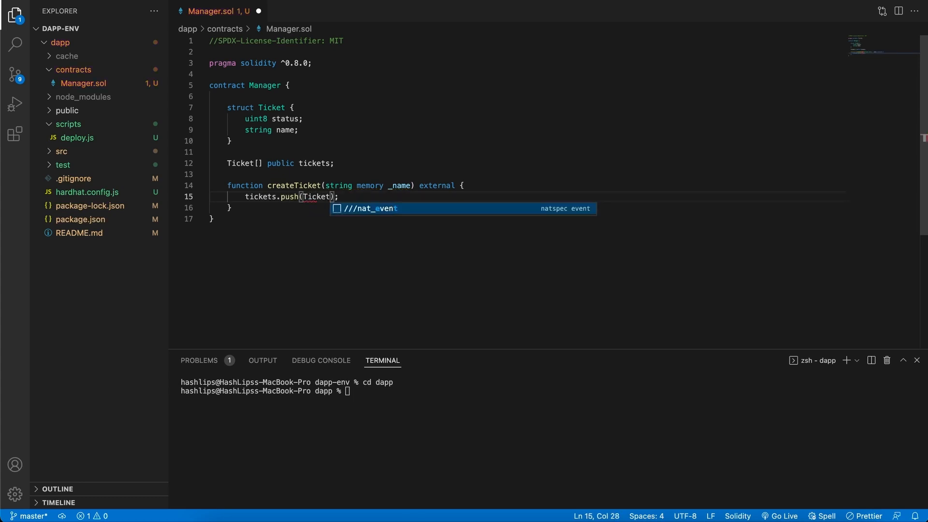
type("()")
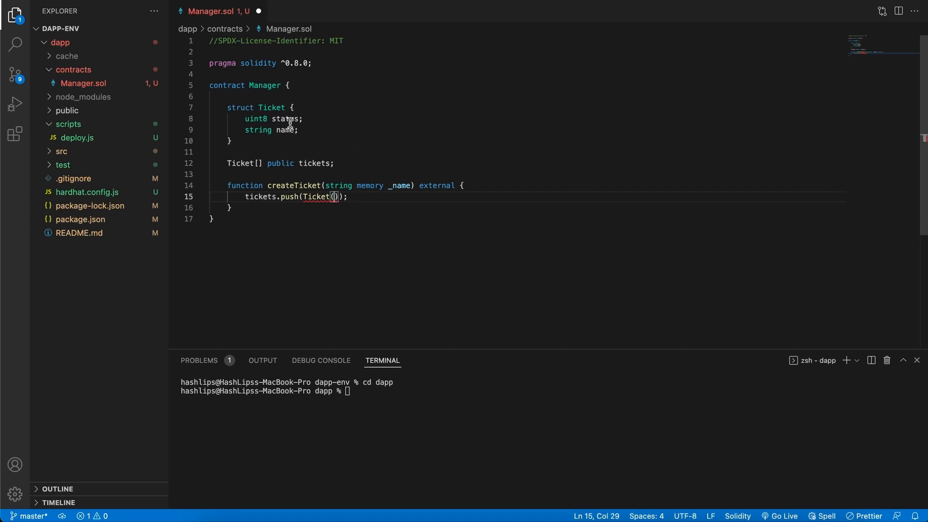
mouse_move(409, 213)
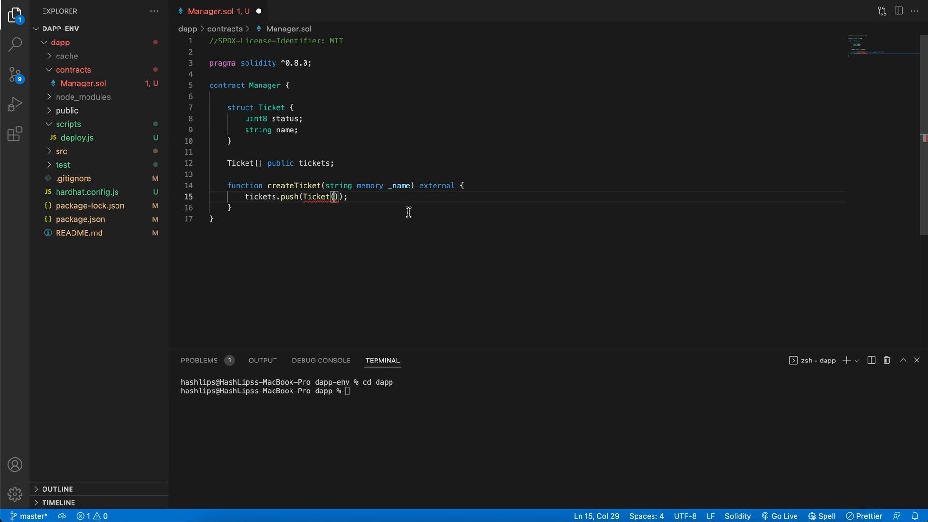
type("0")
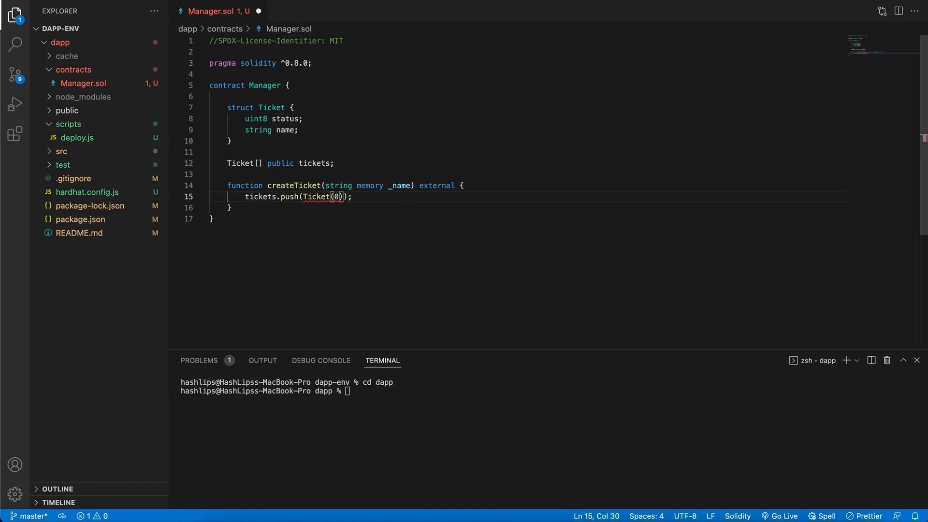
type(",")
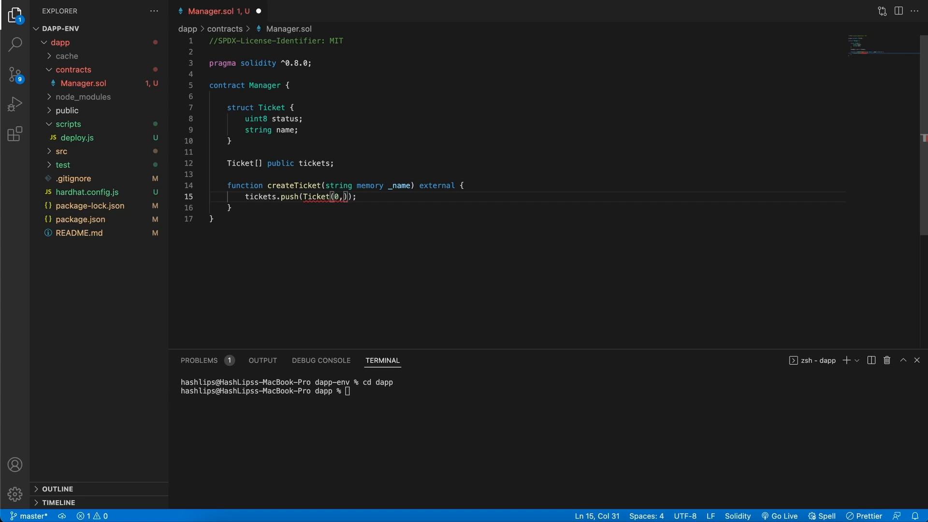
type("_na")
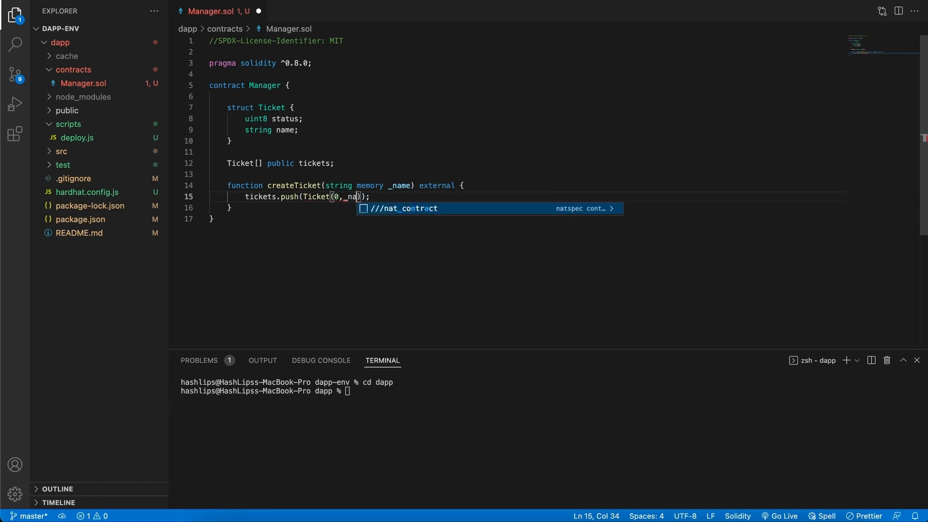
type("me")
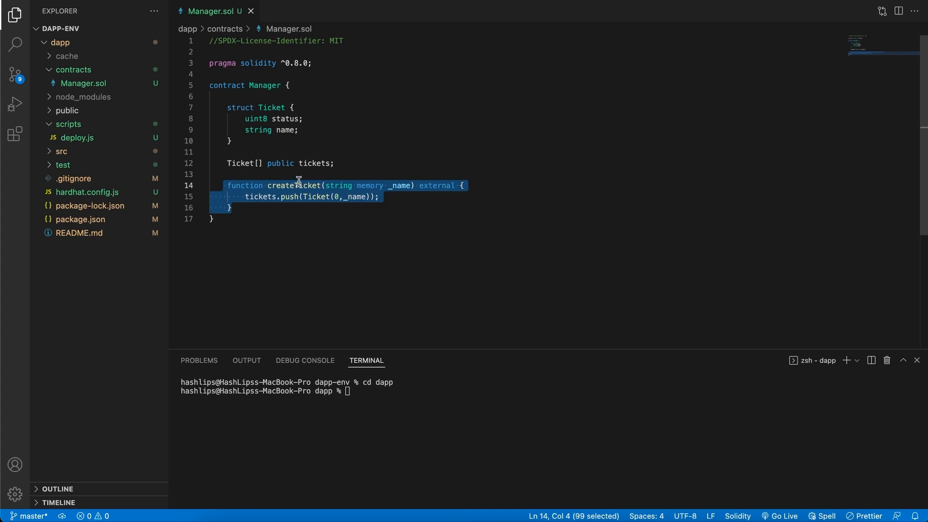
double_click(315, 163)
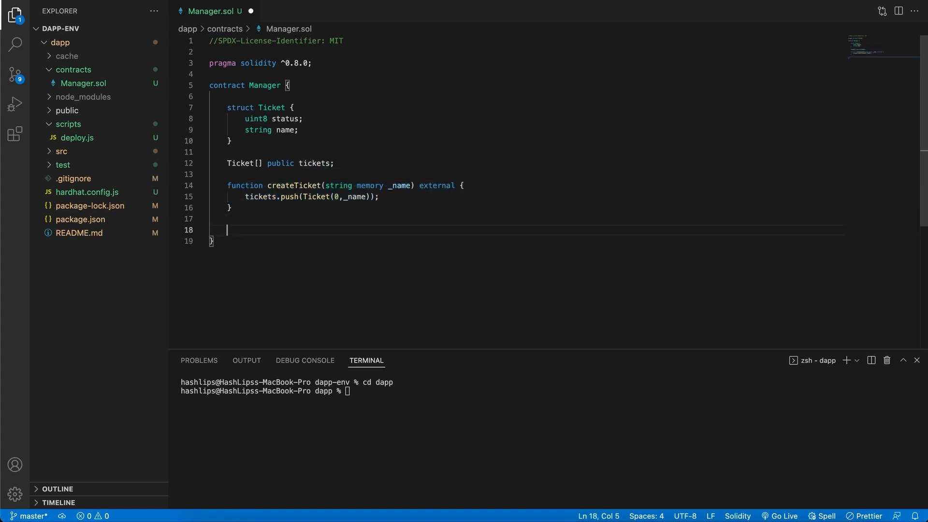
- Write the updateTicketName(uint _index, string memory _name) external signature
type("function")
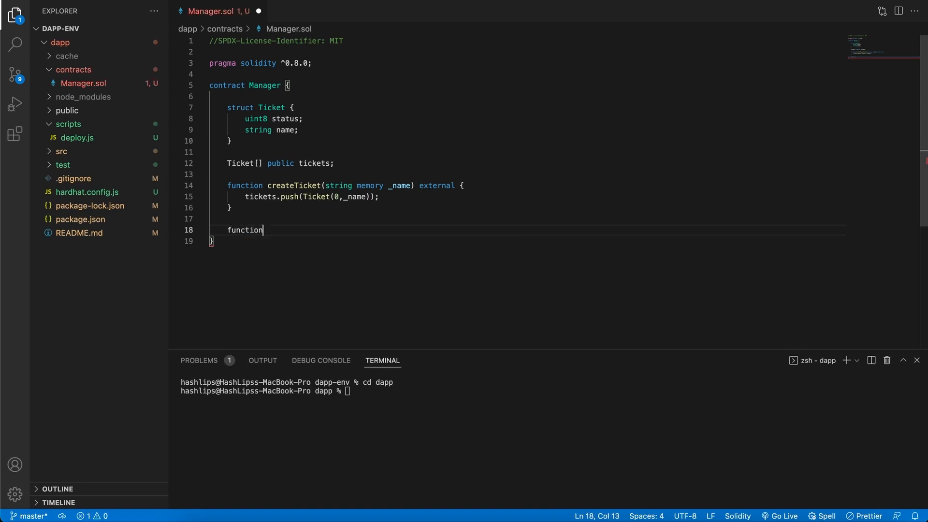
type("update")
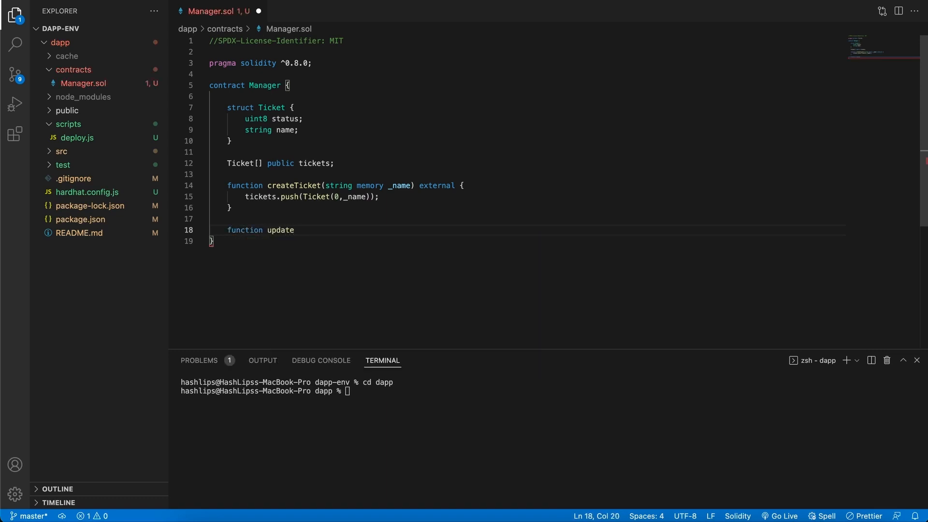
type("TicketName(")
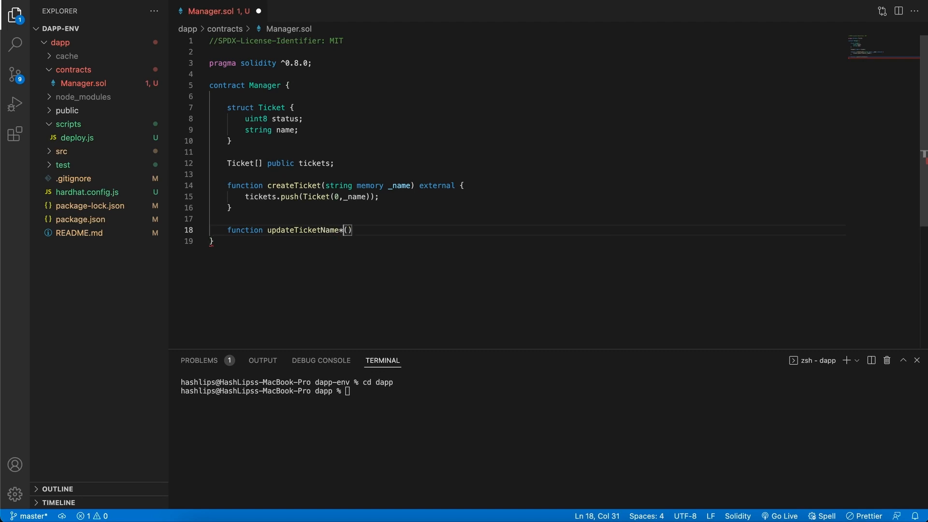
type("uint")
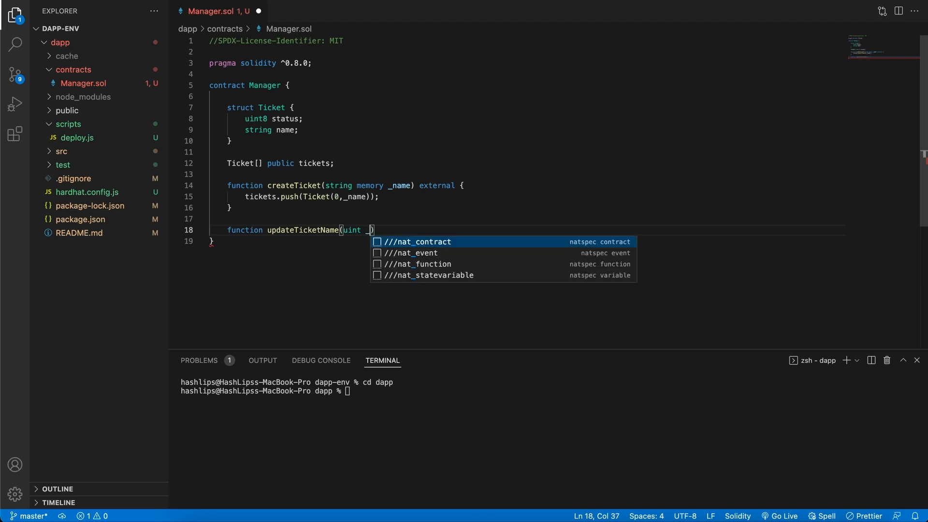
type("_index,")
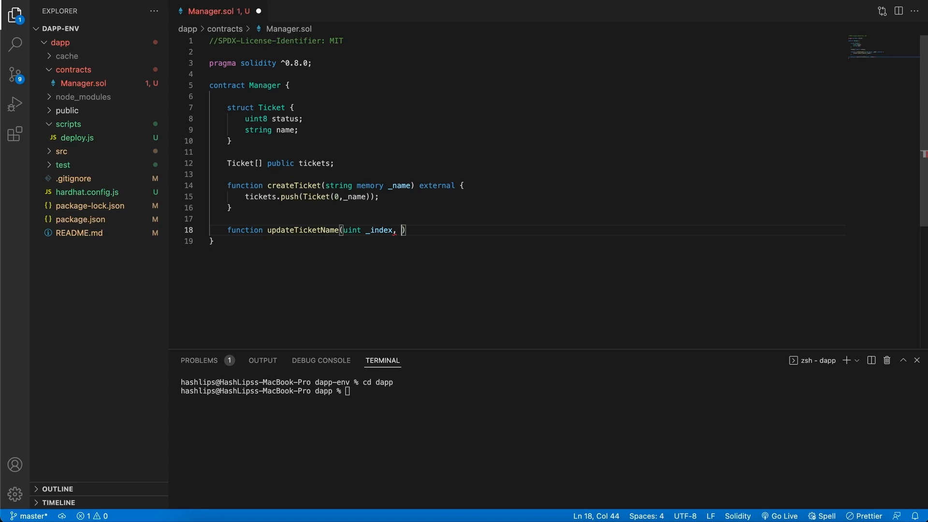
type("sta")
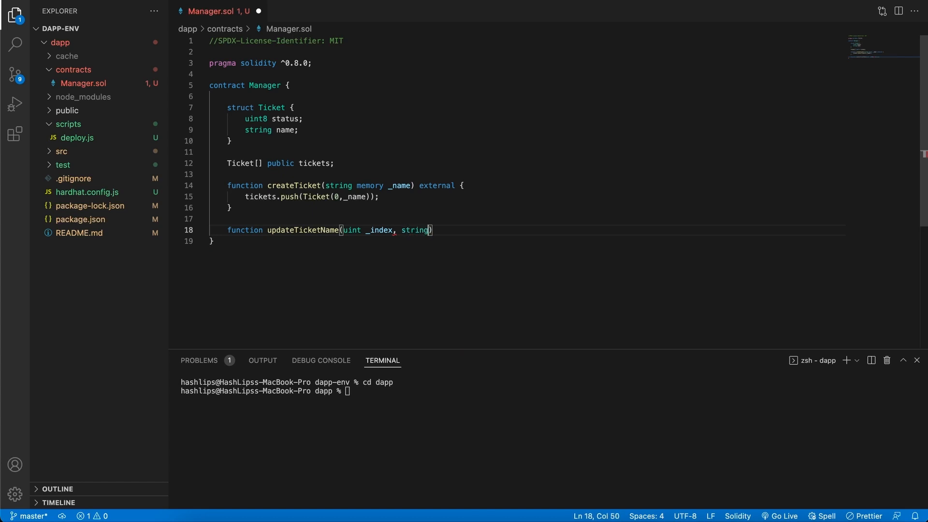
type("memory")
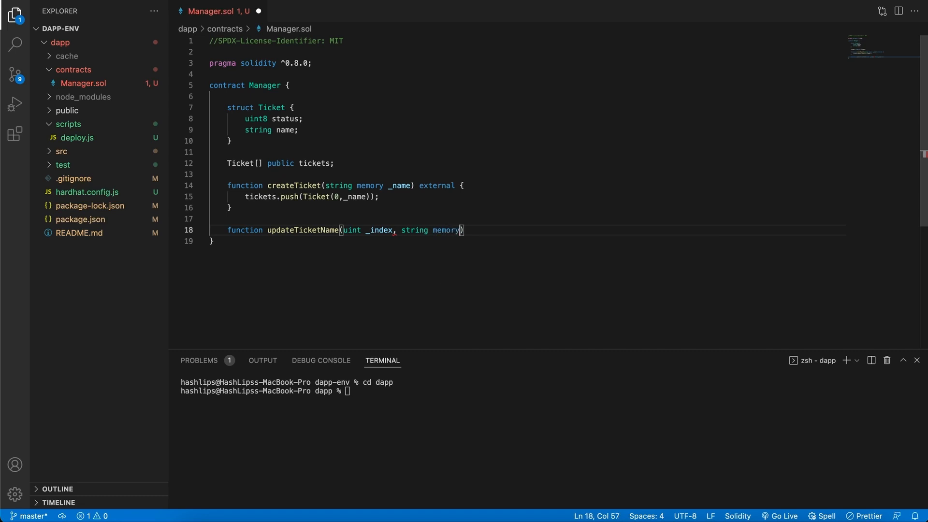
type("_name")
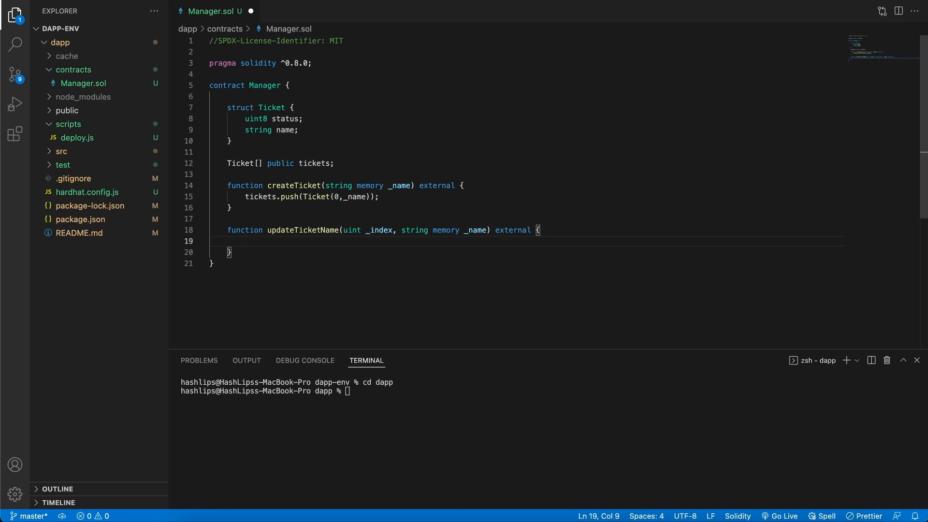
mouse_move(312, 164)
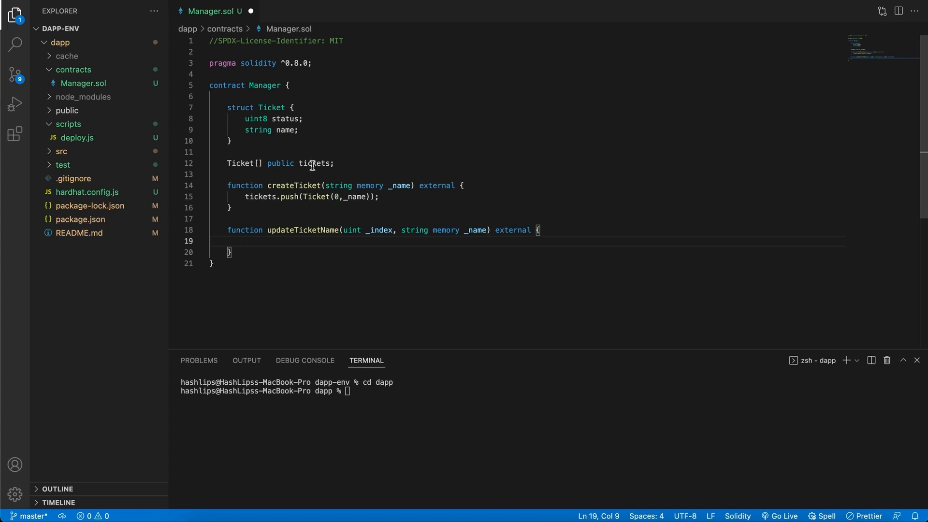
- Fill the body with 'tickets[_index].name = _name;' and select the function for copying
type("tickets")
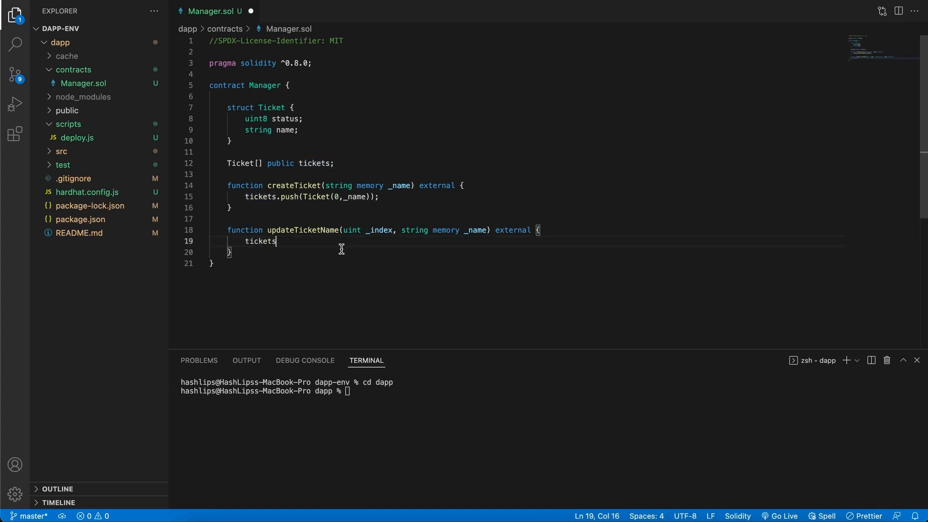
type("[_")
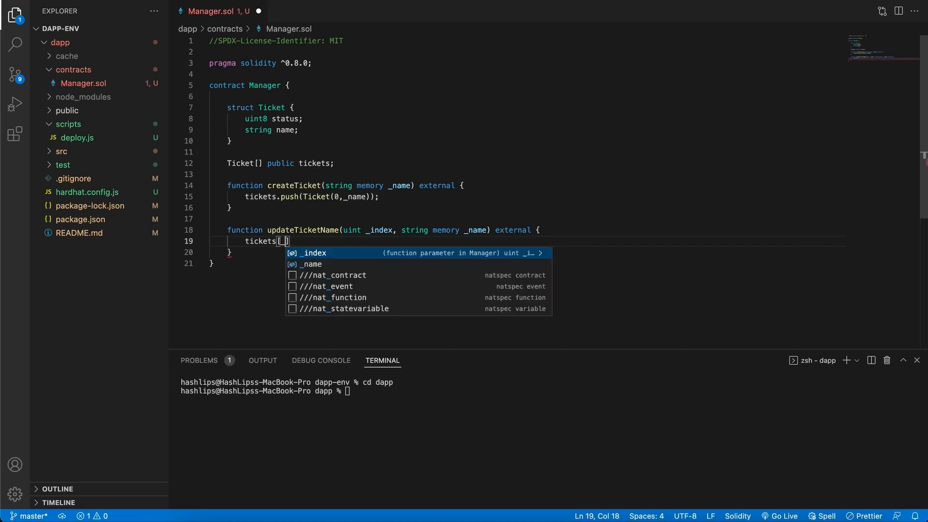
type("_index].")
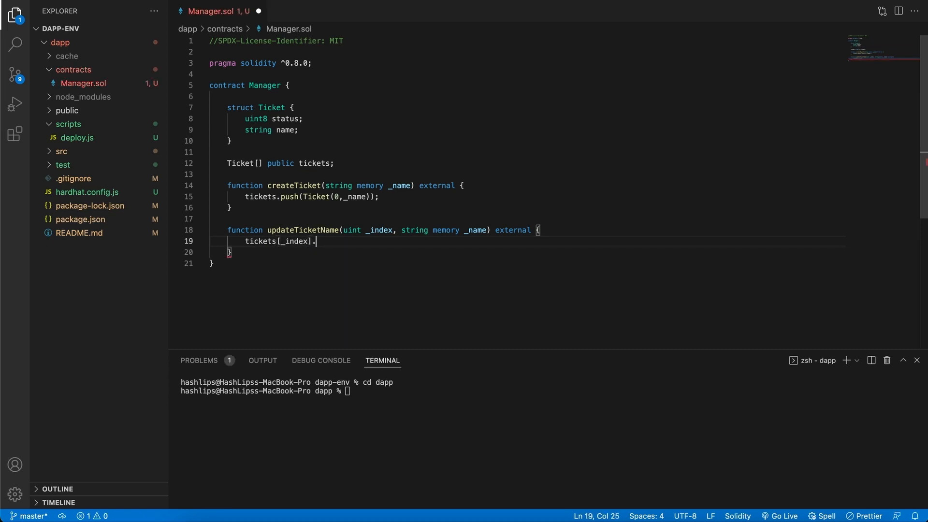
type("name =")
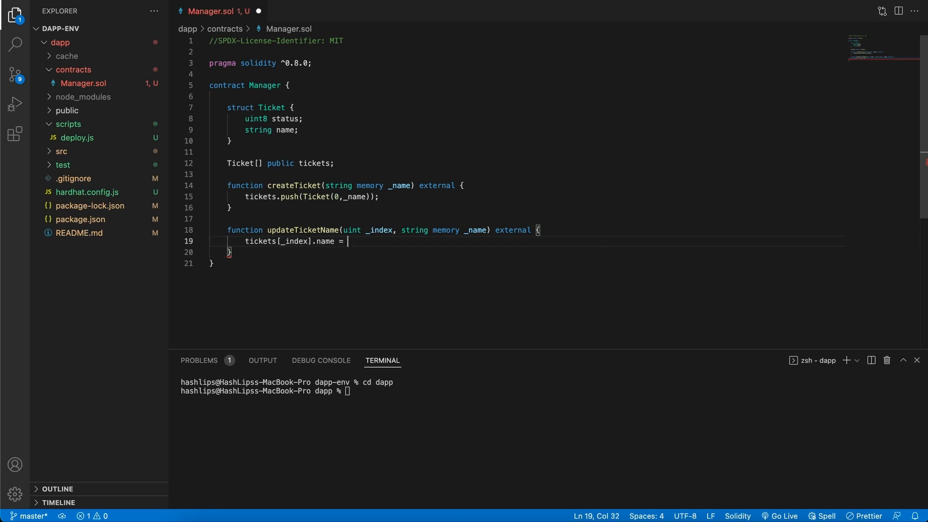
type("_name")
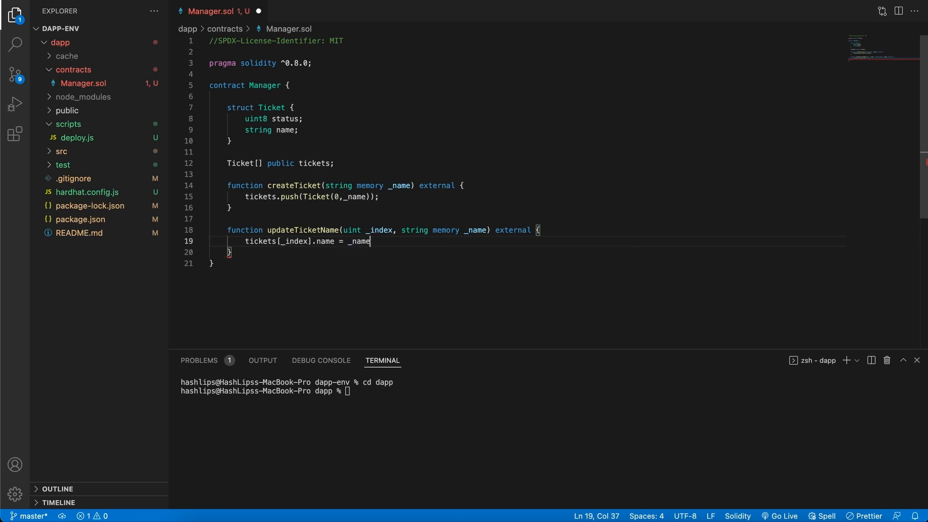
type(";")
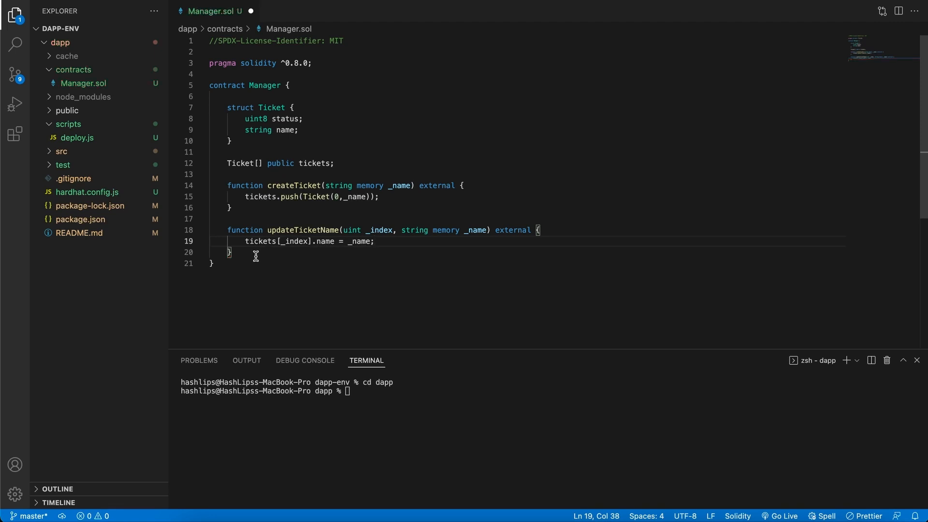
left_click_drag(227, 230, 231, 254)
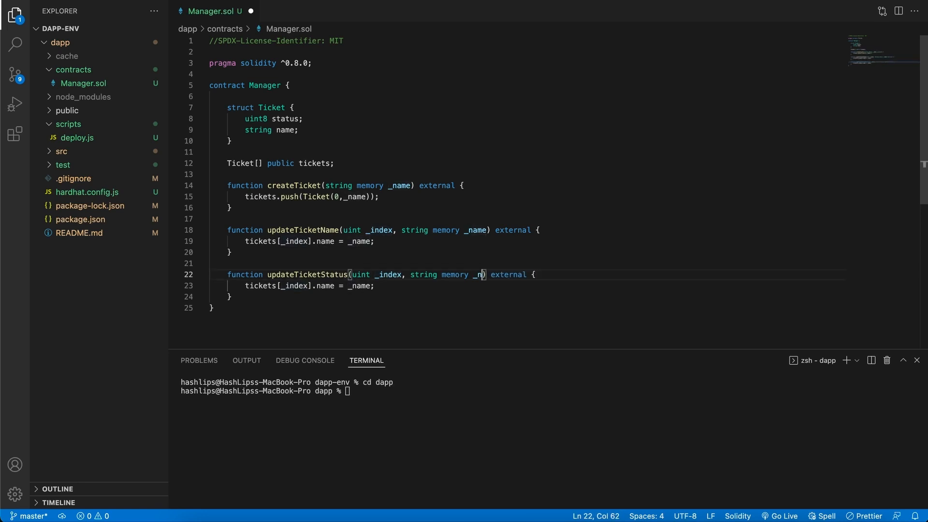
- Rename the copied function to updateTicketStatus, with a uint8 _status parameter assigned to tickets[_index].status
type("status")
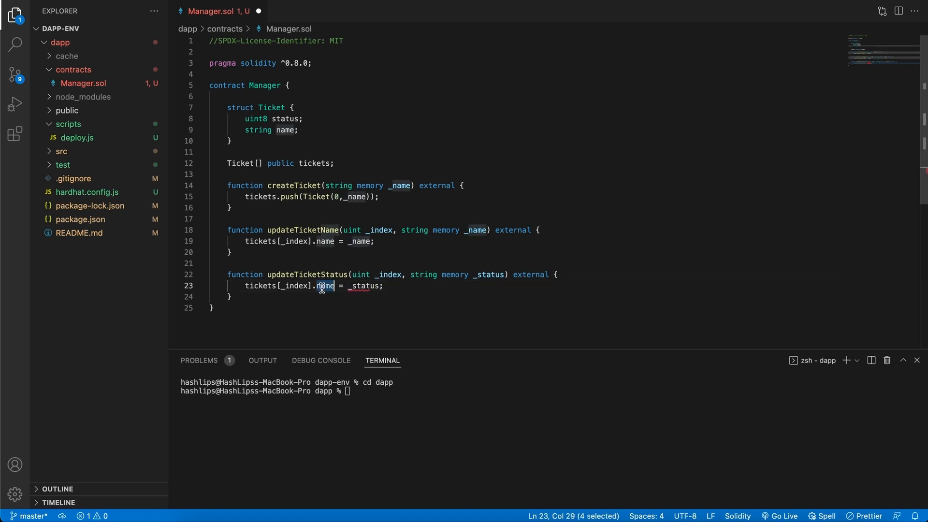
type("status")
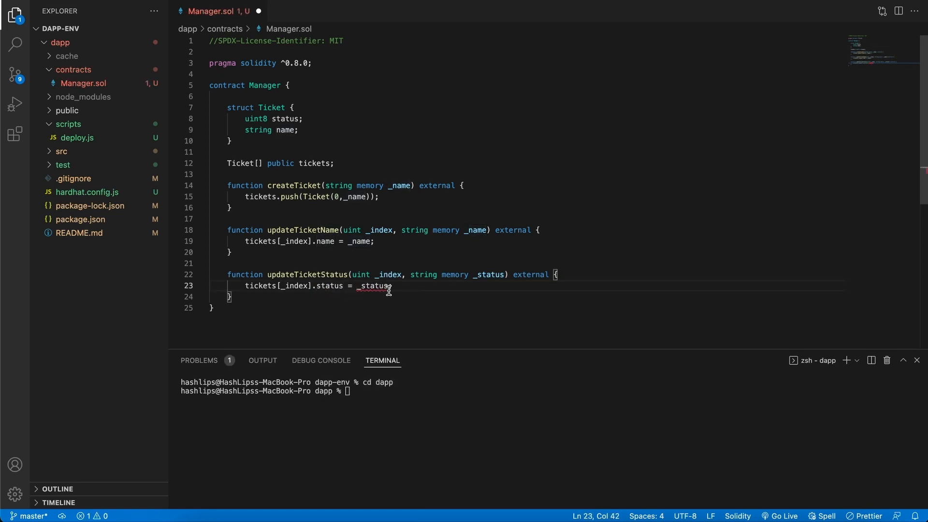
mouse_move(418, 278)
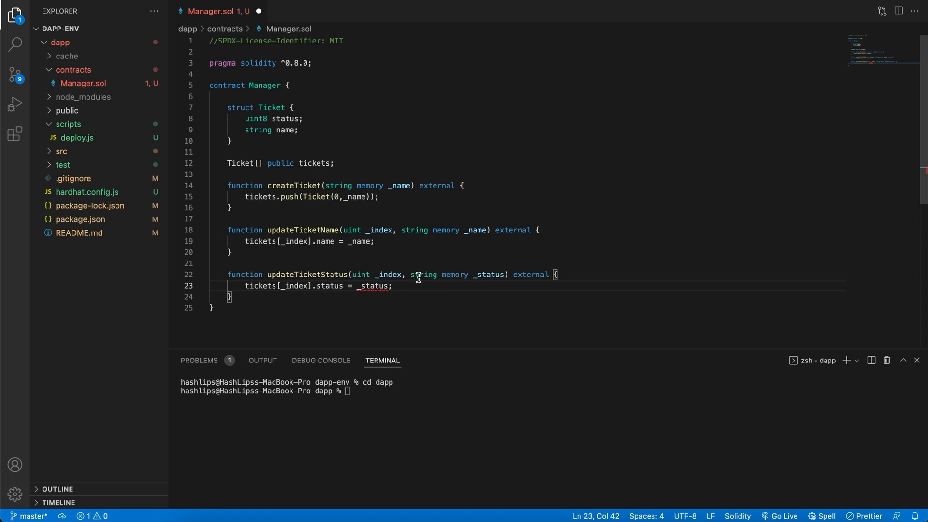
double_click(423, 274)
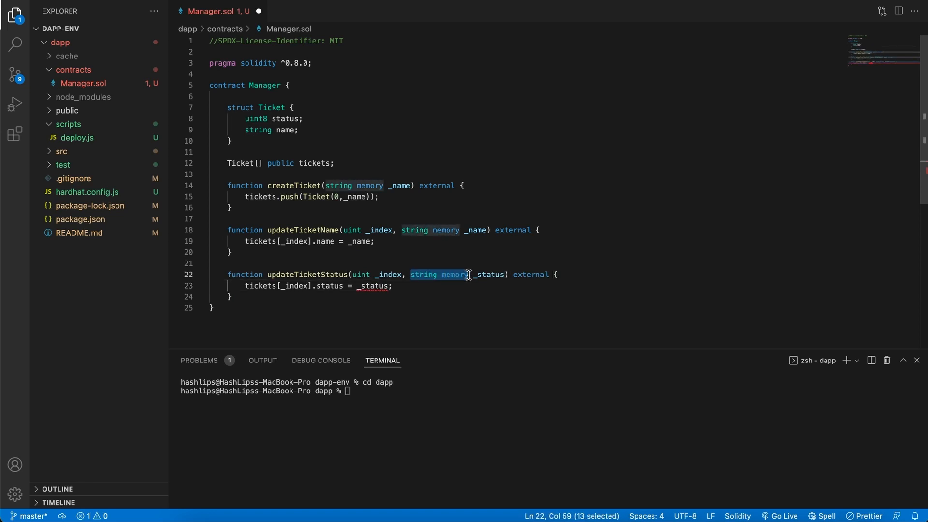
type("uint")
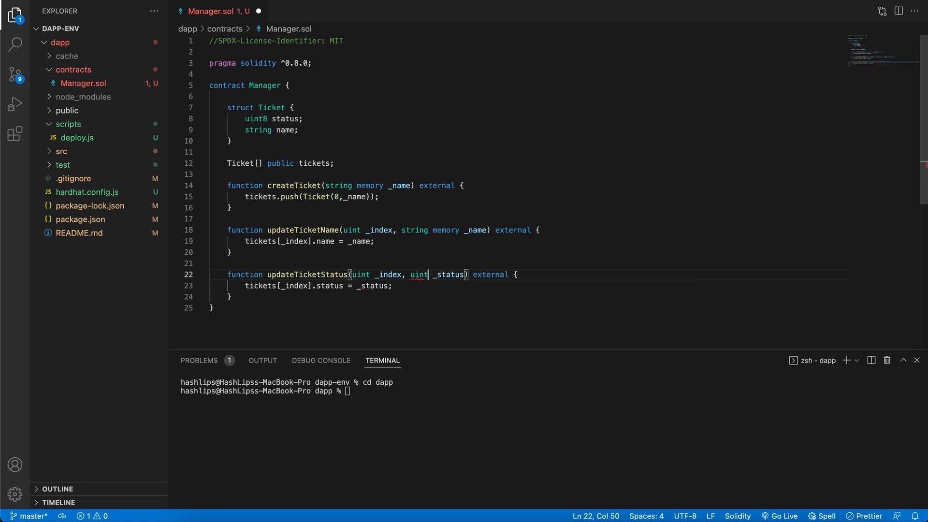
type("8")
type("function")
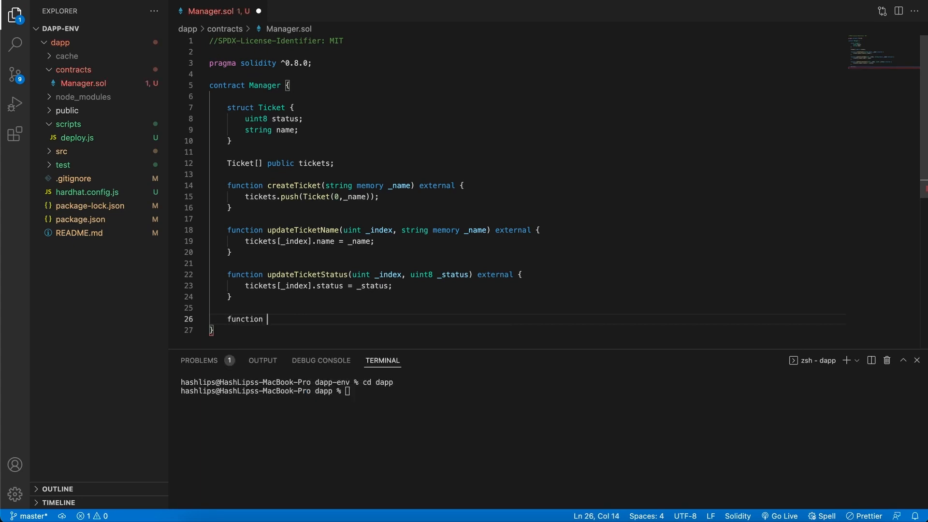
- Write getTickets() external, returning Ticket[] memory, with the body 'return tickets;'
type("get")
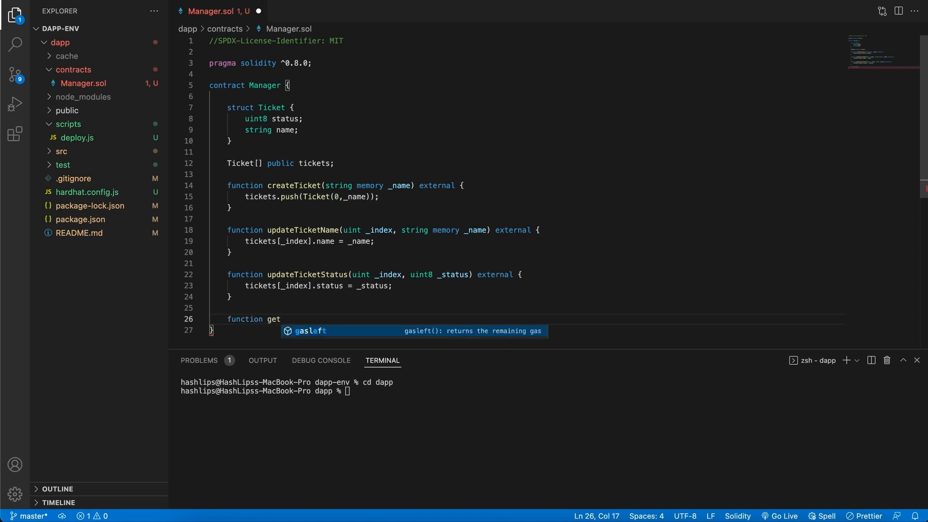
type("Tickets")
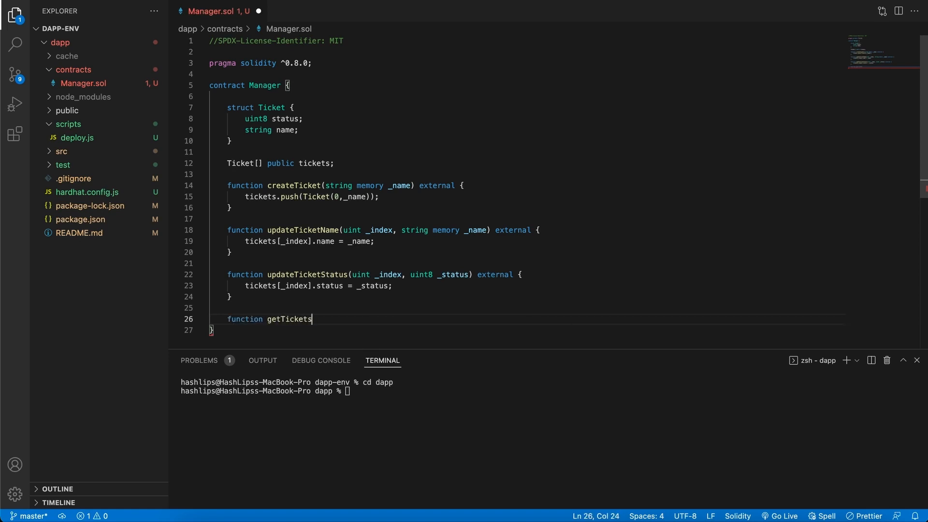
type("() external view ret")
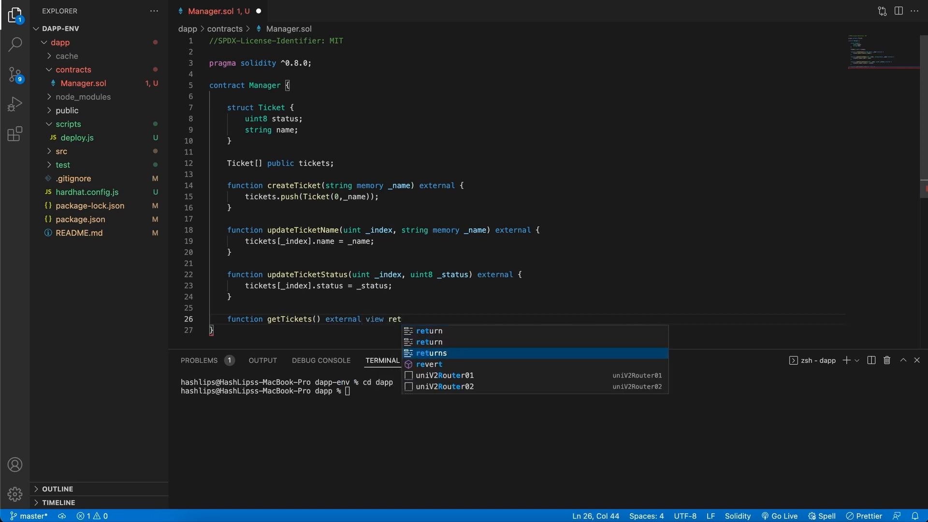
key("Tab")
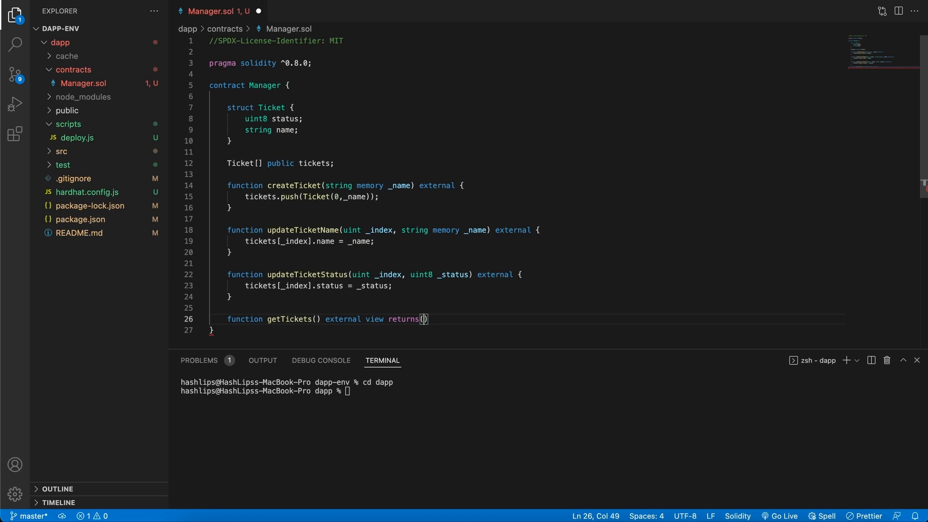
type("Ticket")
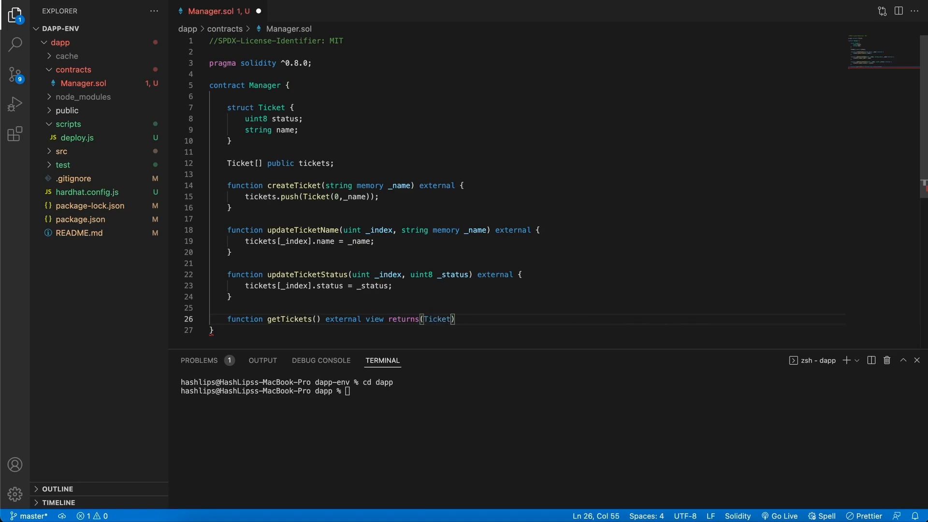
type("[] memory")
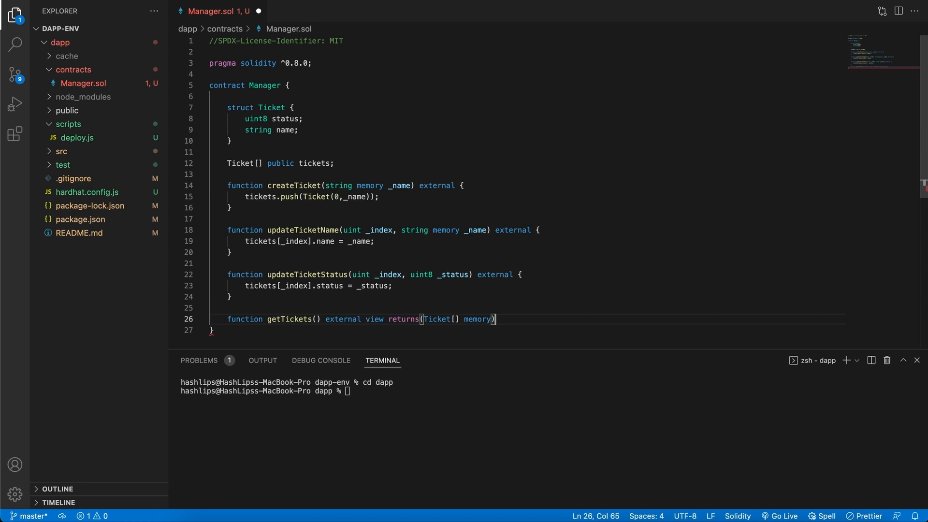
type("{")
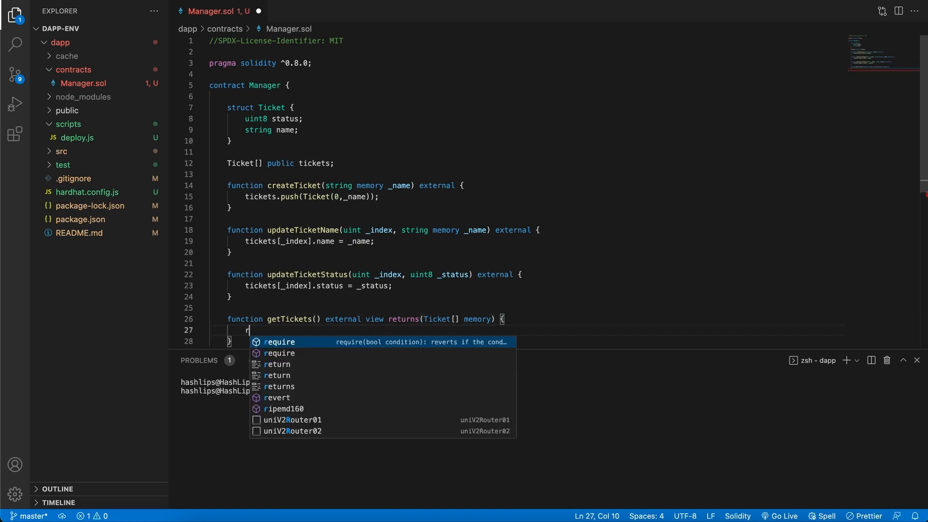
type("return tickets")
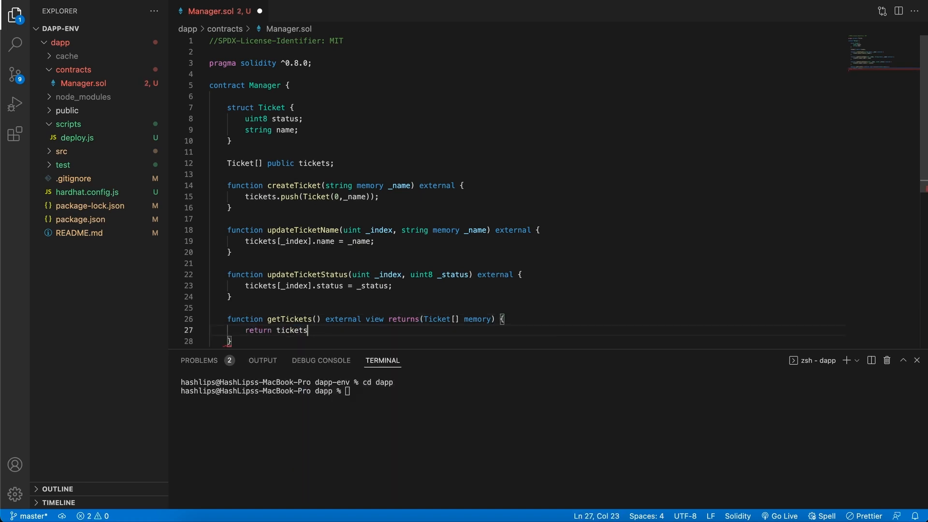
type(";")
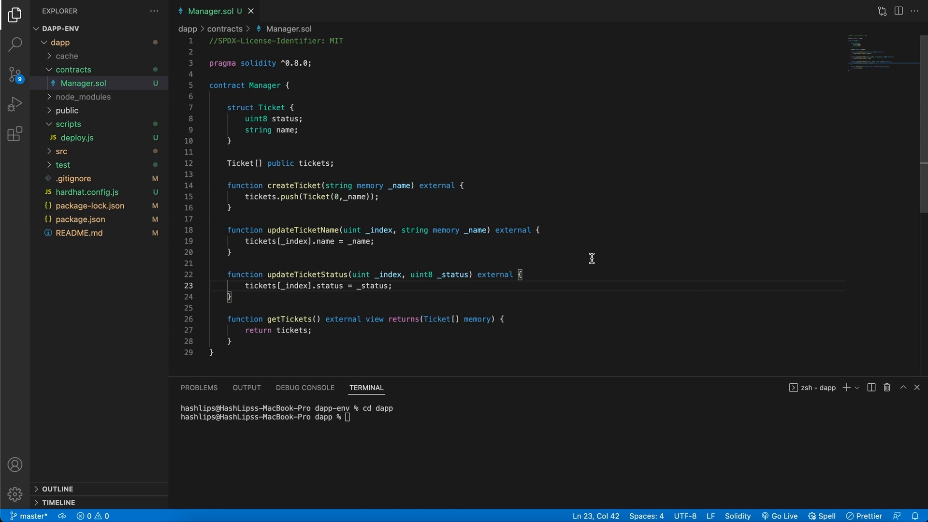
- Open scripts/deploy.js and replace the Greeter contract name with Manager
left_click(83, 82)
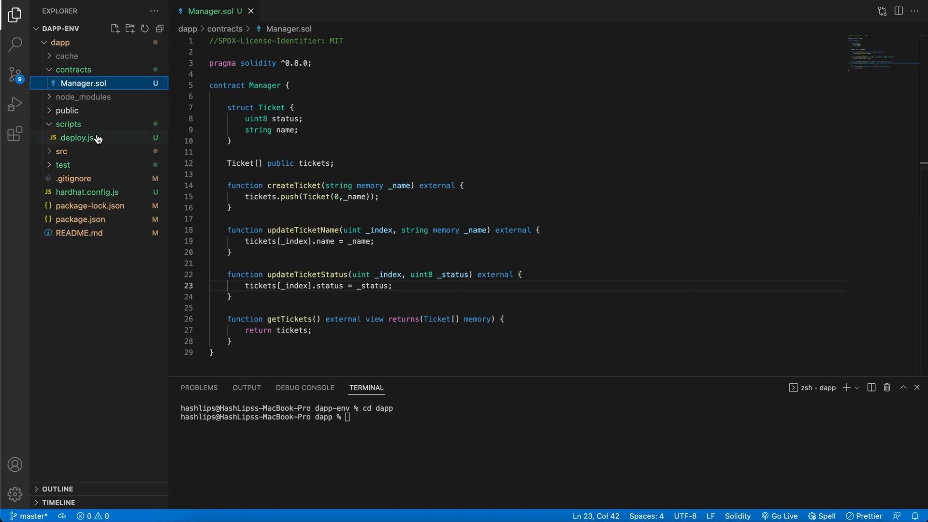
left_click(77, 137)
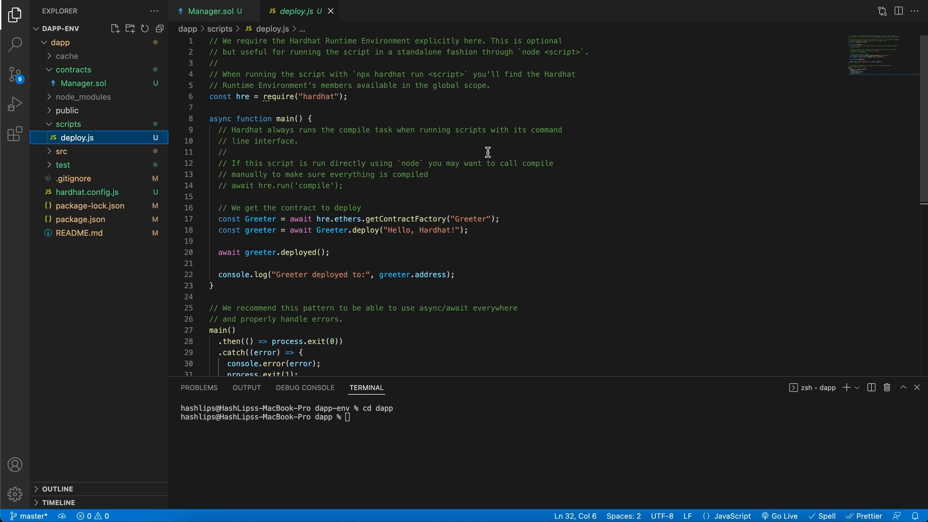
mouse_move(488, 152)
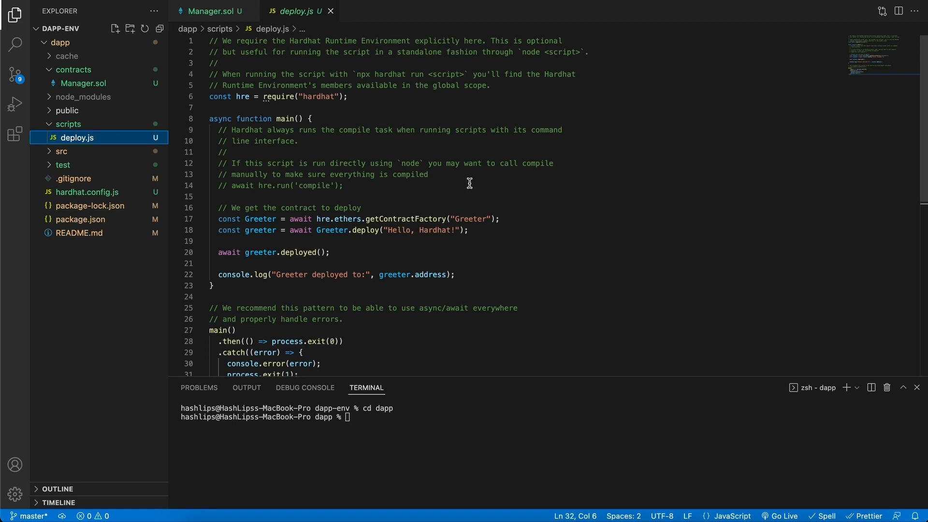
mouse_move(503, 152)
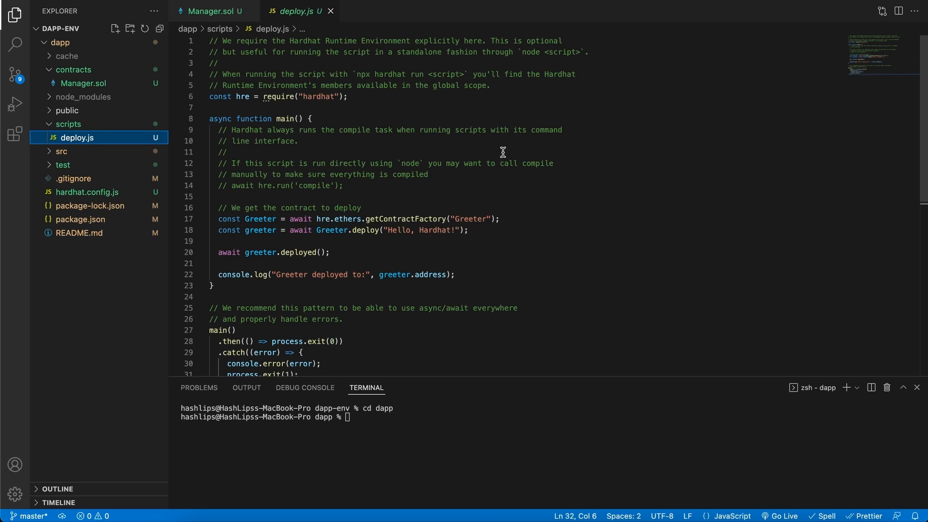
mouse_move(500, 186)
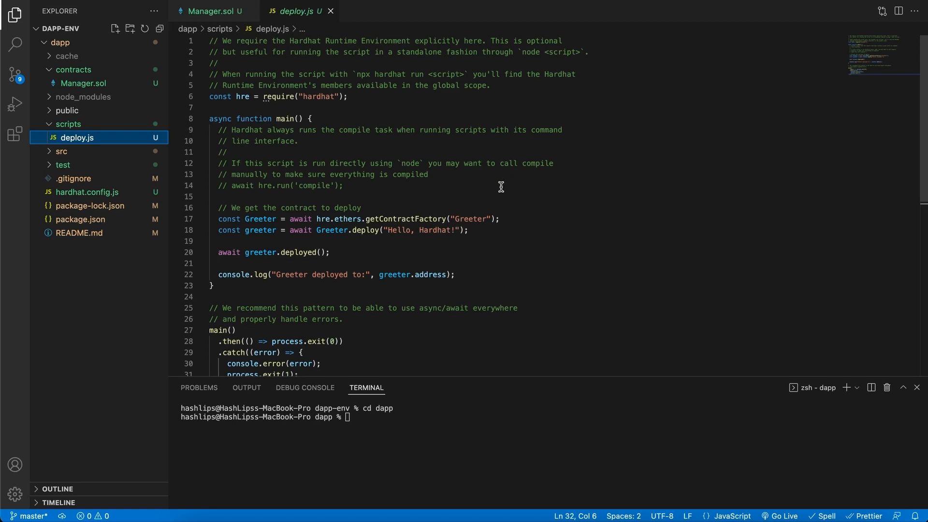
double_click(469, 219)
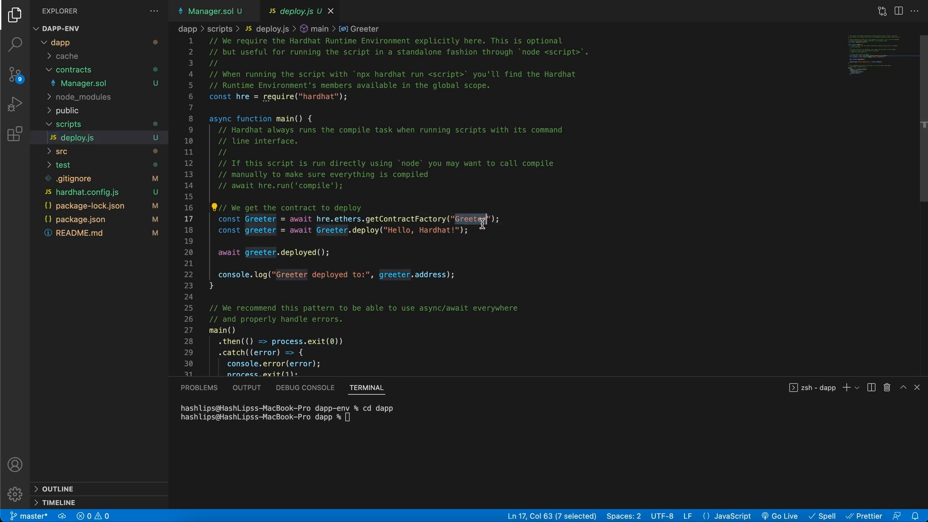
type("Manager")
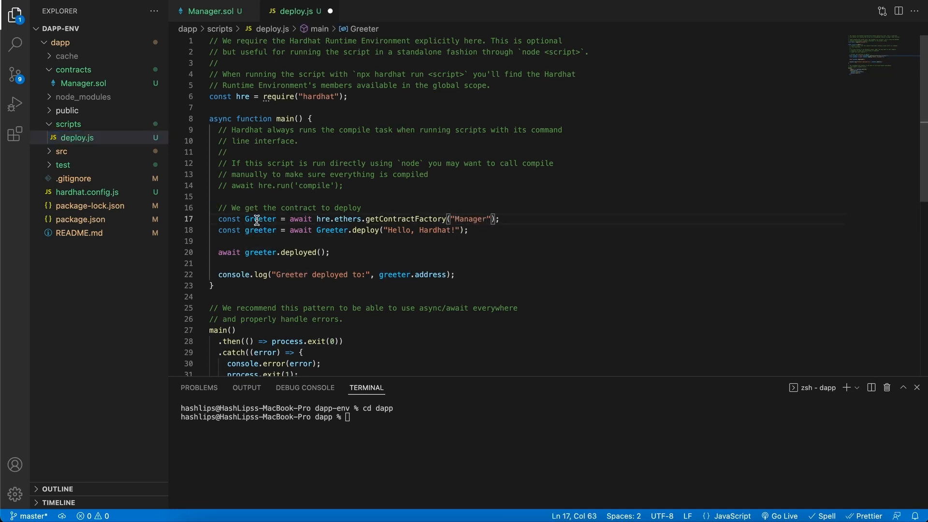
type("Manager")
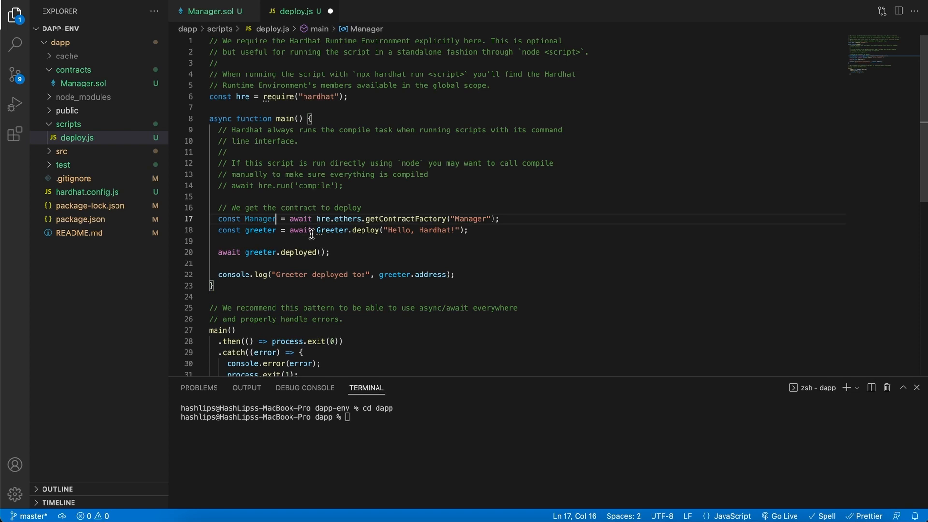
type("Manager")
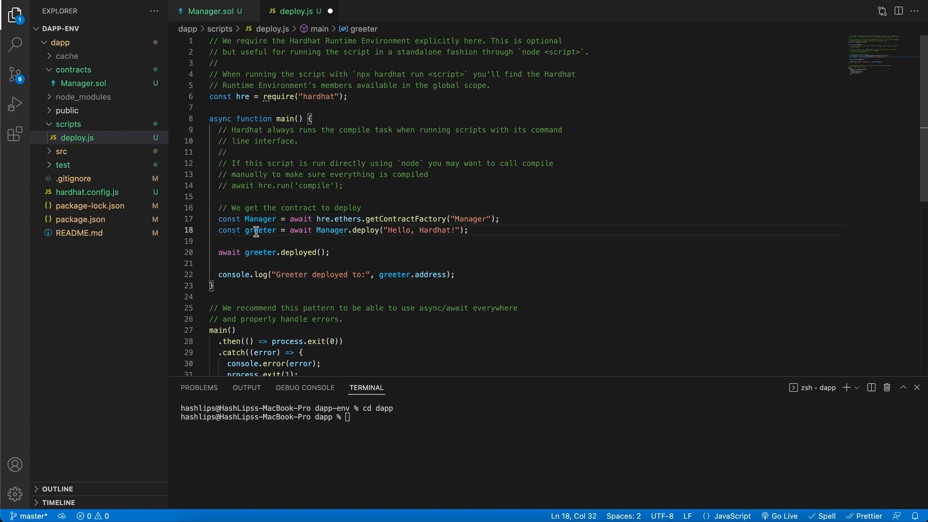
type("Manager")
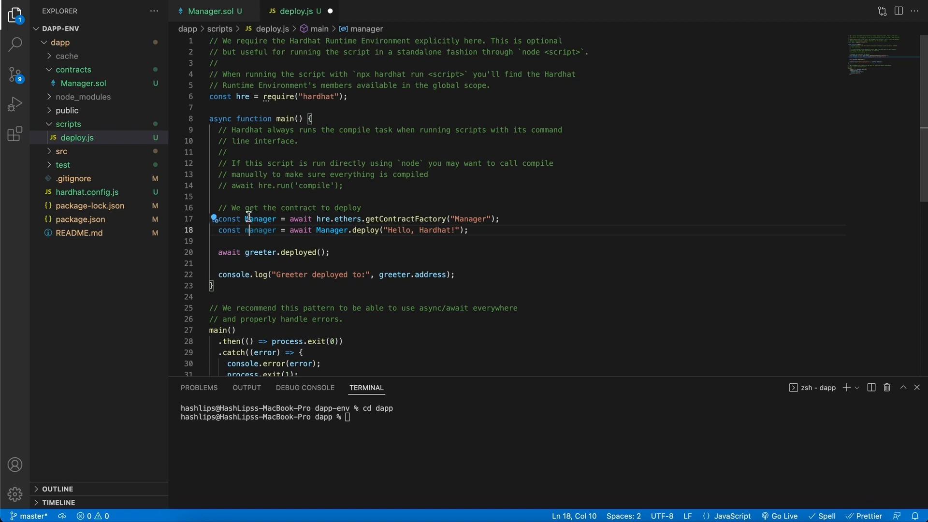
- Rename the greeter variable to manager and delete the 'Hello, Hardhat!' deploy argument
double_click(259, 252)
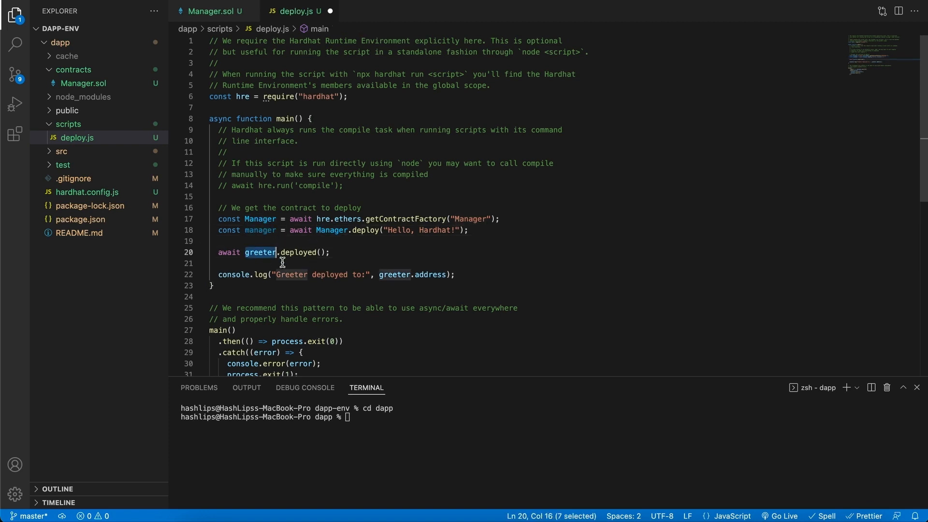
type("manager")
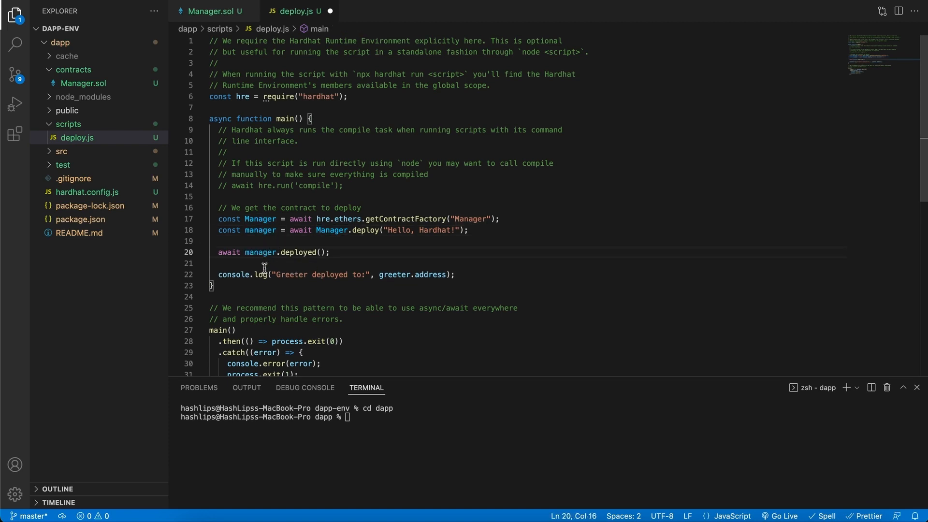
double_click(259, 253)
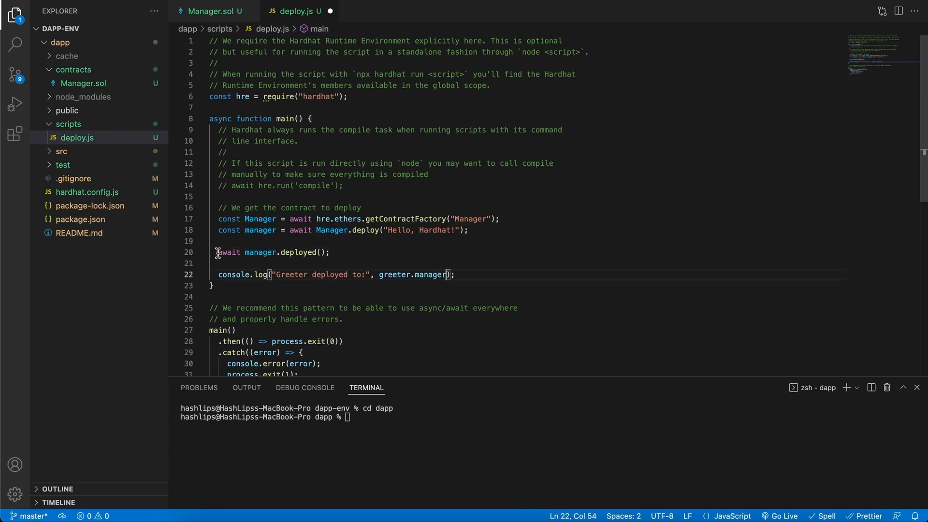
mouse_move(456, 231)
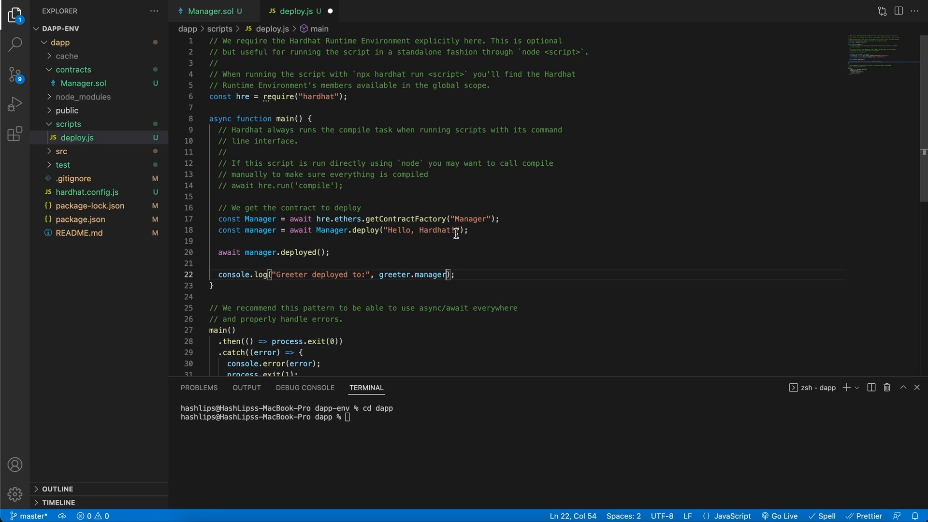
double_click(417, 231)
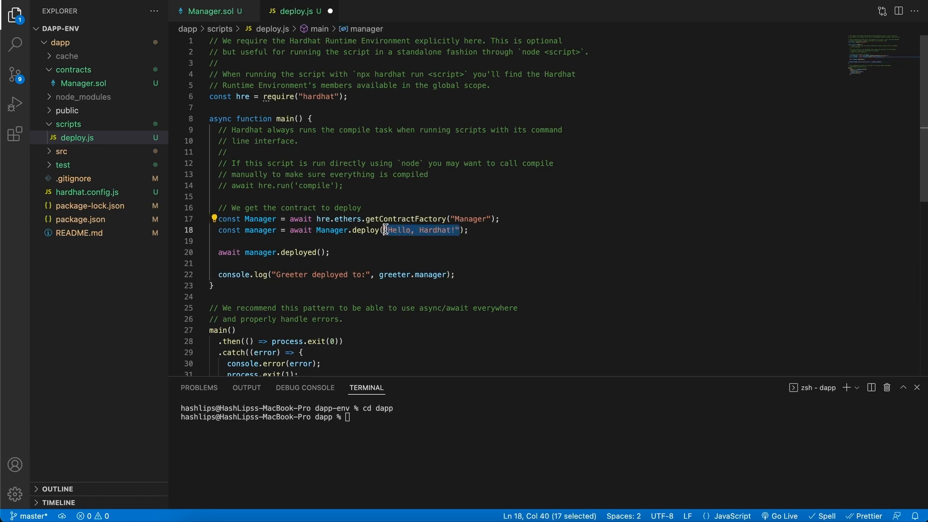
key("Delete")
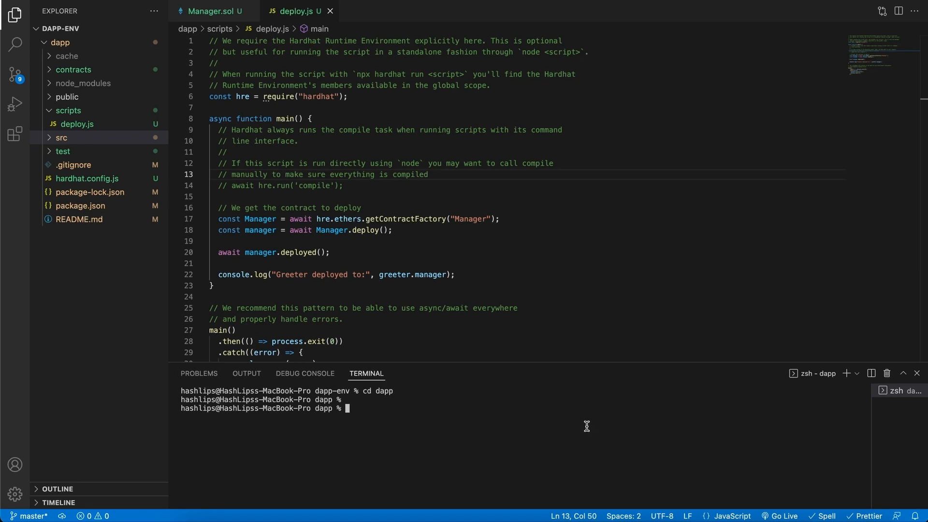
mouse_move(581, 413)
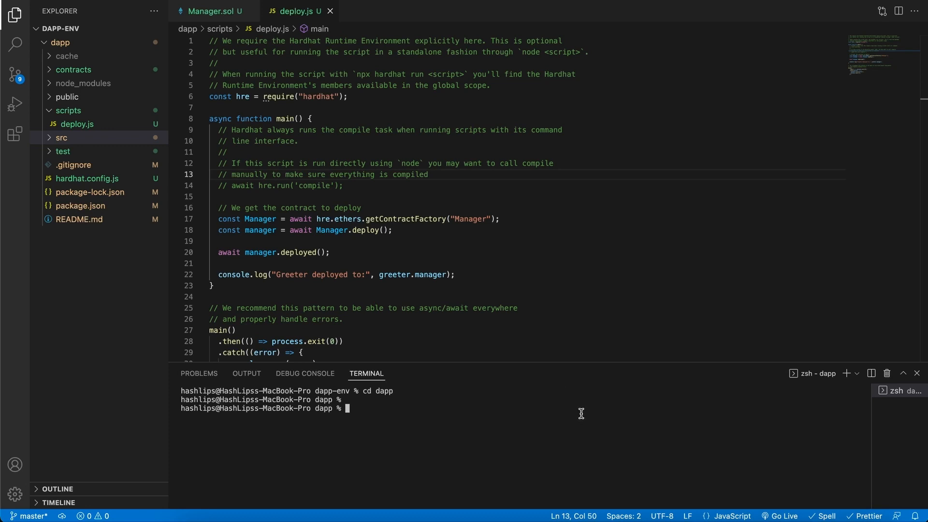
- Delete the rinkeby network block from hardhat.config.js and close the file
left_click(87, 178)
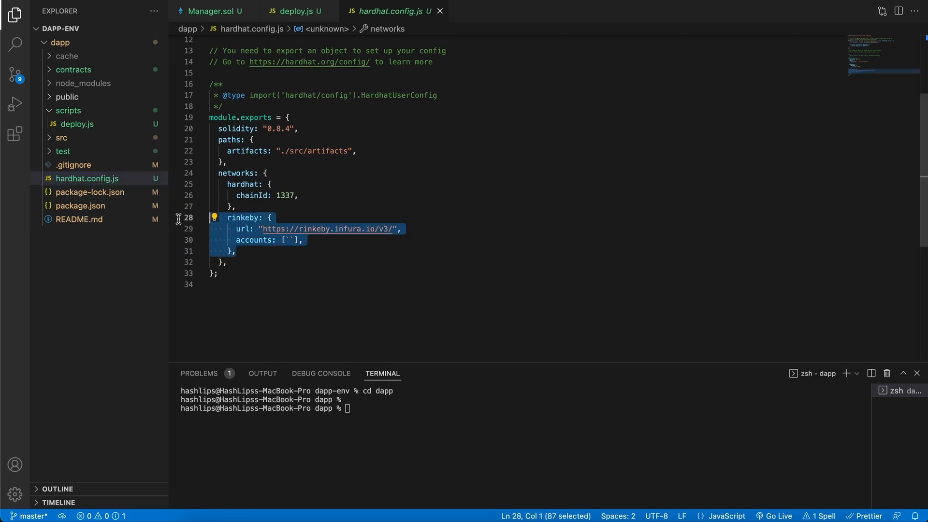
key("Delete")
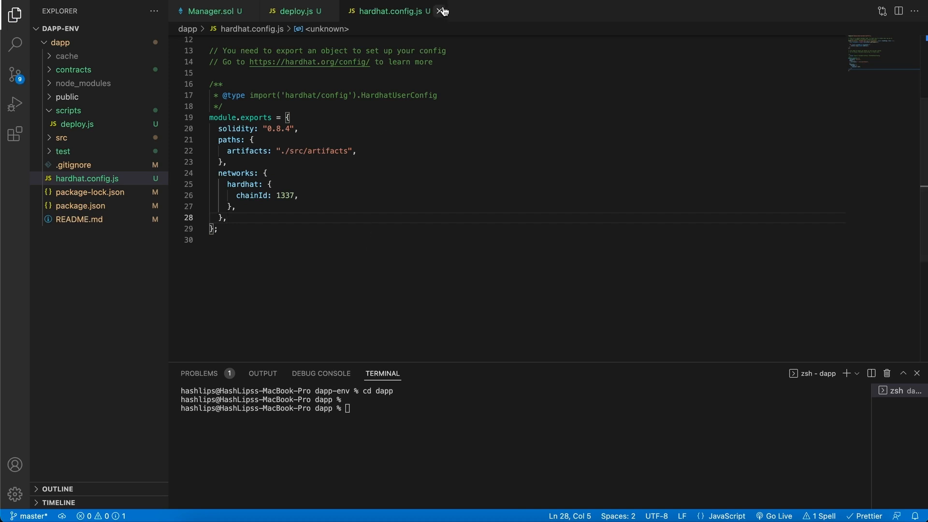
left_click(443, 10)
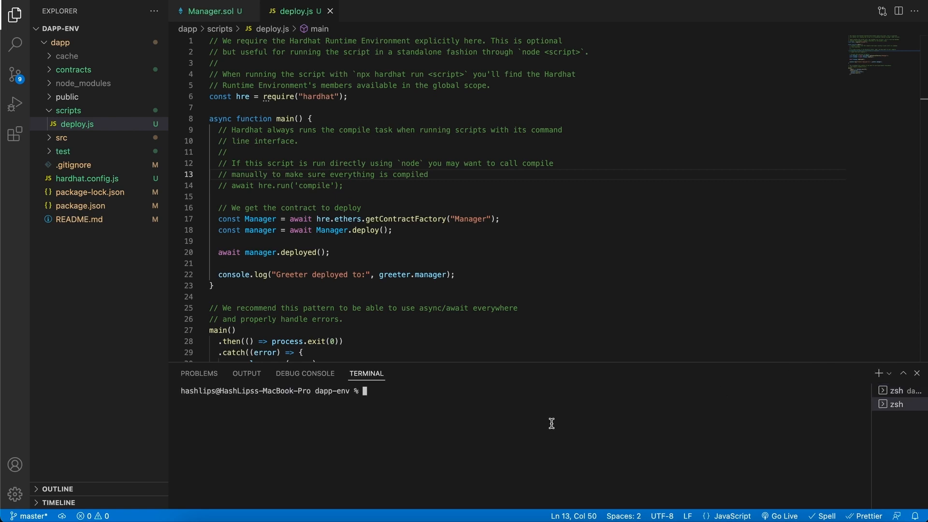
- In the dapp folder, run npx hardhat clean, then start npx hardhat node
type("cd dapp")
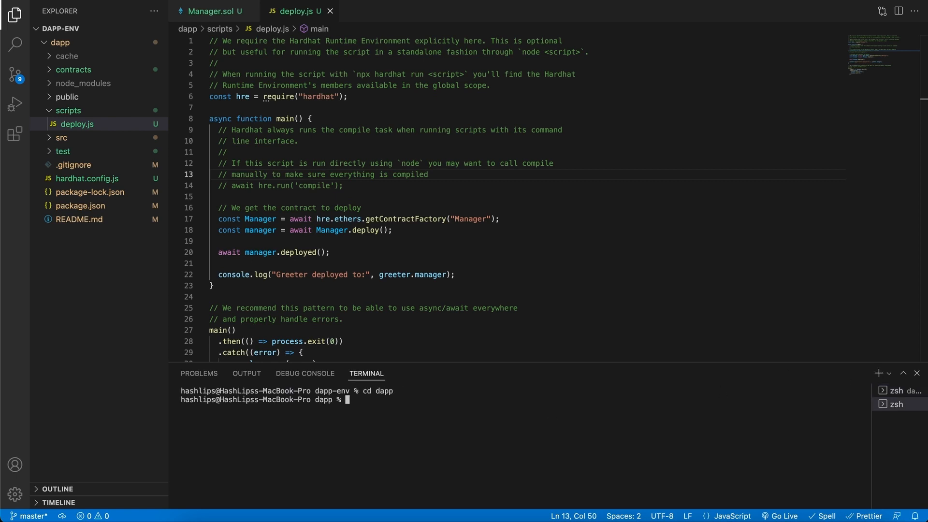
type("npx hardhat clean")
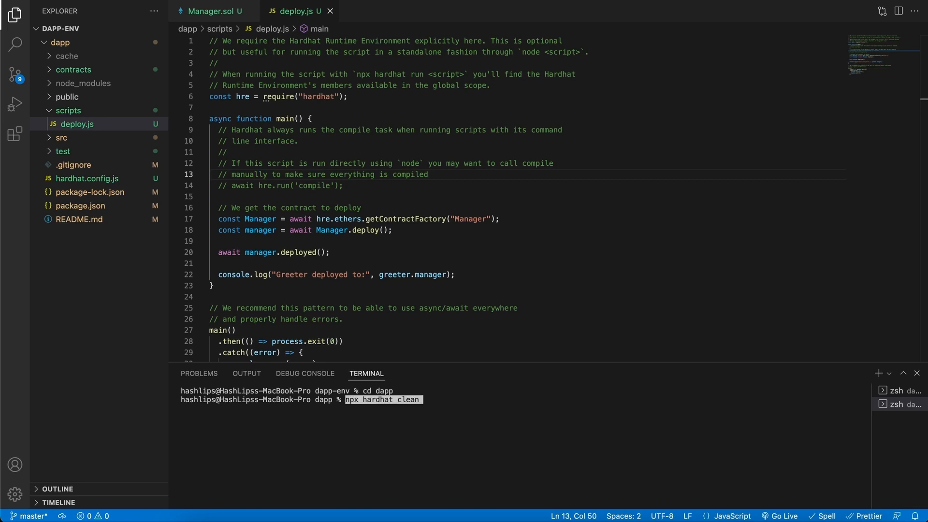
left_click(421, 399)
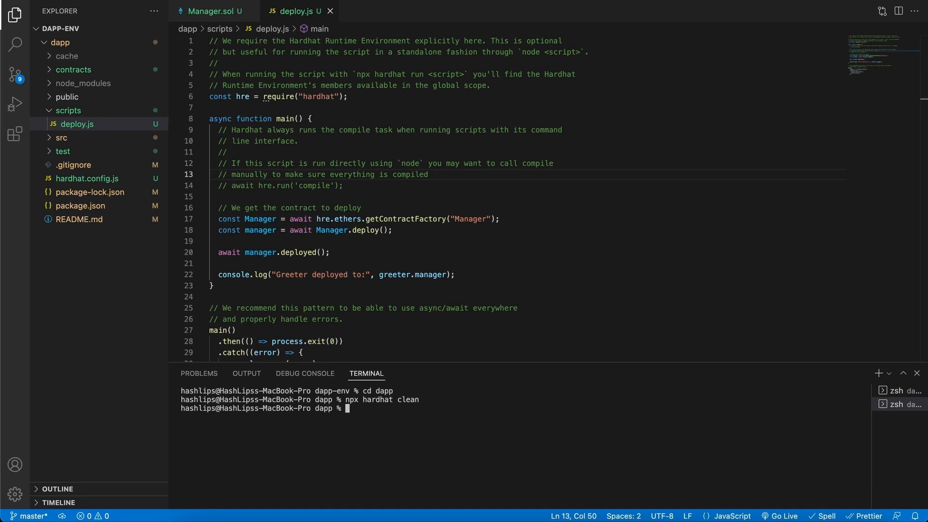
type("npx hardhat")
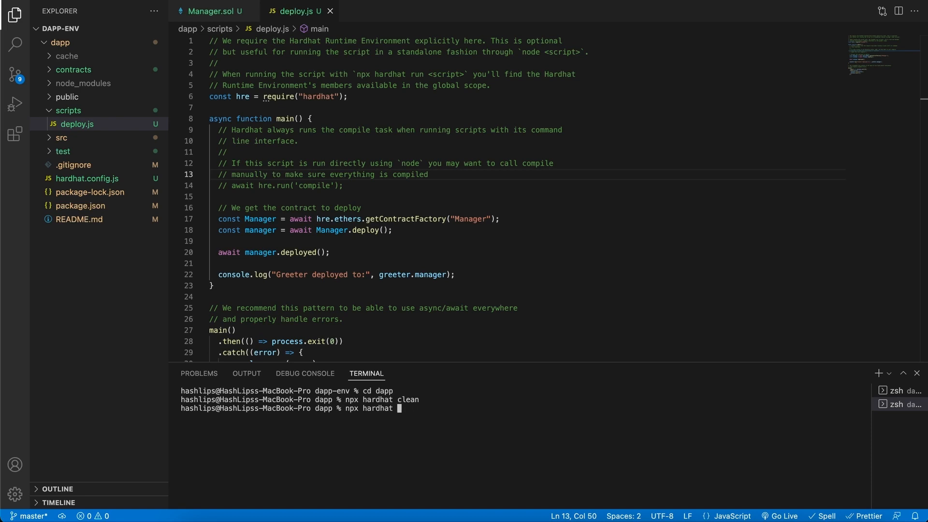
type("node")
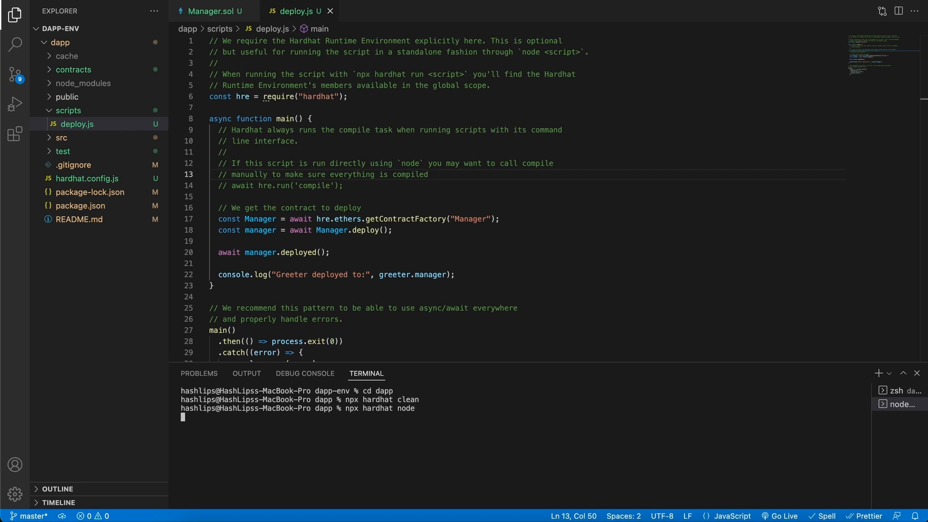
mouse_move(568, 409)
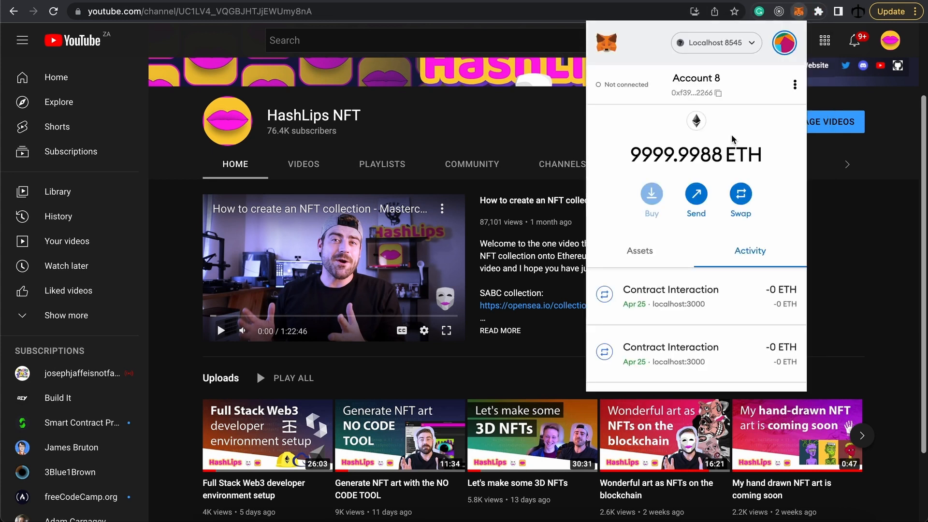
- Try importing the Hardhat test account by private key, cancelling after the duplicate error
left_click(784, 42)
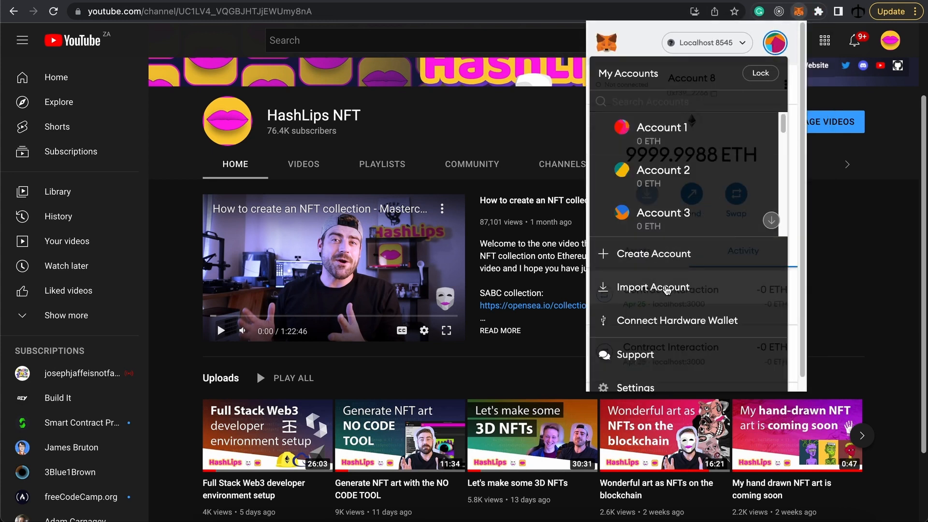
left_click(653, 289)
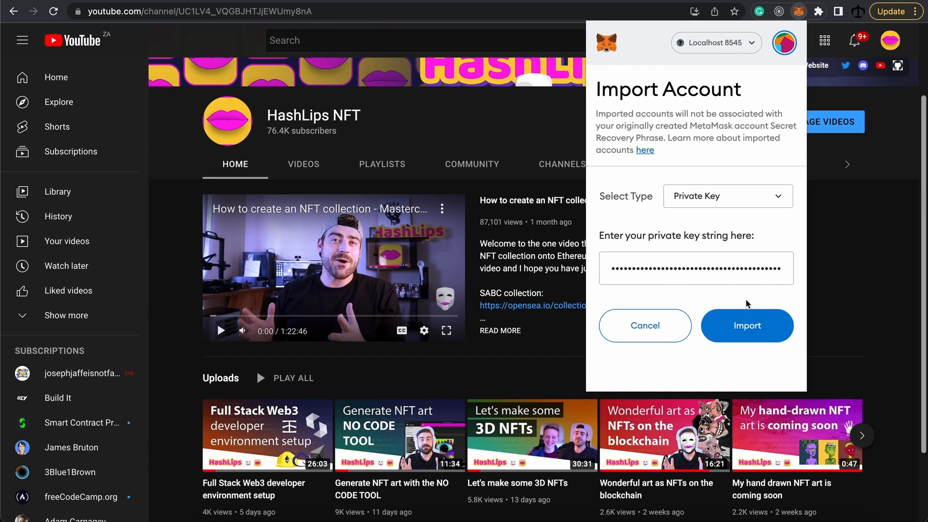
left_click(747, 325)
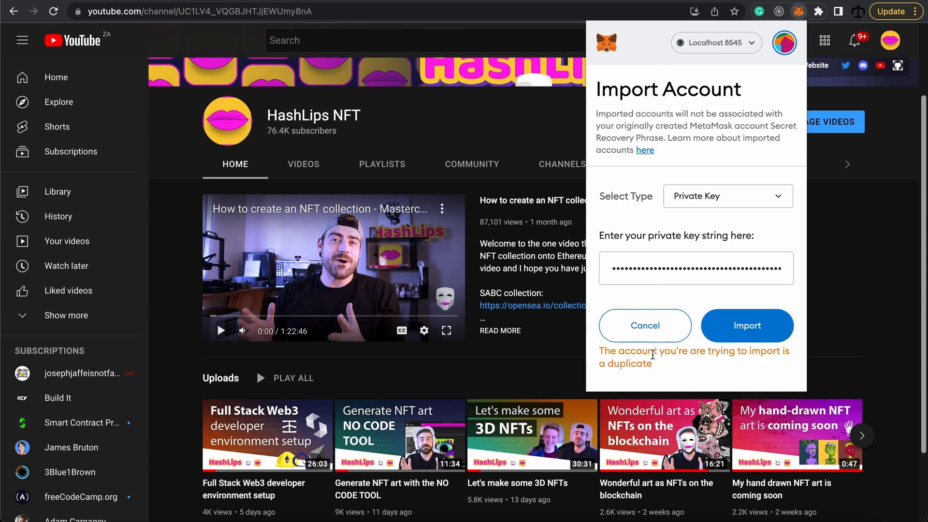
mouse_move(749, 357)
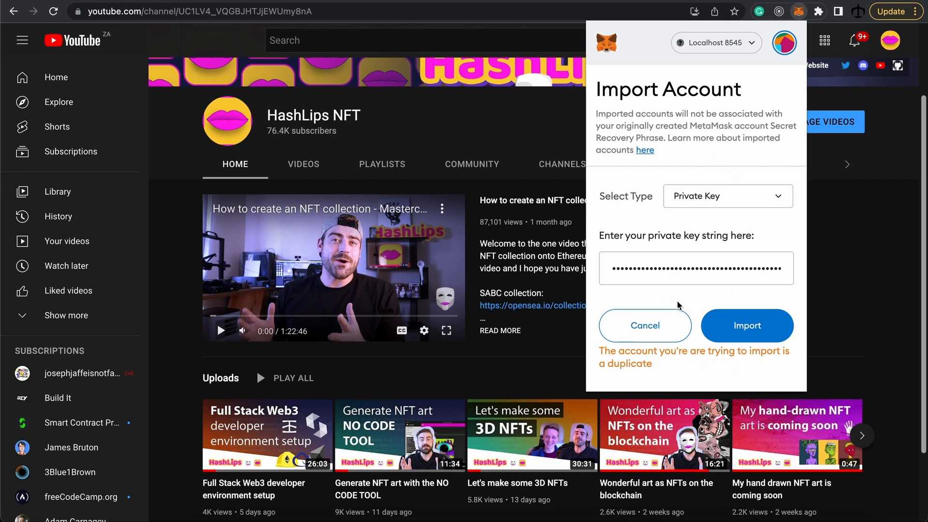
left_click(644, 325)
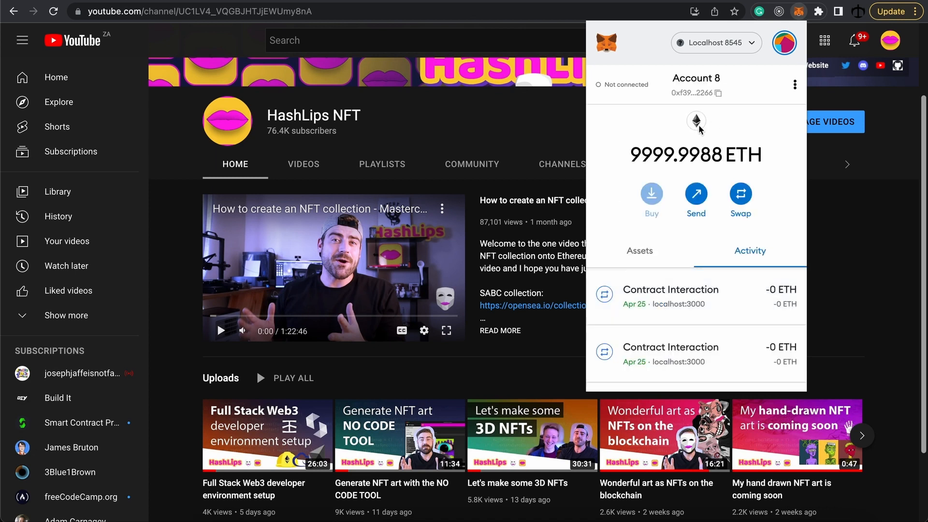
mouse_move(693, 142)
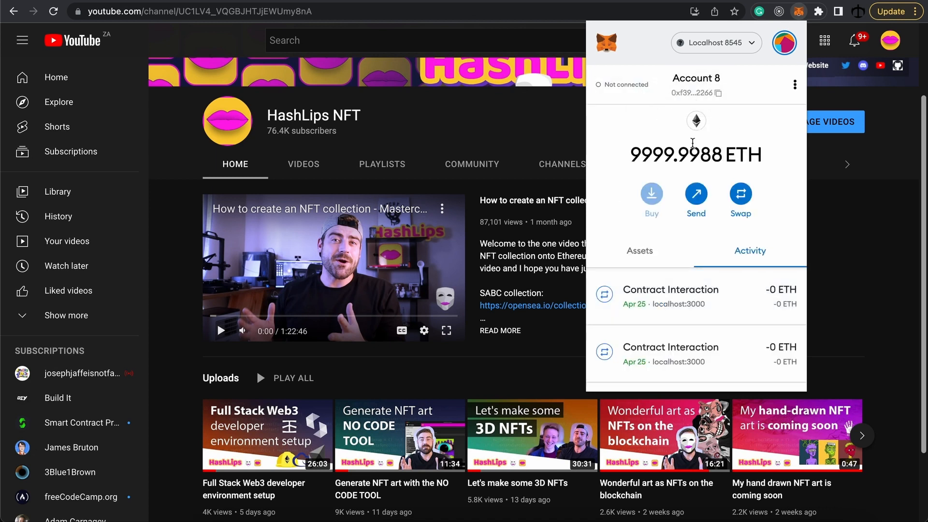
mouse_move(794, 84)
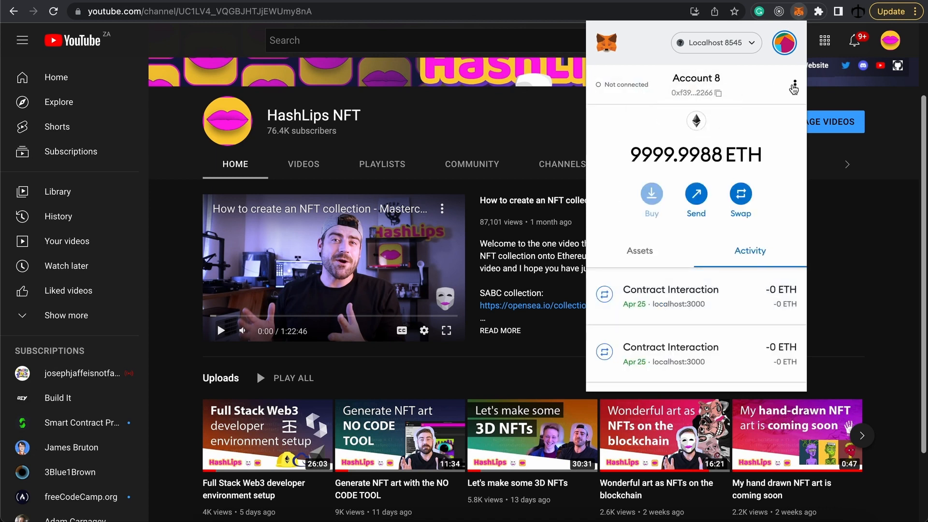
- Re-import the test account from its private key via the account options menu
left_click(794, 85)
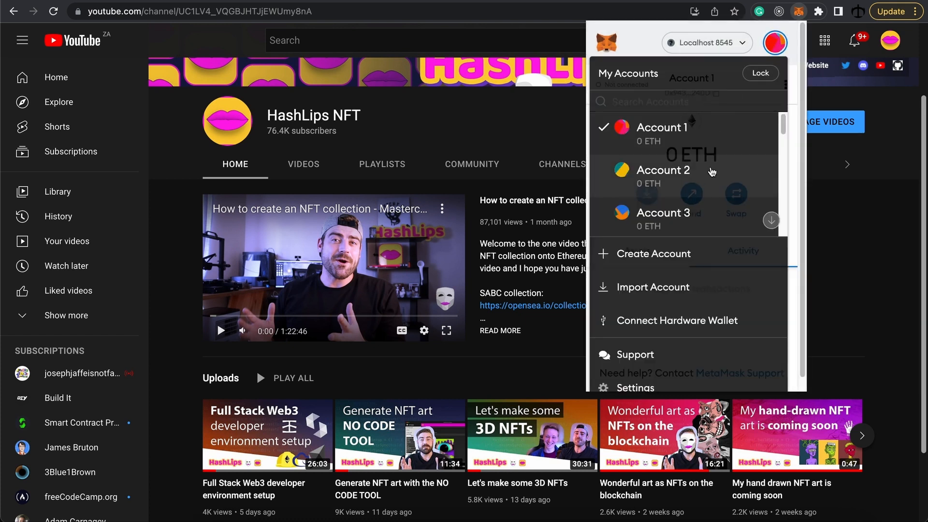
left_click(652, 287)
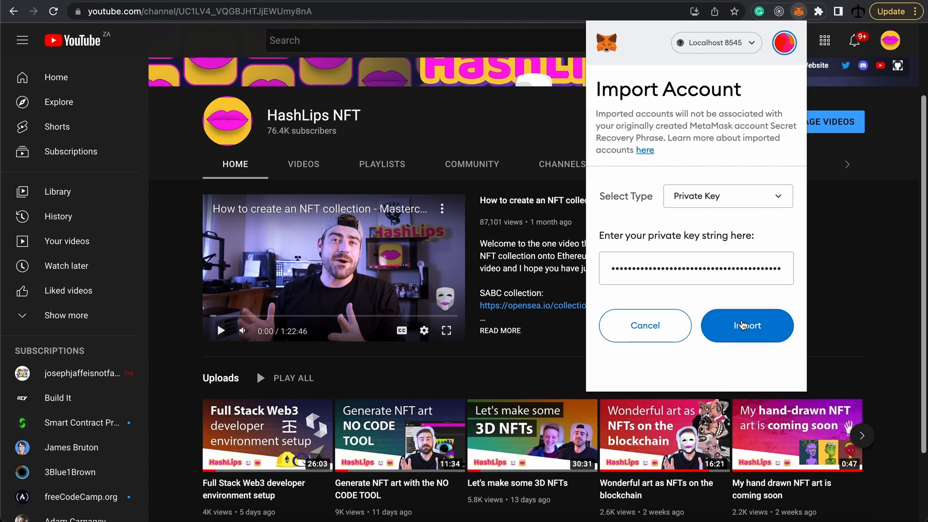
left_click(747, 325)
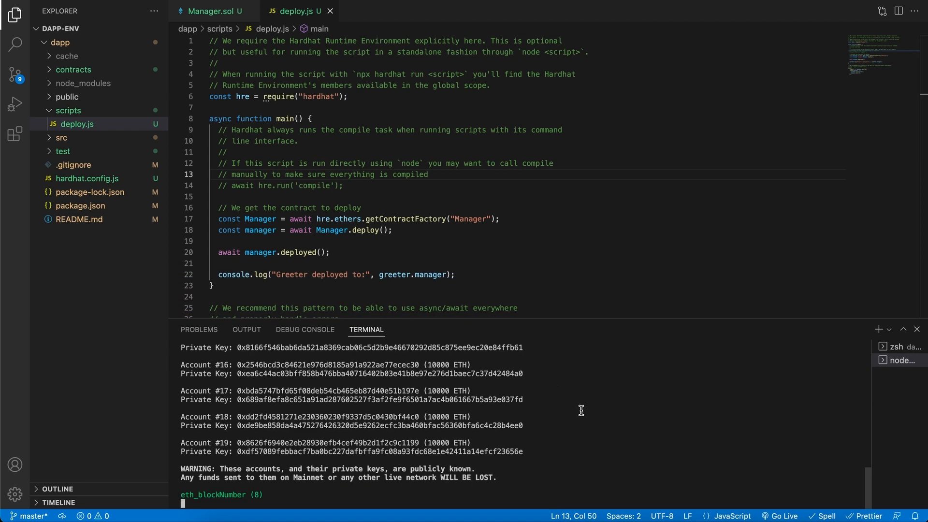
- Check the node terminal, then run npx hardhat run --network localhost scripts/deploy.js in zsh
left_click(900, 347)
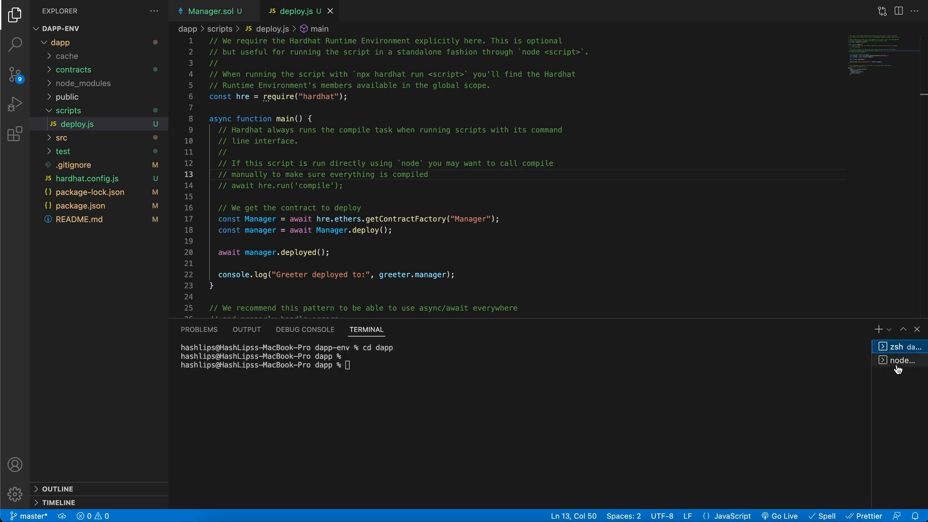
left_click(902, 360)
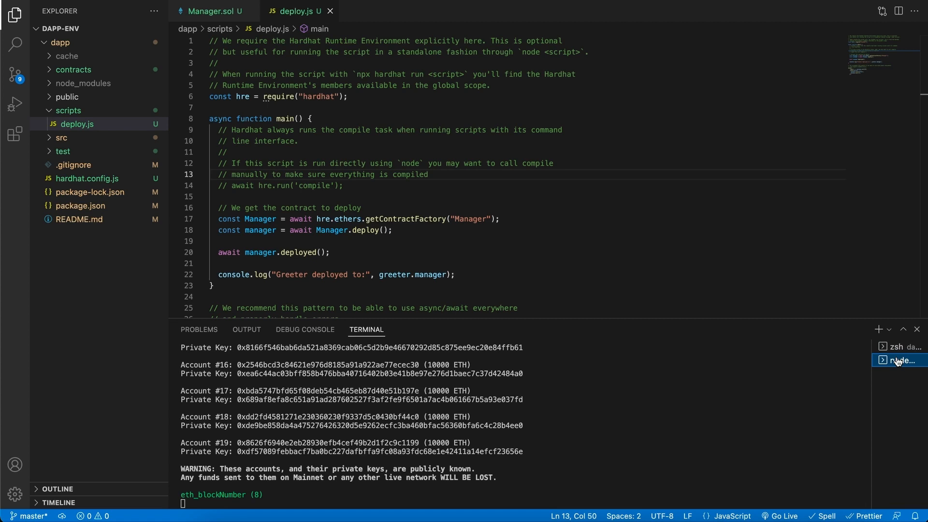
left_click(900, 347)
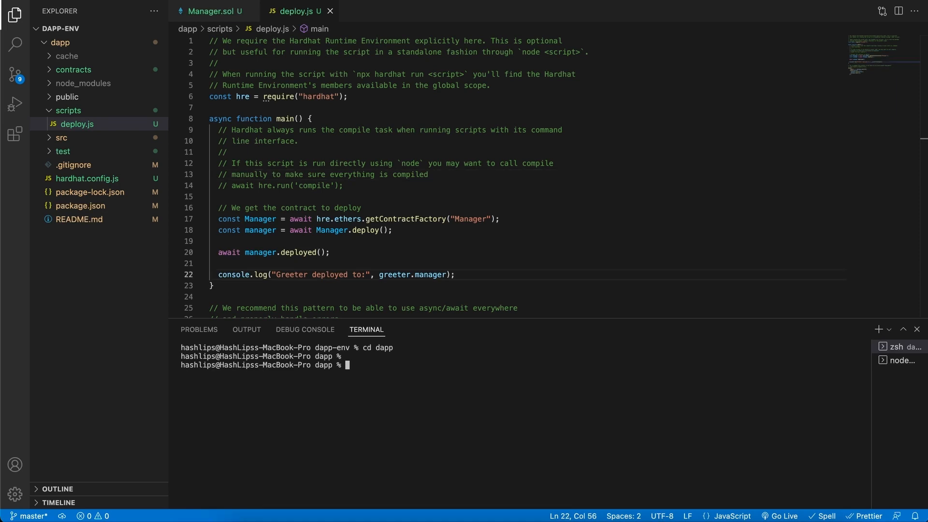
type("npx hardhat run --network localhost scripts/deploy.js")
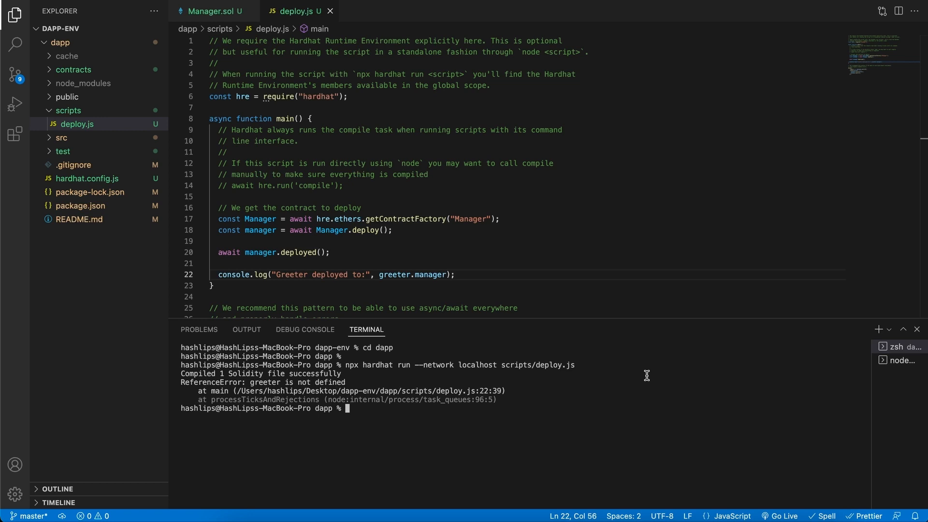
mouse_move(488, 416)
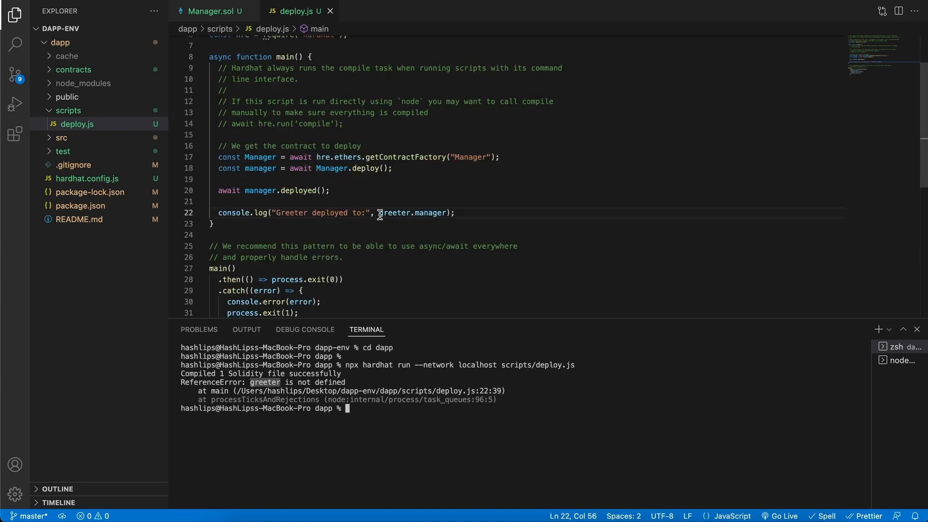
- Change the logged greeter to manager.address, remove the deploy argument, and rerun the localhost deploy
double_click(393, 213)
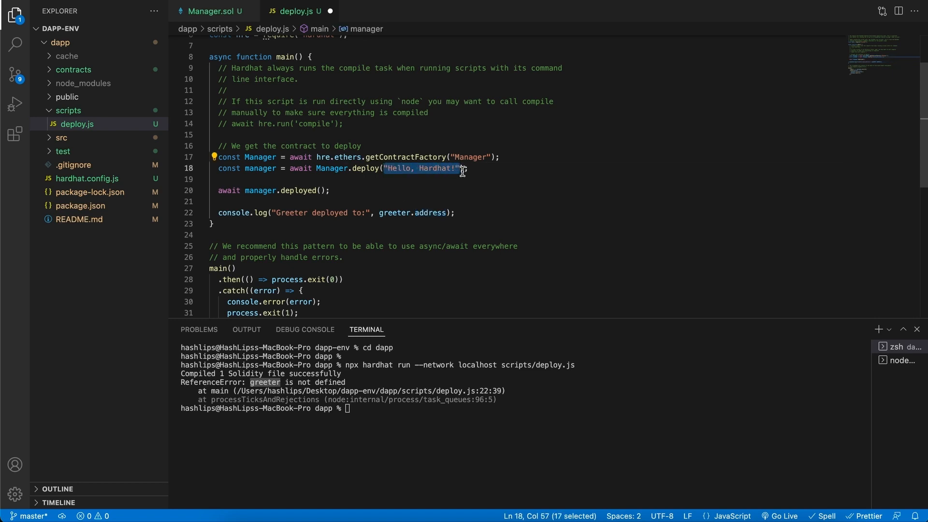
key("Delete")
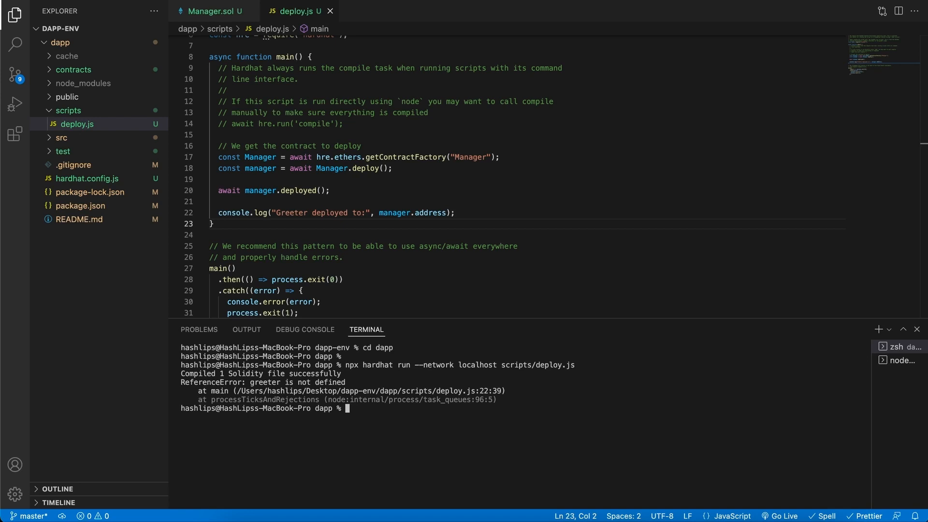
type("npx hardhat run --network localhost scripts/deploy.js")
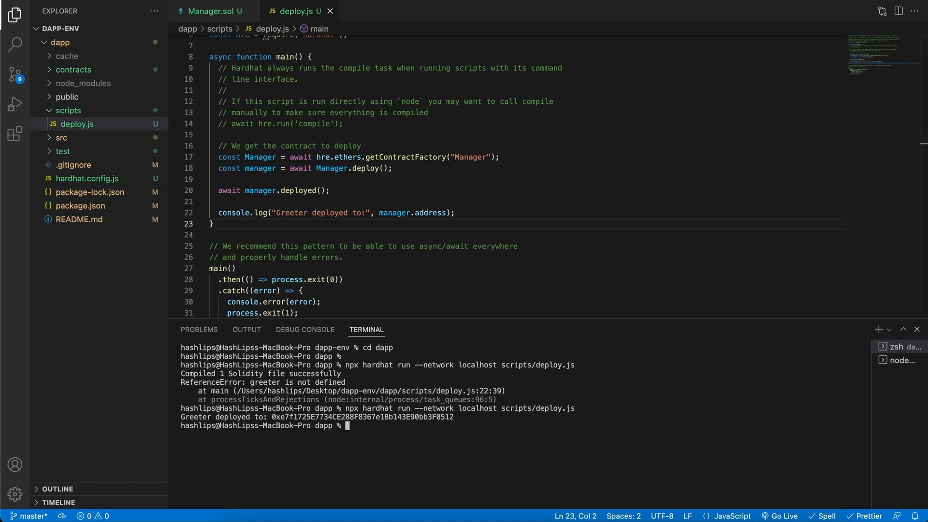
mouse_move(610, 401)
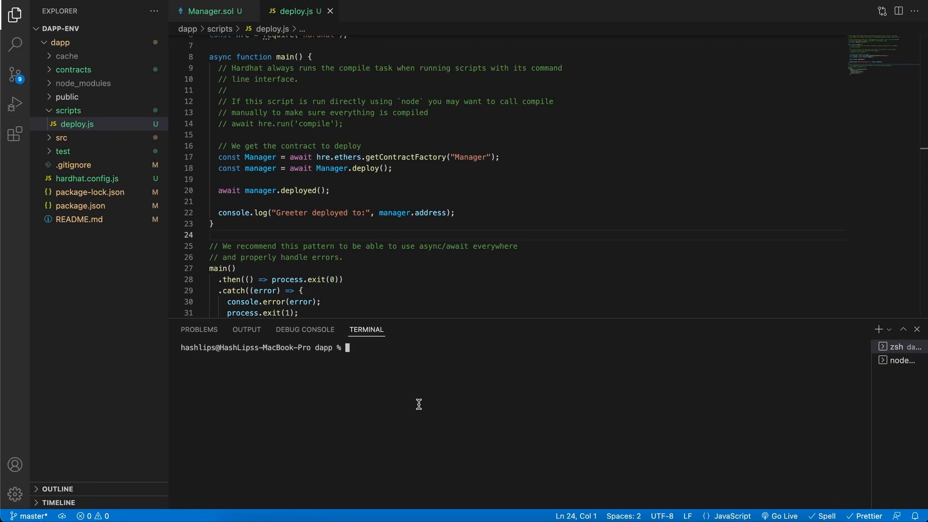
- Clear the terminal, run npx hardhat compile, and retype the localhost deploy command
type("npx hardhat run --network localhost scripts/deploy.js")
type("npx hardhat compile")
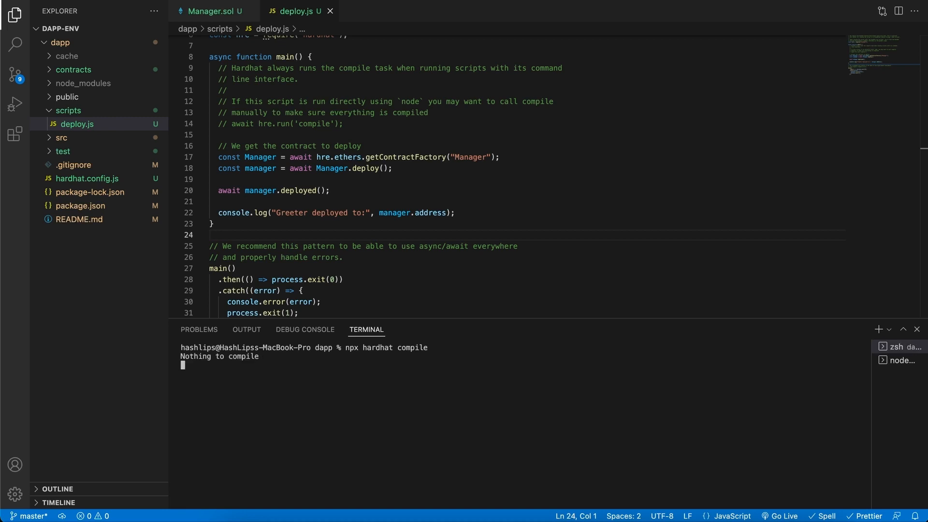
type("npx hardhat run --network localhost scripts/deploy.js")
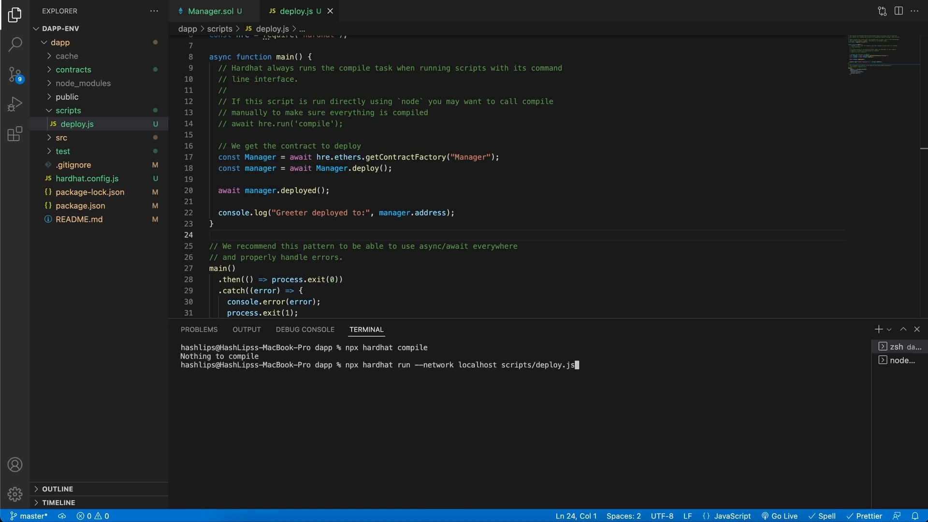